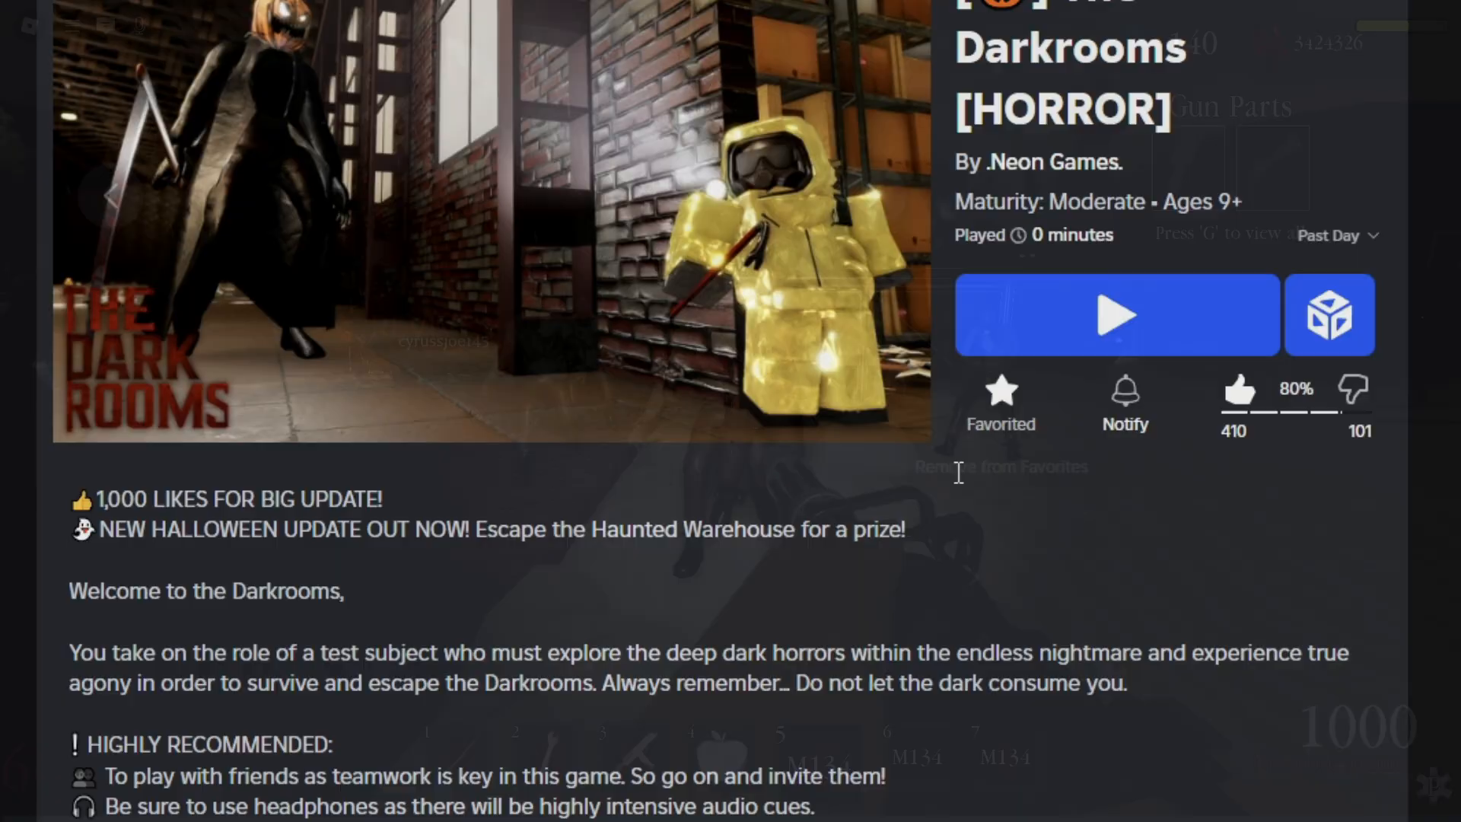
Return to the Roblox Studio window with the Horror Tutorial place
{"action": "left_click", "coordinate": [1116, 313]}
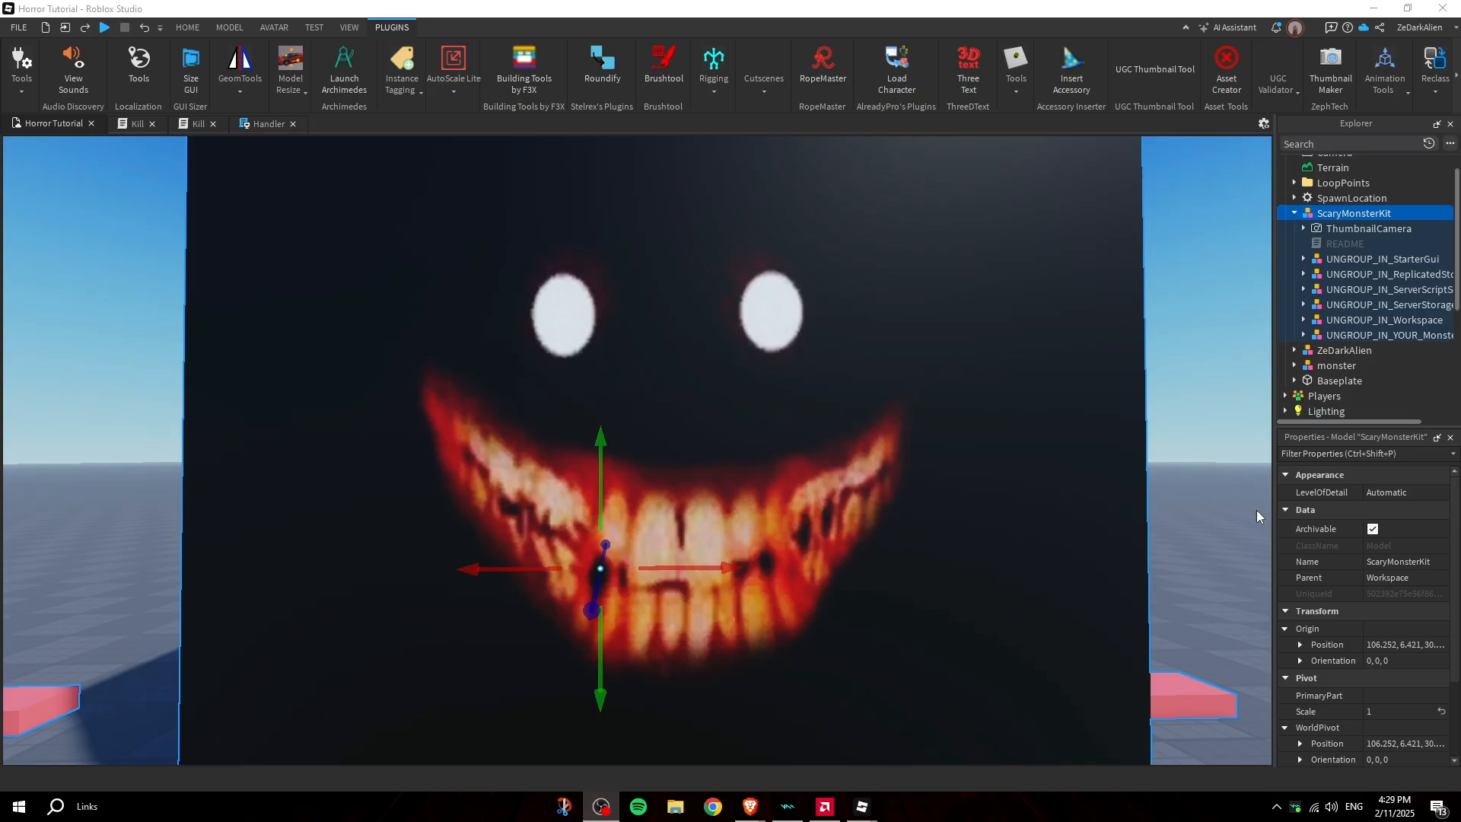
Insert the FREE Scary Monster Kit from My Models in the Toolbox, accepting the scripts warning
{"action": "left_click", "coordinate": [350, 27]}
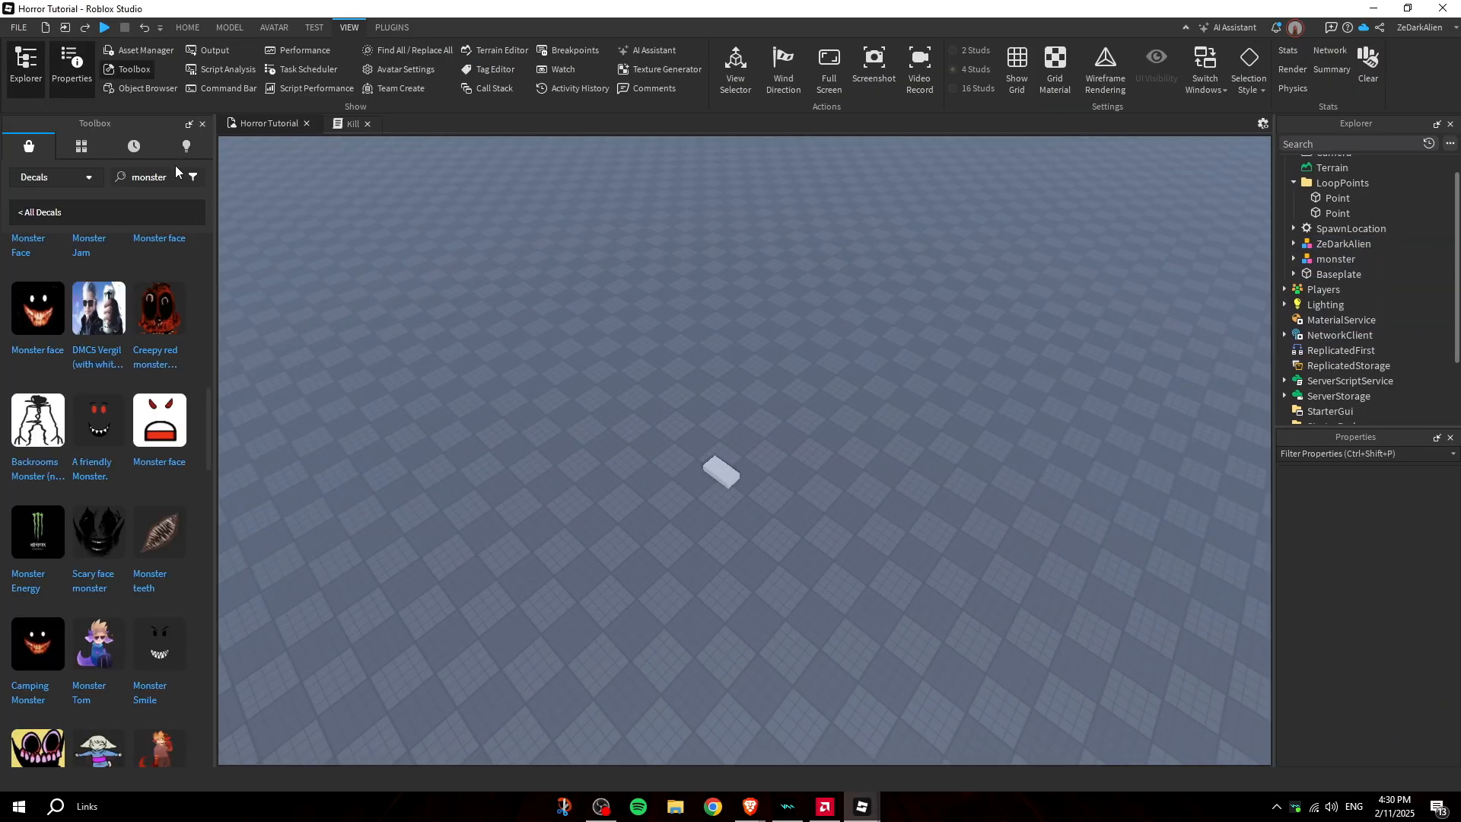
{"action": "left_click", "coordinate": [150, 177]}
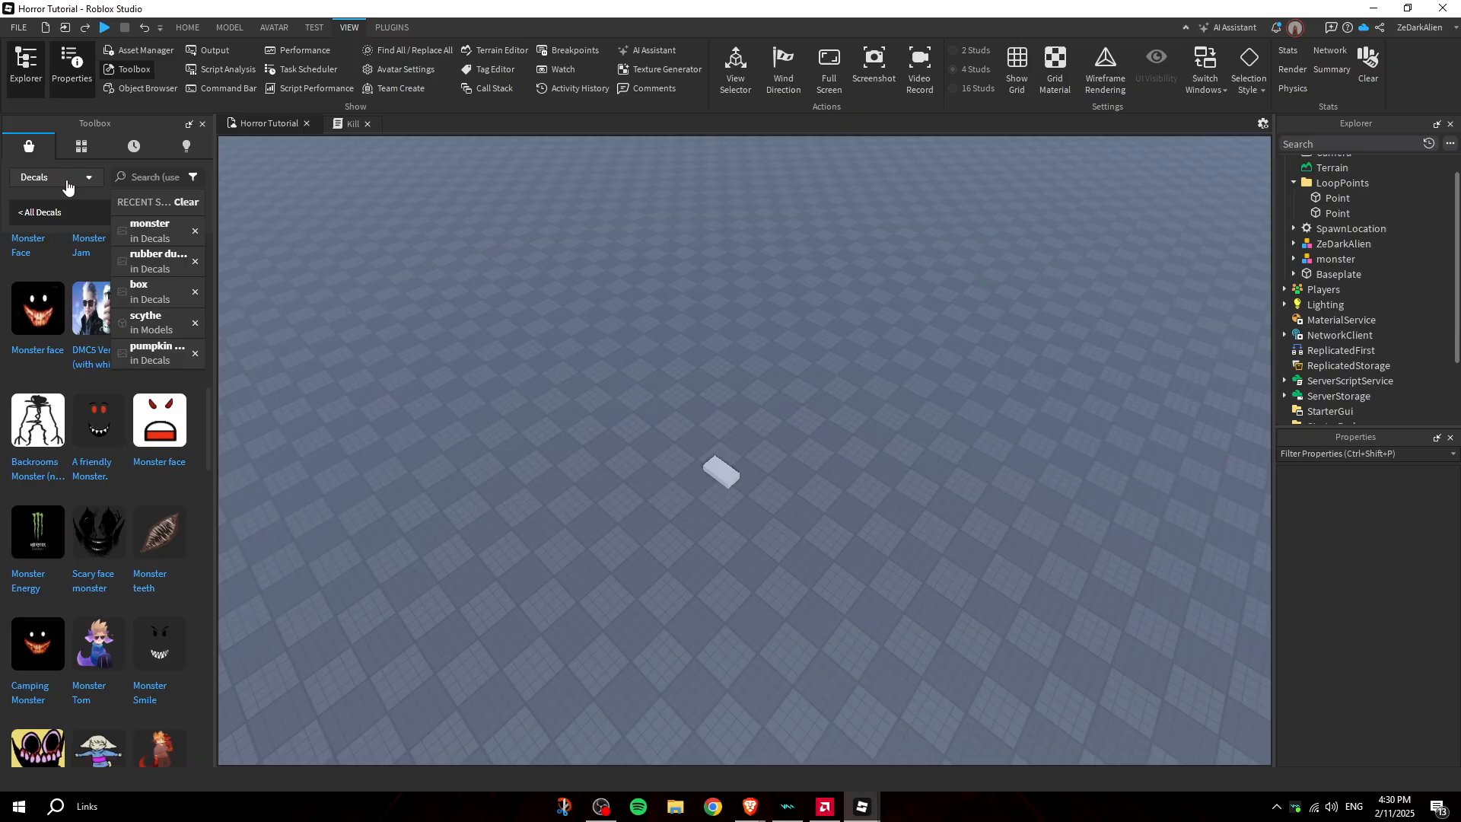
{"action": "left_click", "coordinate": [81, 146]}
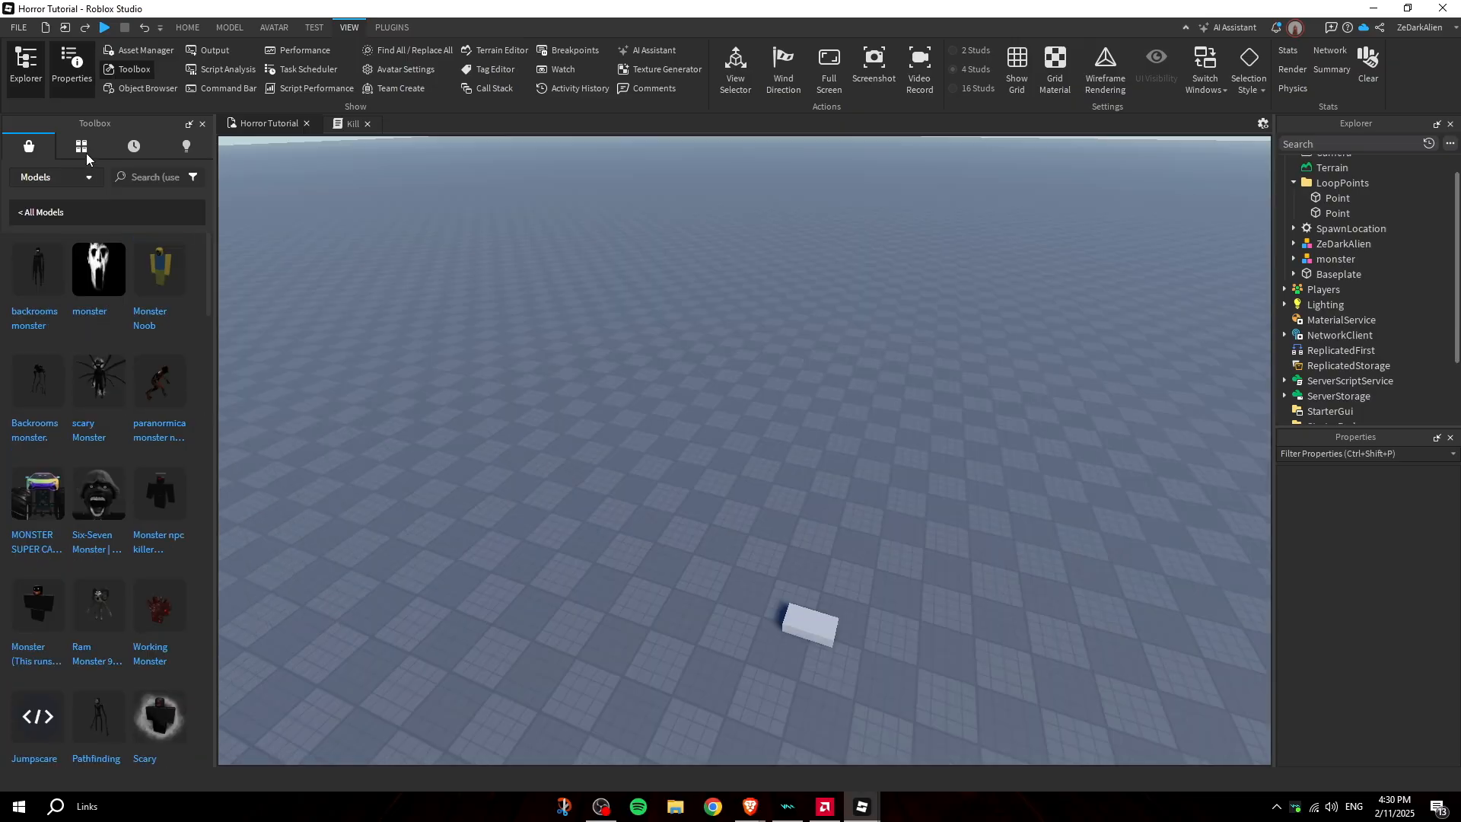
{"action": "left_click", "coordinate": [80, 146]}
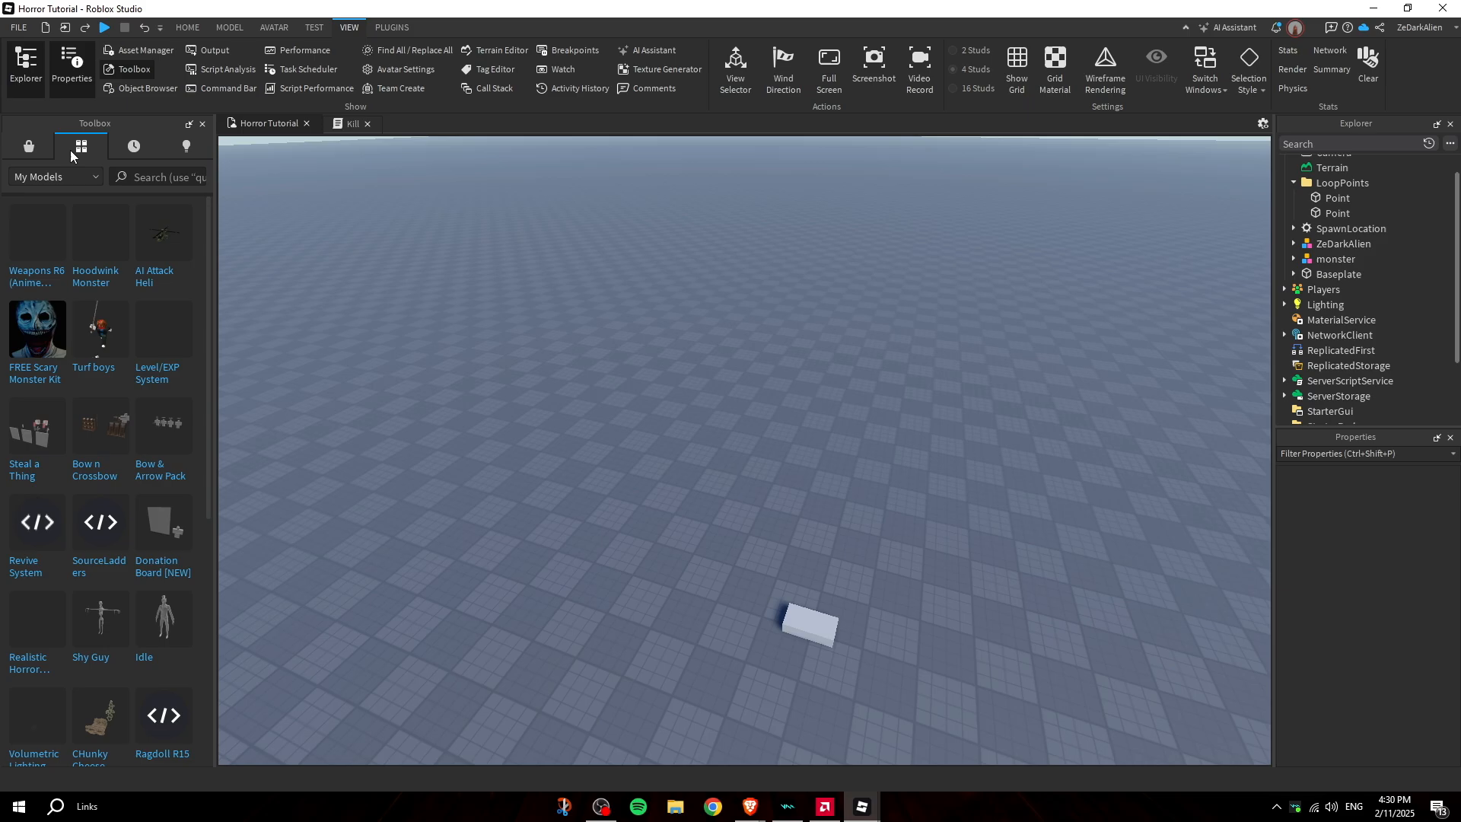
{"action": "mouse_move", "coordinate": [37, 330]}
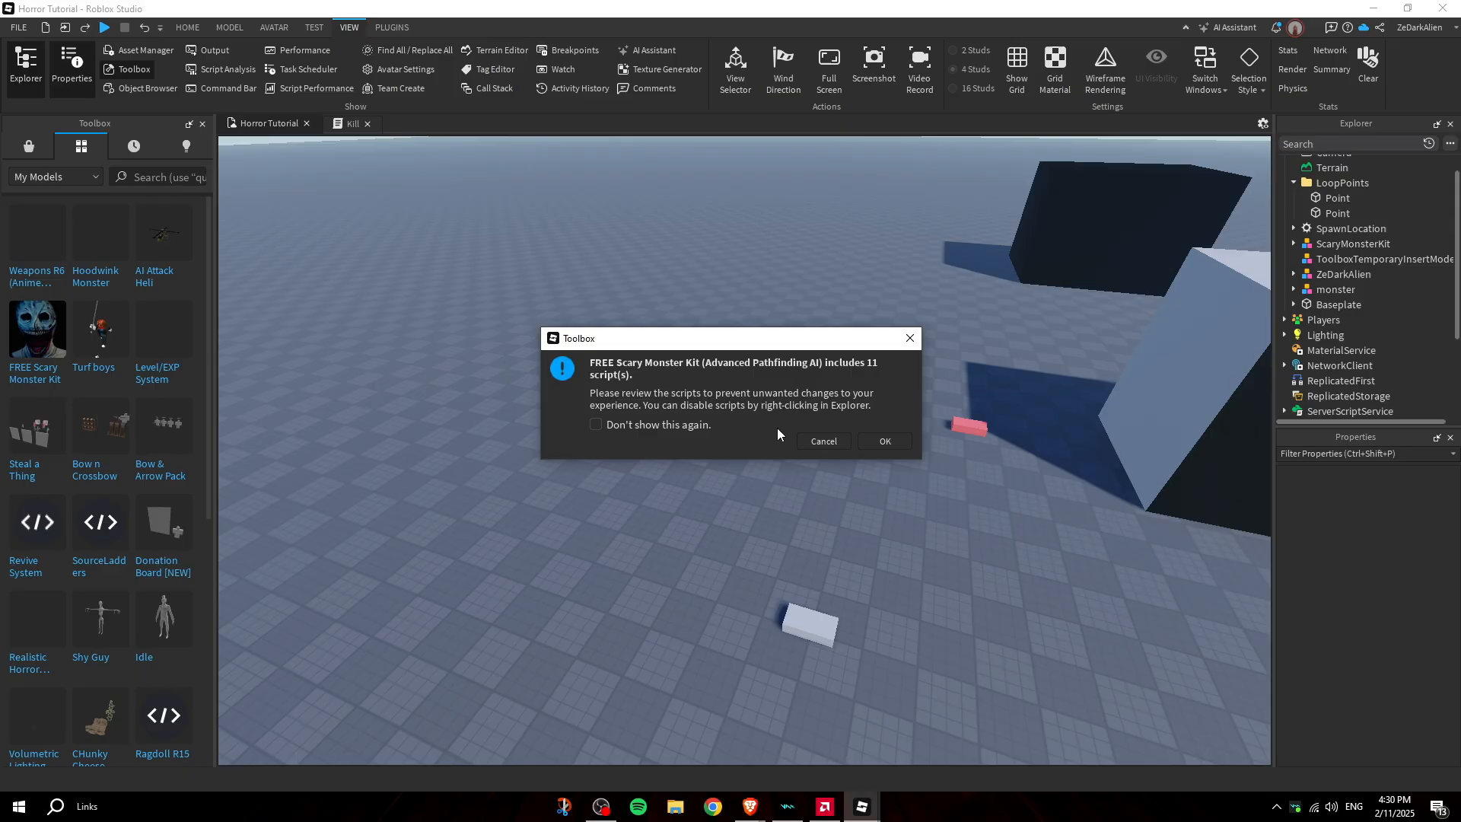
{"action": "left_click", "coordinate": [883, 441]}
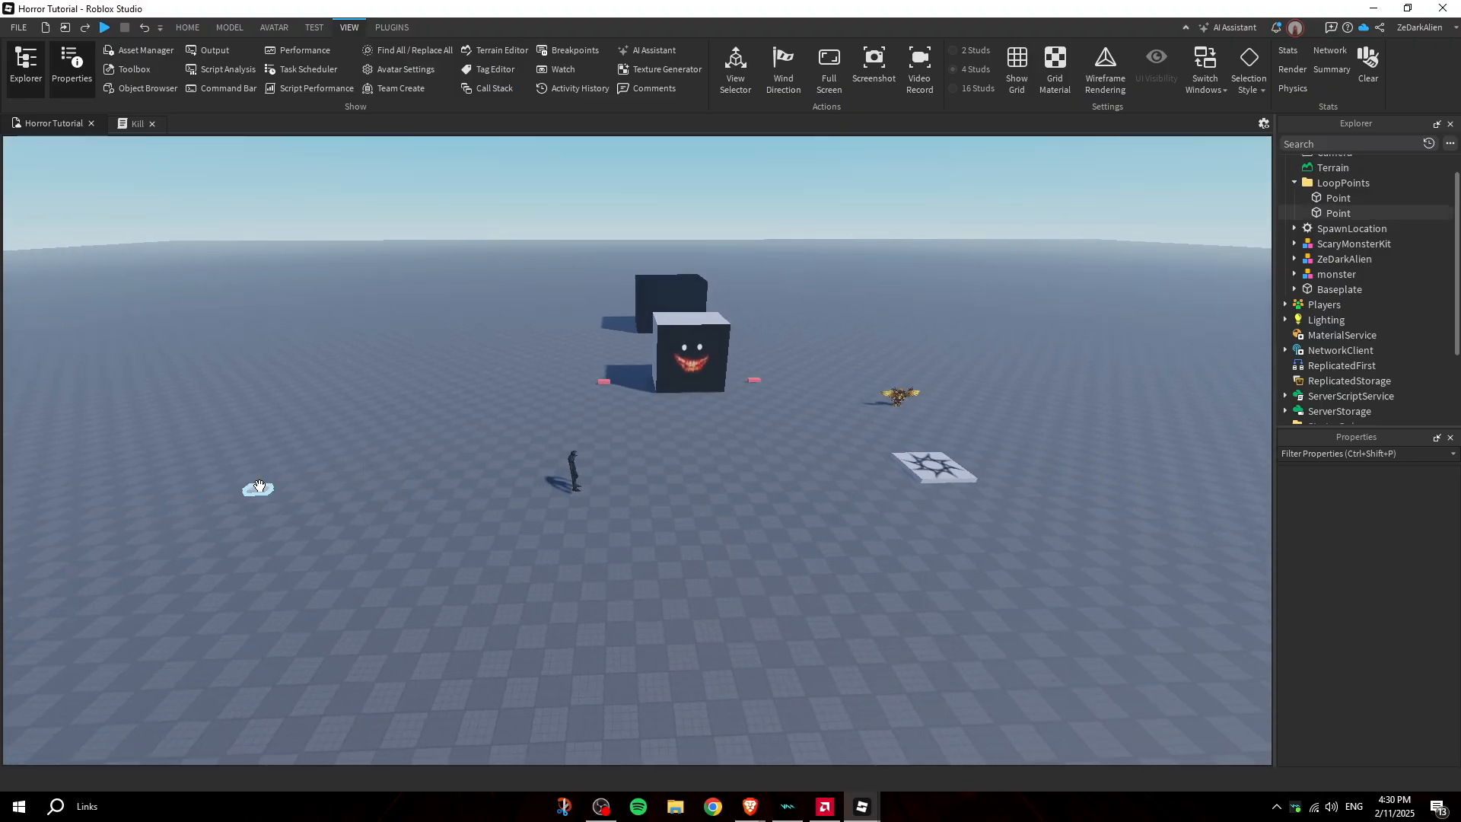
Expand the ScaryMonsterKit monster model in Explorer and select its Kill script
{"action": "left_click", "coordinate": [1352, 244]}
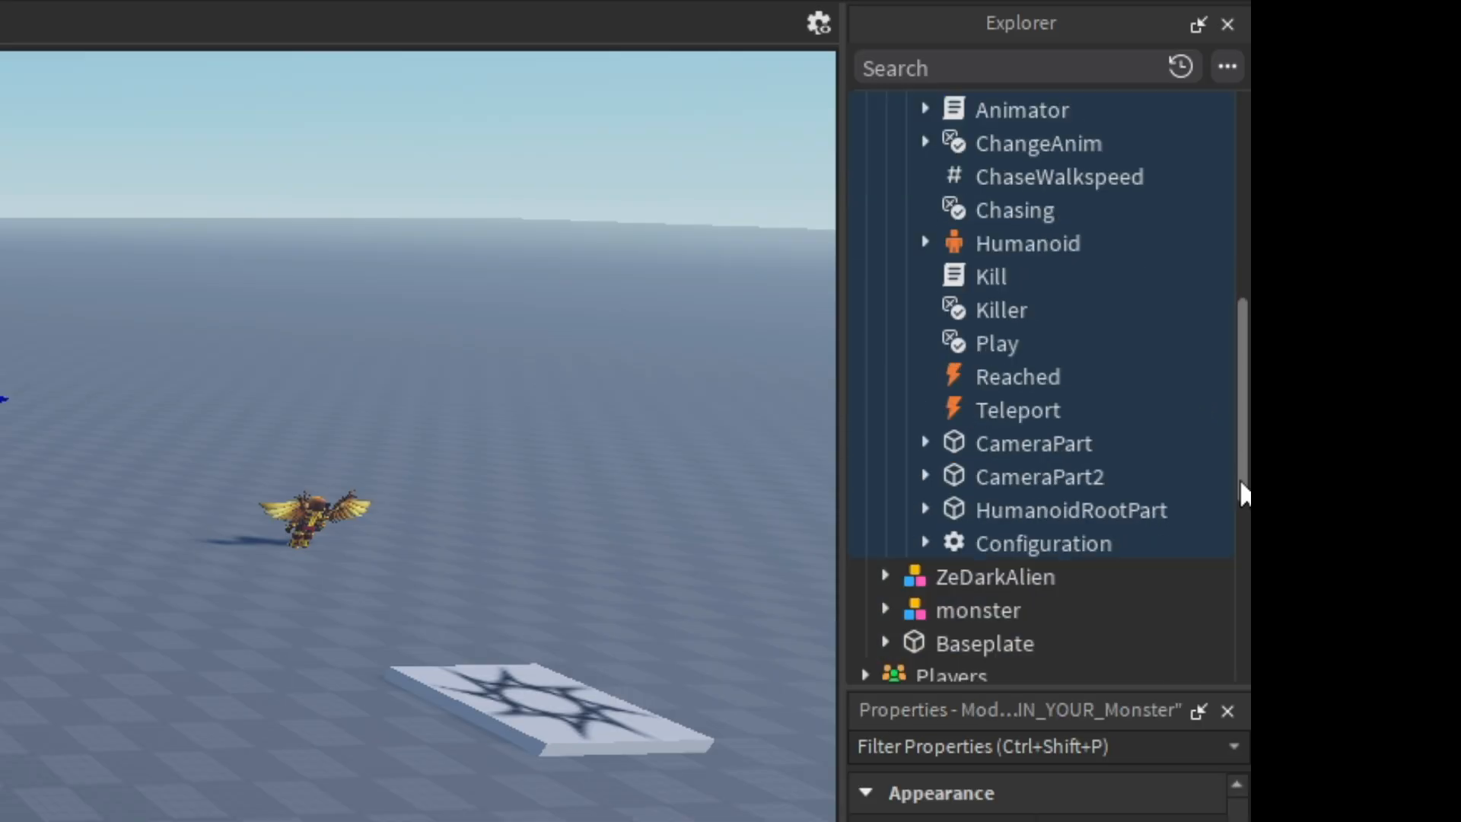
{"action": "left_click", "coordinate": [990, 376]}
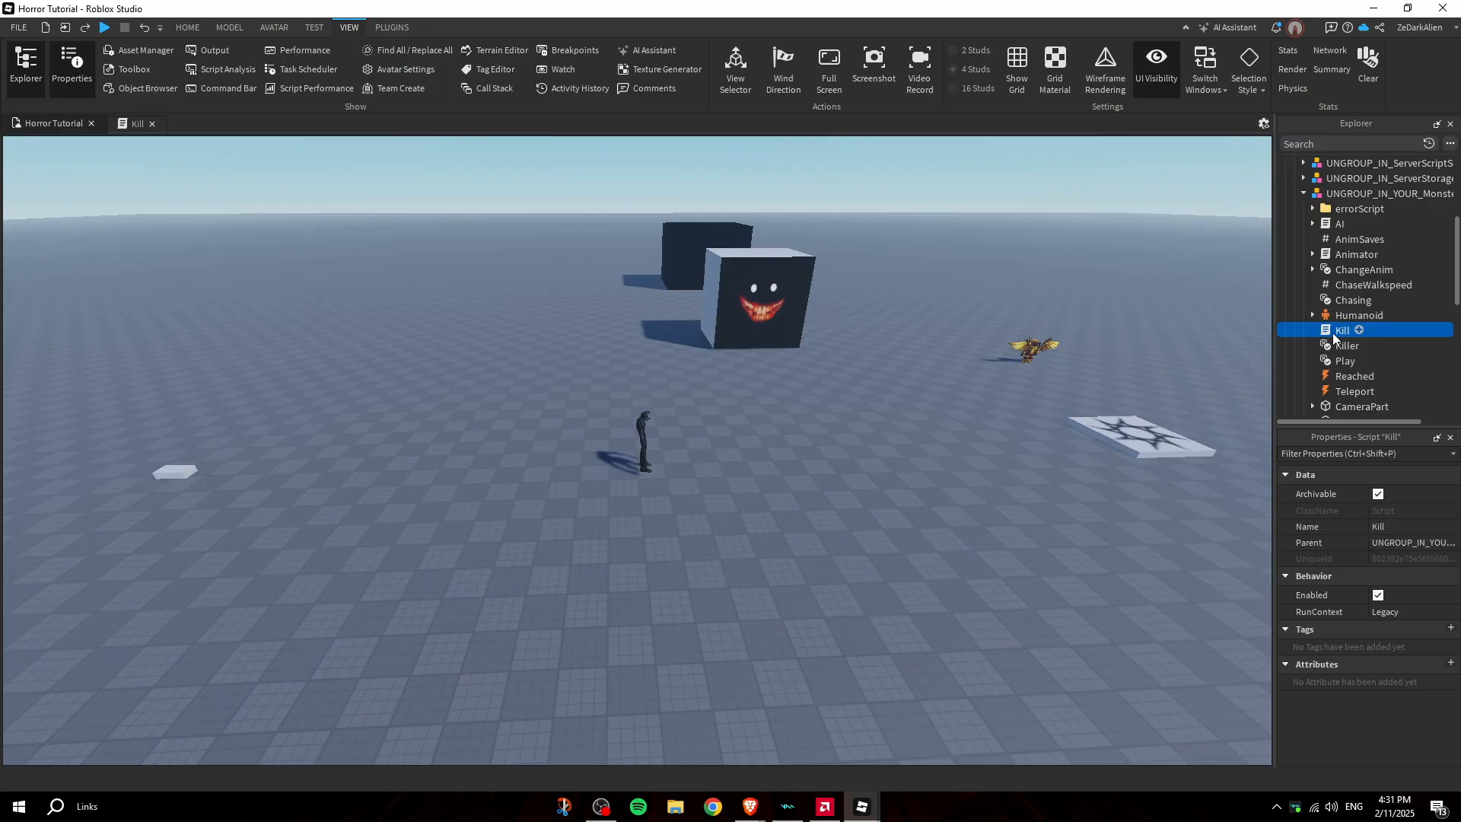
Review the Kill script's attack and jumpscare code, then close it
{"action": "double_click", "coordinate": [1342, 329]}
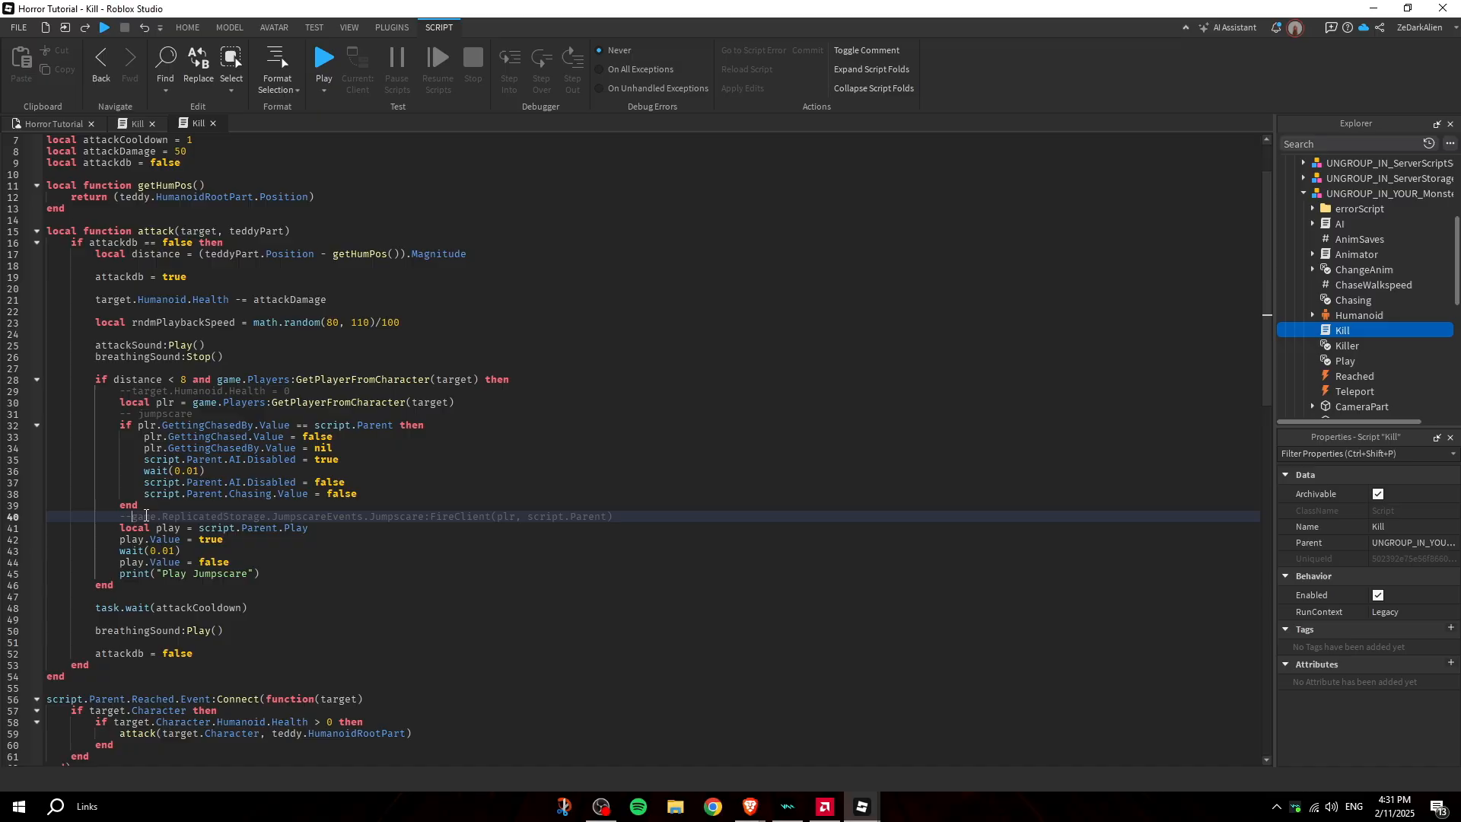
{"action": "right_click", "coordinate": [1342, 329]}
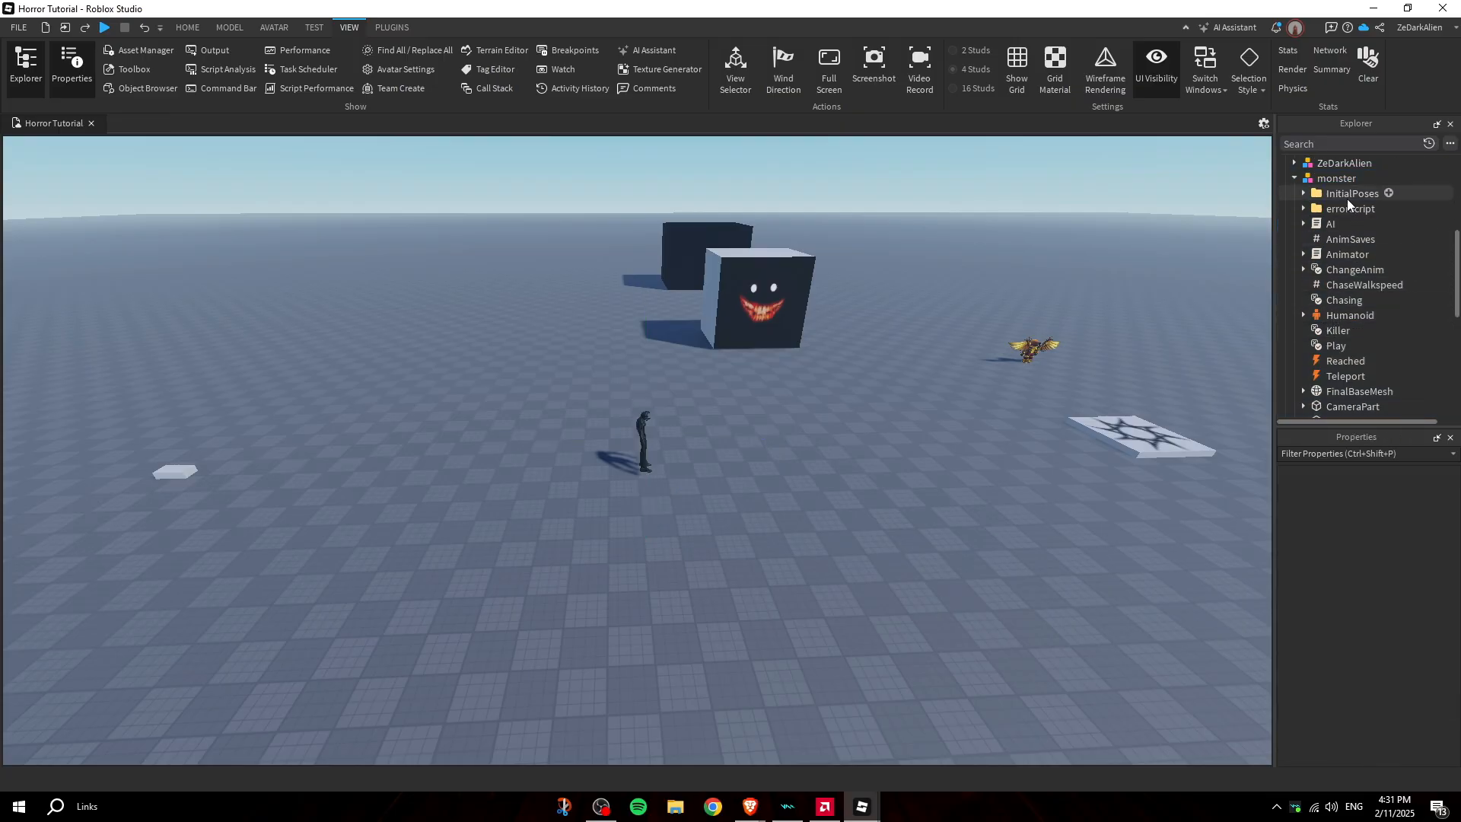
Move JumpscareEvents to ReplicatedStorage, Jumpscare to StarterGui and the Jumpscare room to Workspace, then select its Box
{"action": "left_click", "coordinate": [1338, 330]}
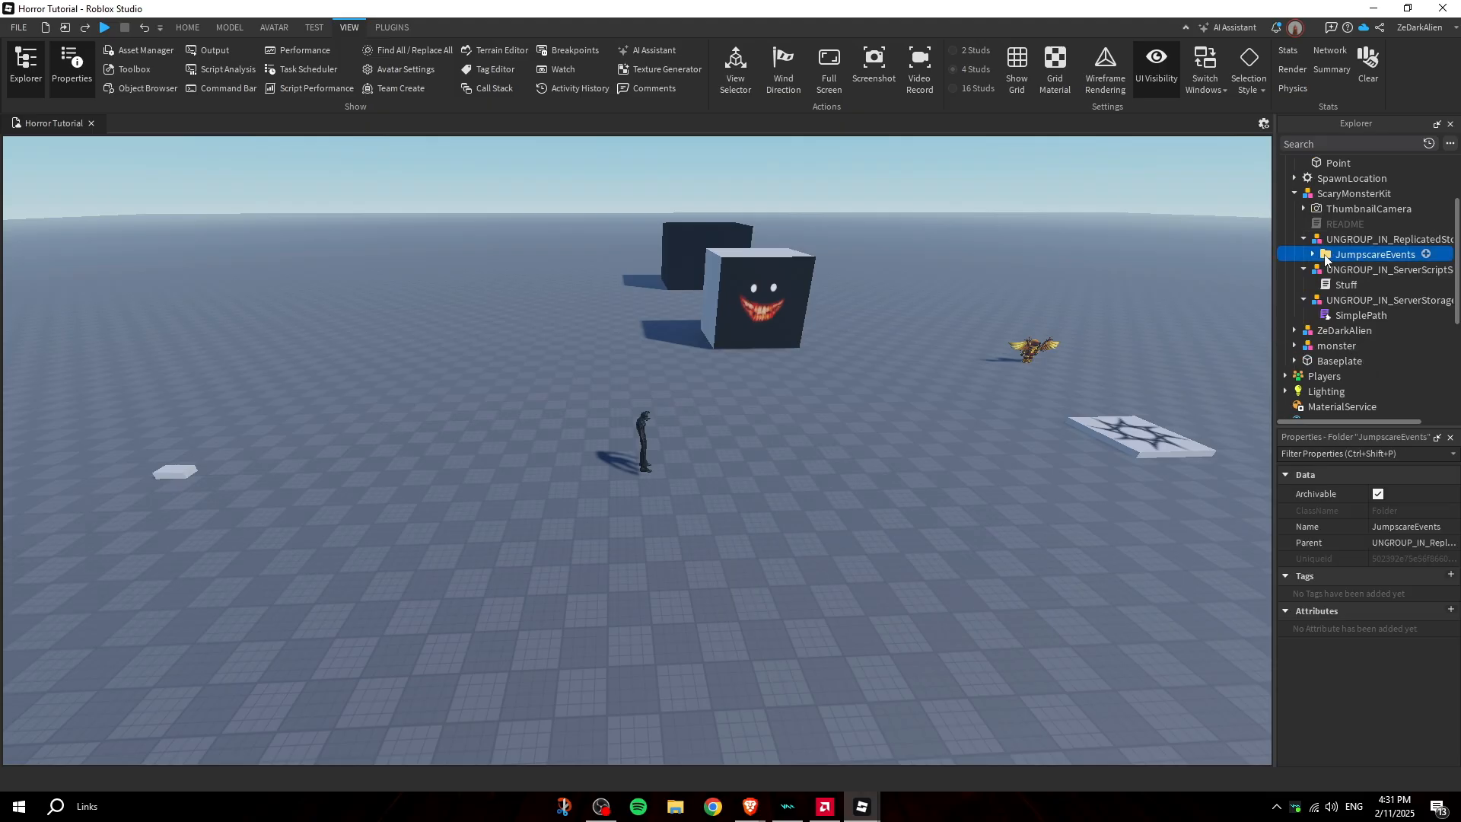
{"action": "double_click", "coordinate": [1374, 254]}
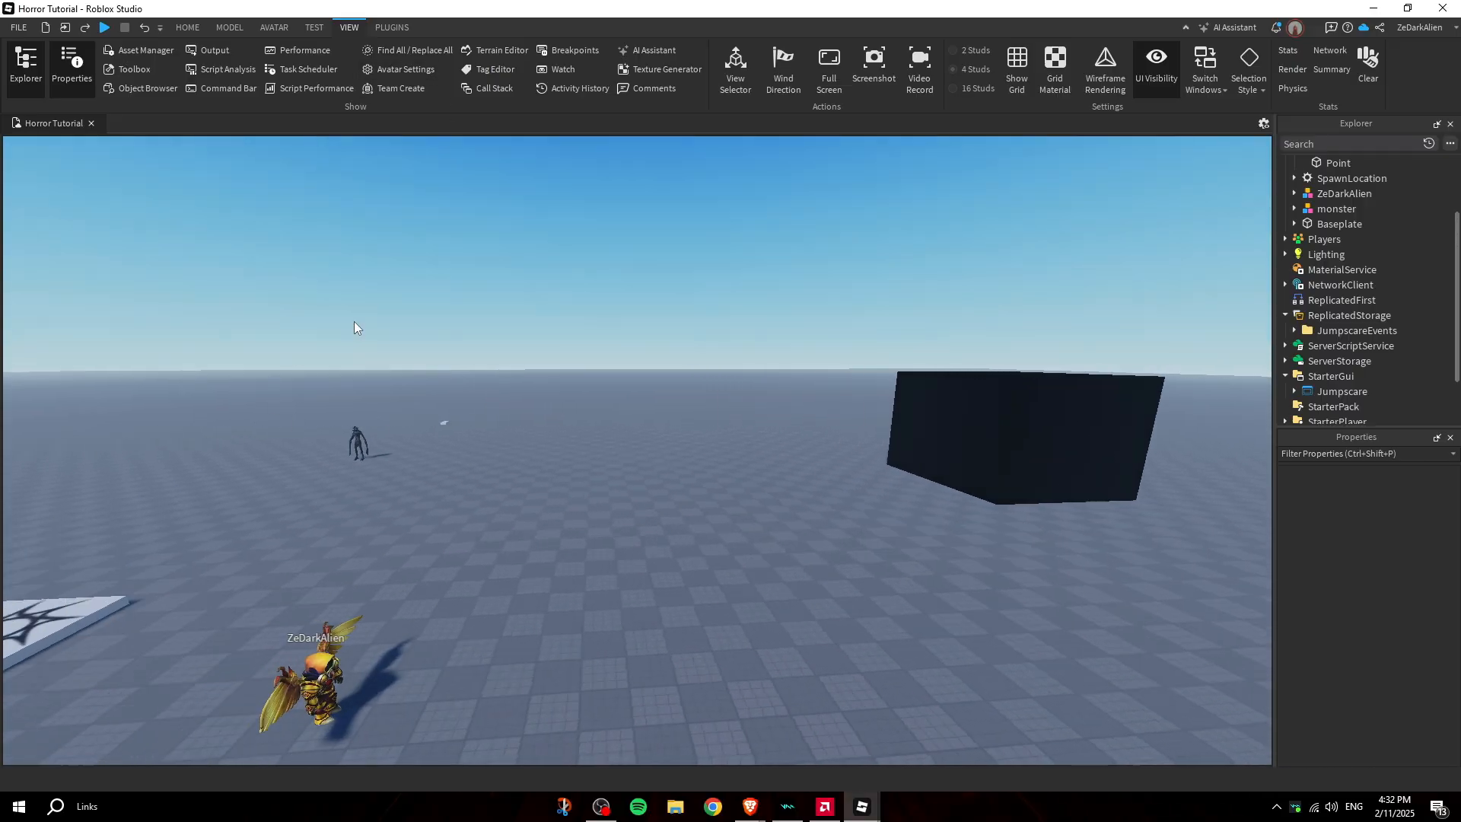
{"action": "left_click", "coordinate": [1334, 209]}
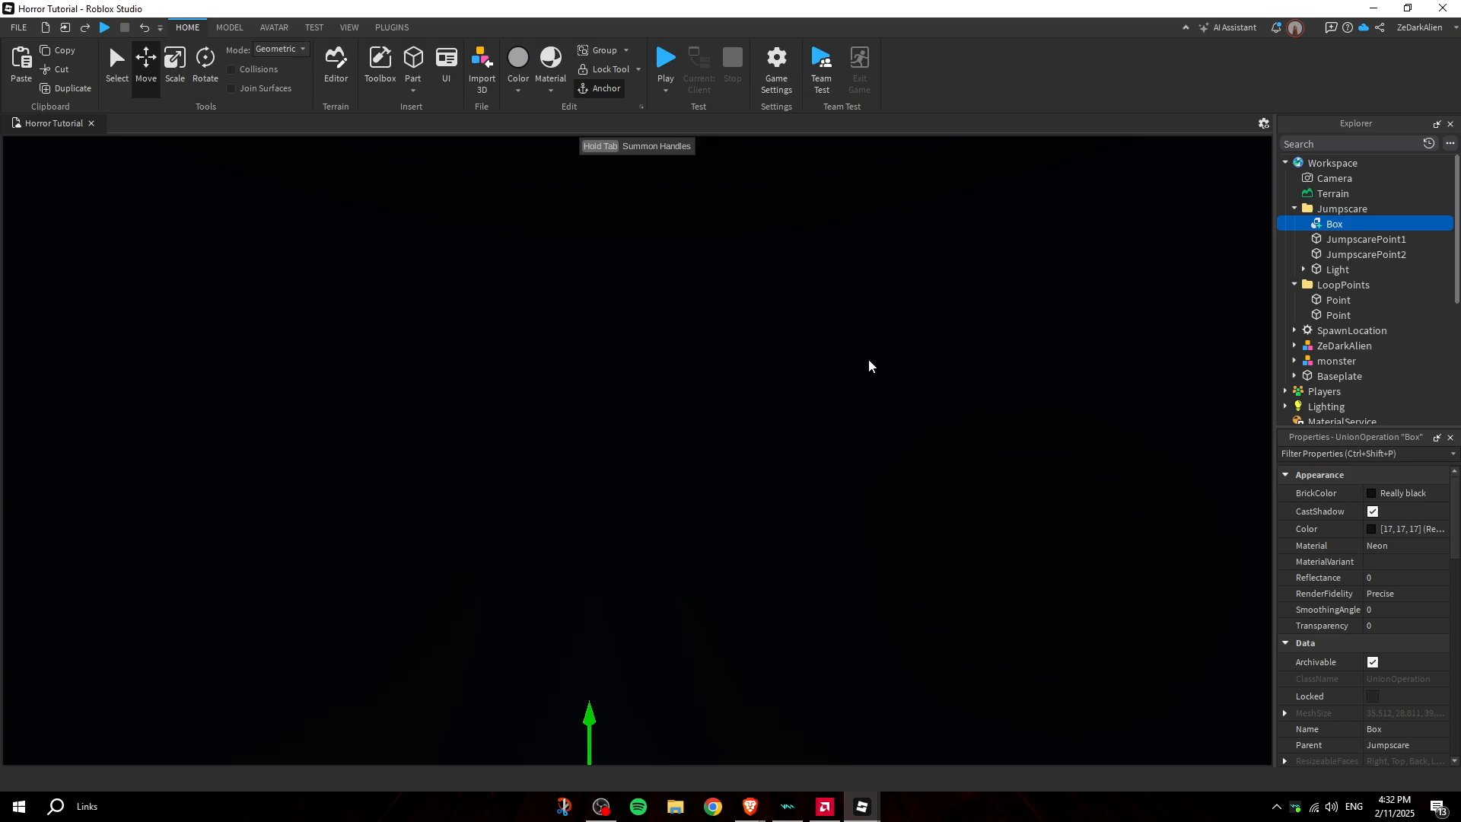
Set JumpscarePoint1 and JumpscarePoint2 Transparency to 0 so the camera points show in the room
{"action": "left_click", "coordinate": [1366, 239]}
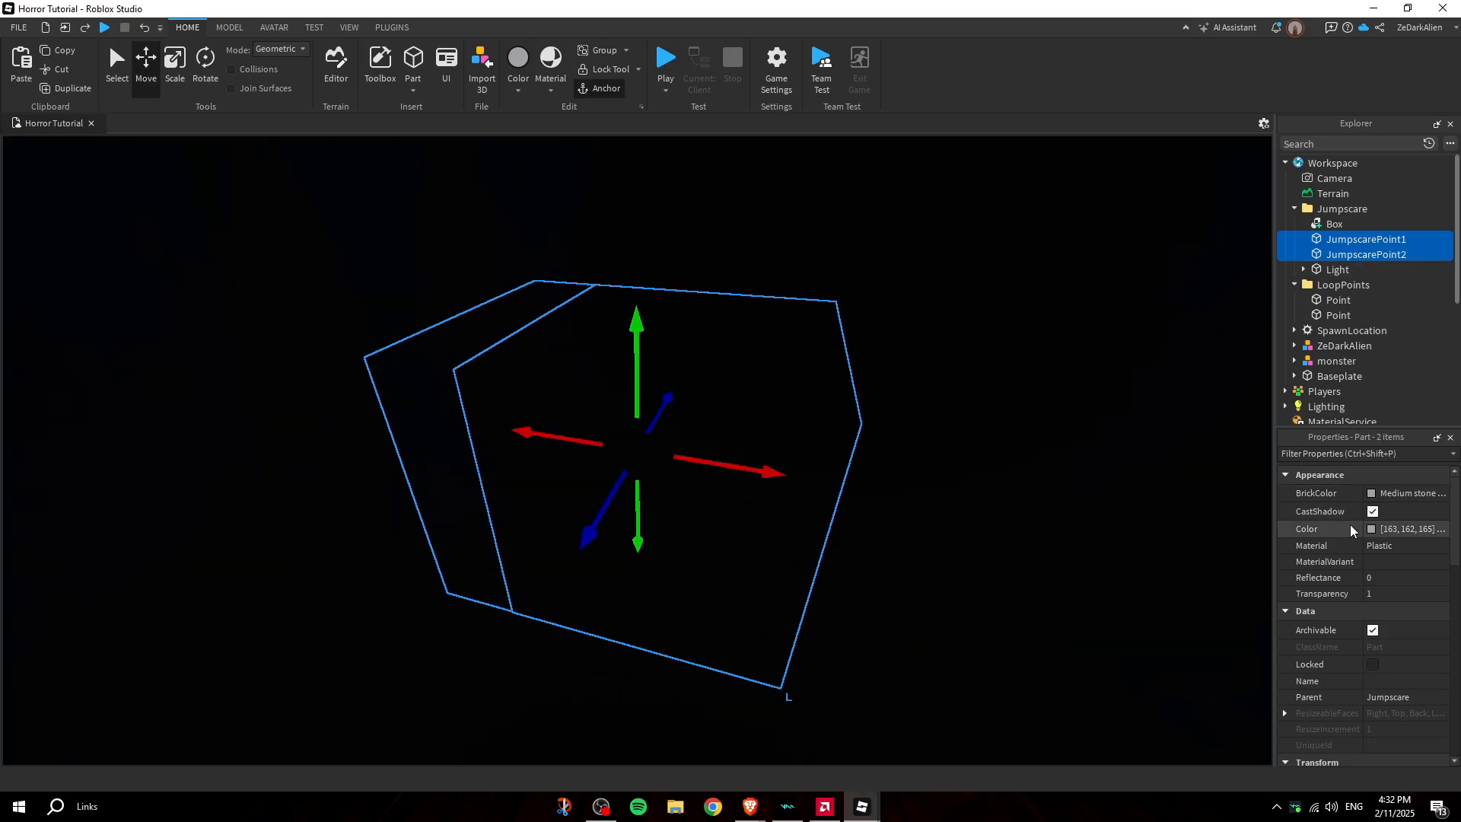
{"action": "left_click", "coordinate": [1387, 593]}
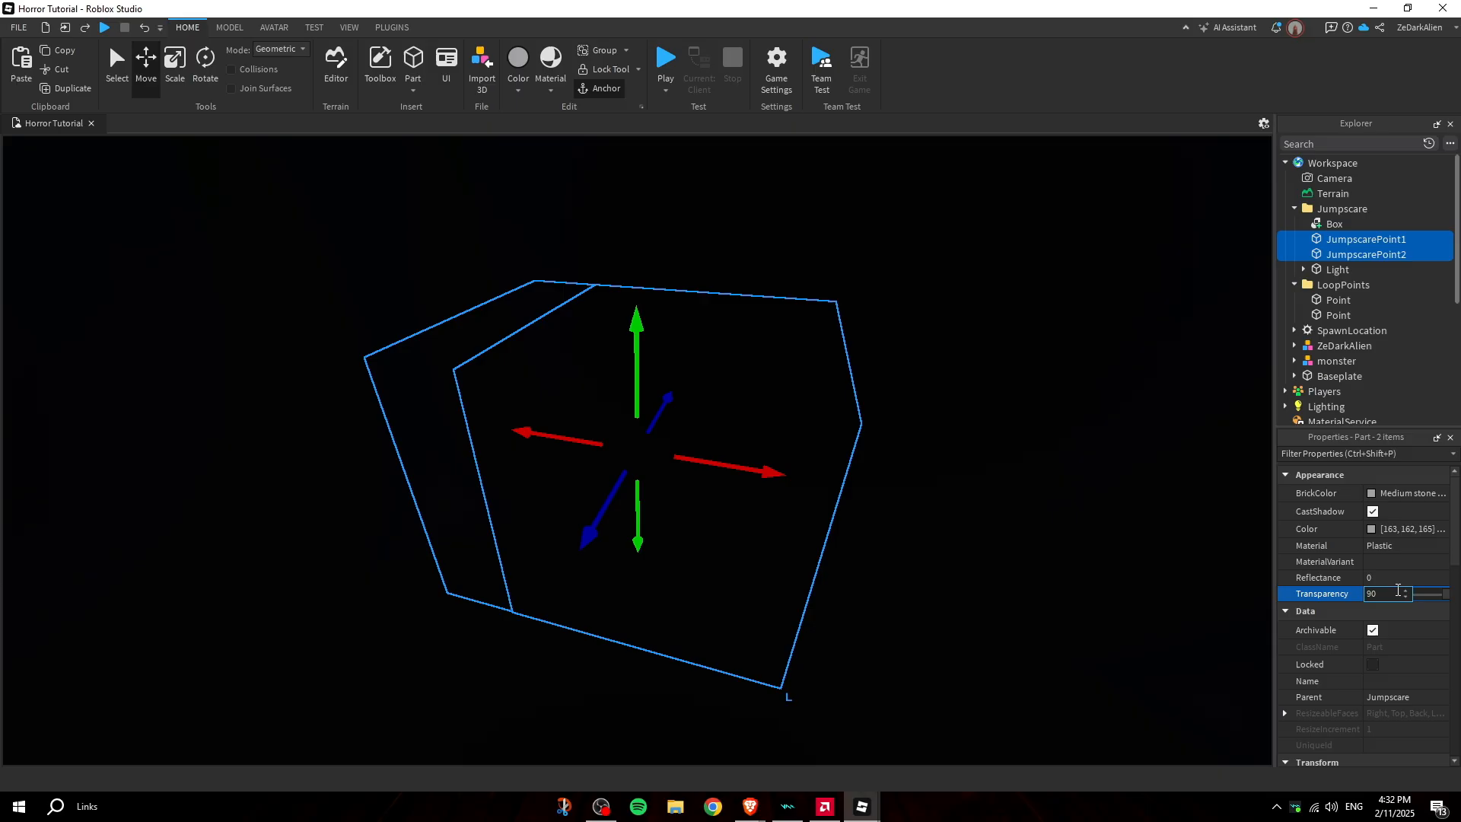
{"action": "type", "text": "0"}
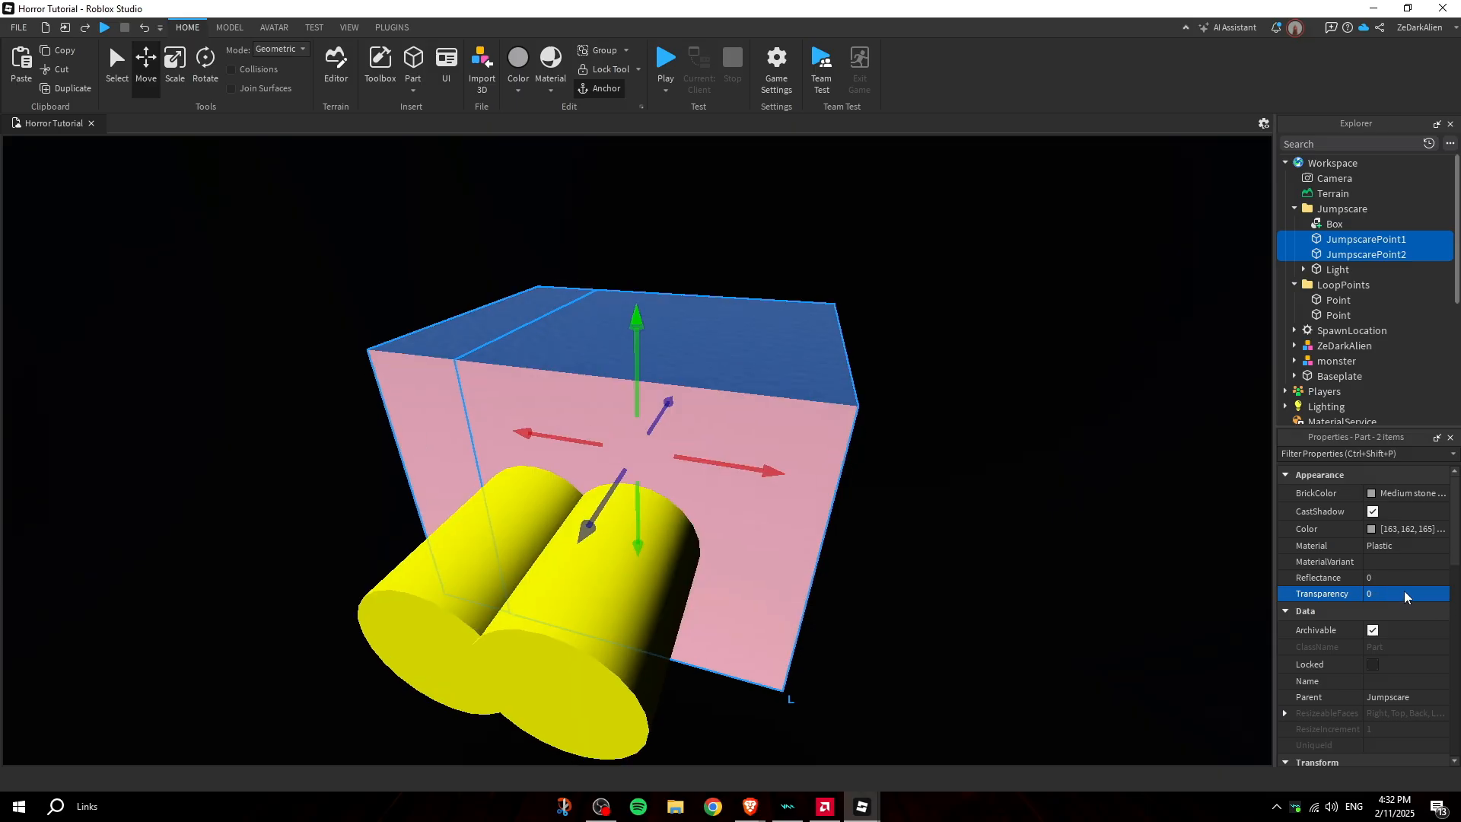
{"action": "type", "text": "1"}
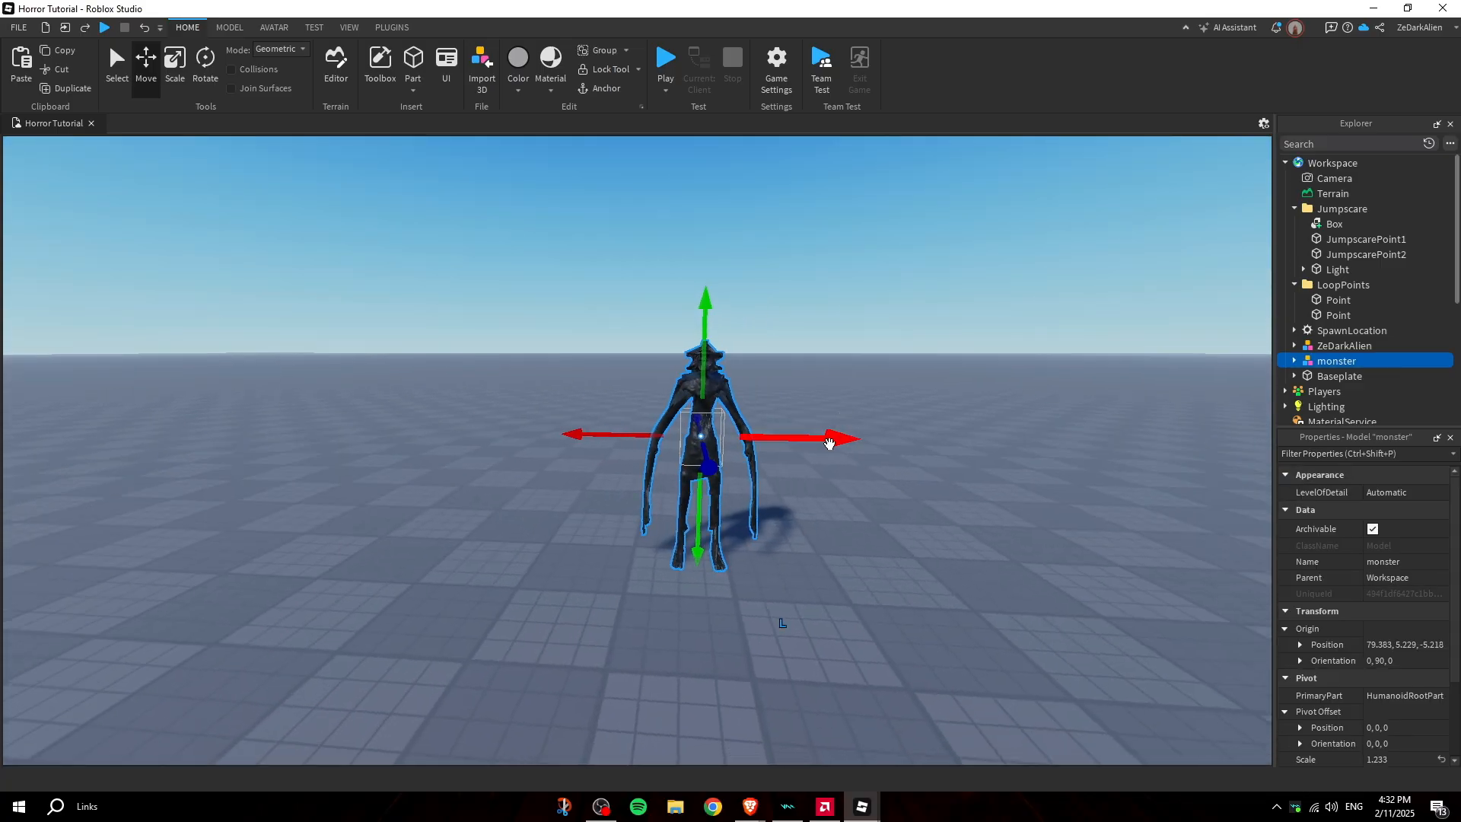
Drop the monster model into the Jumpscare folder and move it into position inside the dark room
{"action": "left_click_drag", "start_coordinate": [703, 437], "coordinate": [932, 429]}
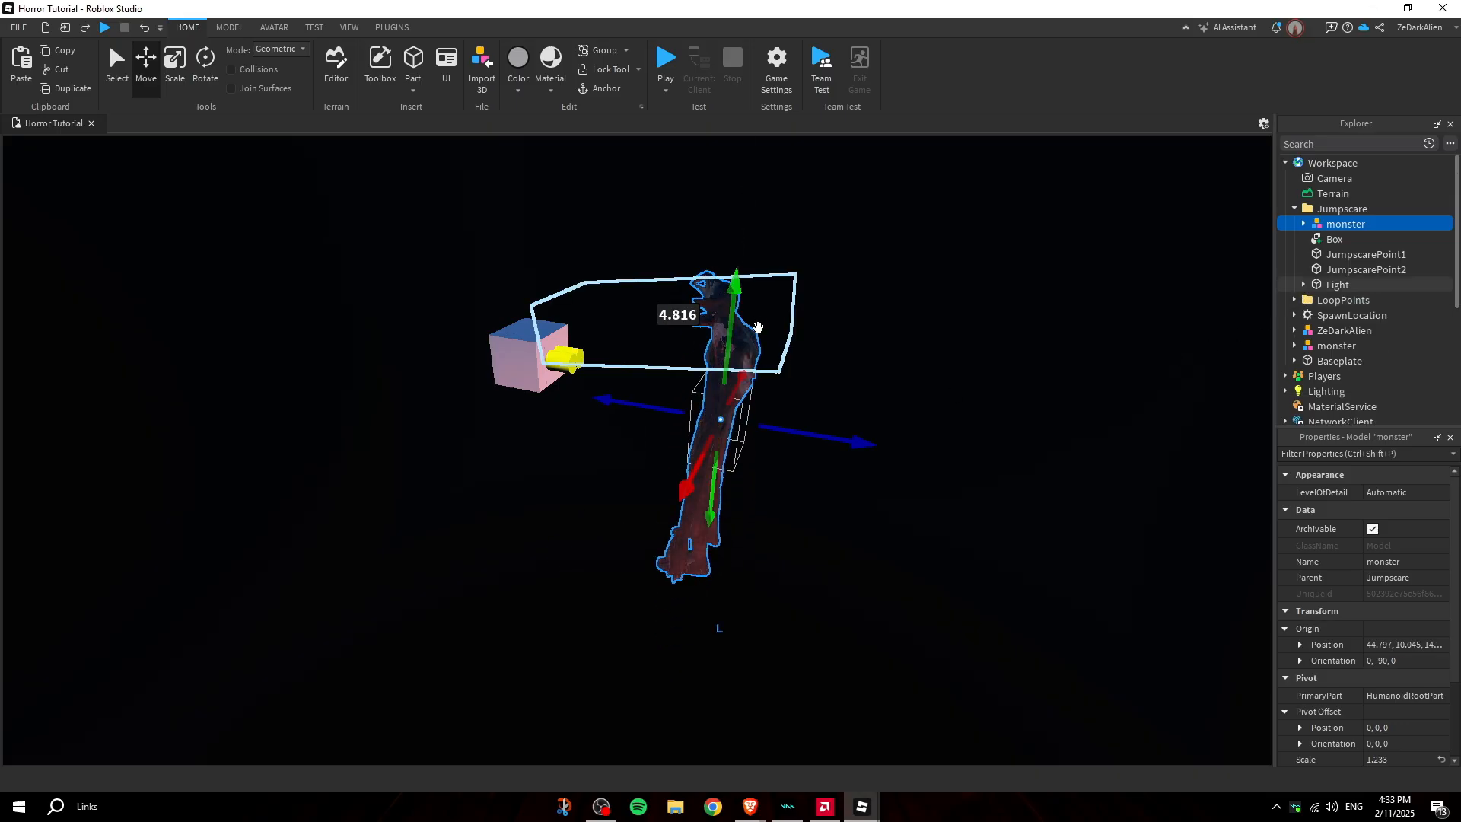
{"action": "left_click_drag", "start_coordinate": [737, 325], "coordinate": [913, 420]}
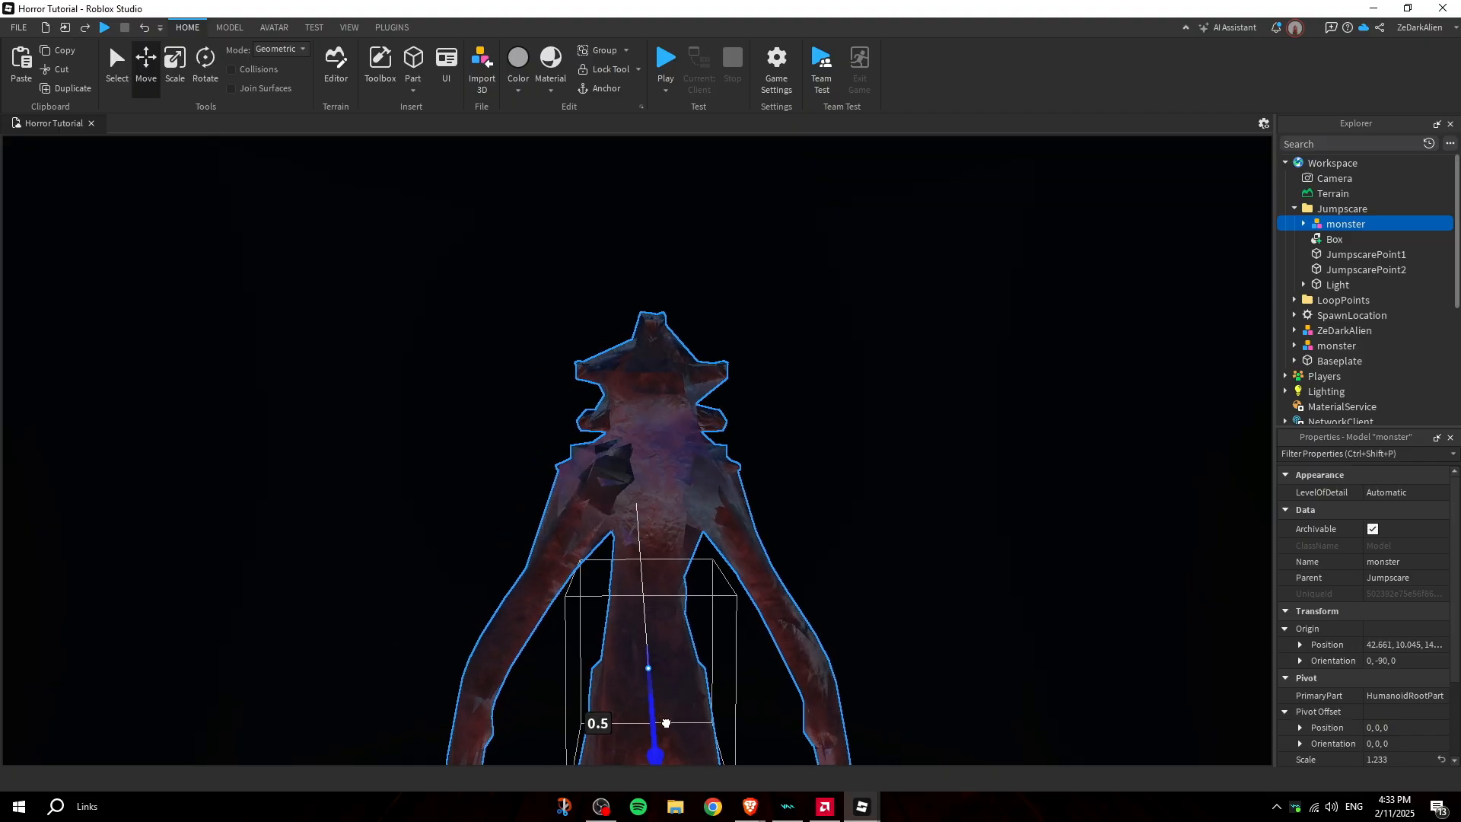
{"action": "left_click_drag", "start_coordinate": [663, 722], "coordinate": [659, 550]}
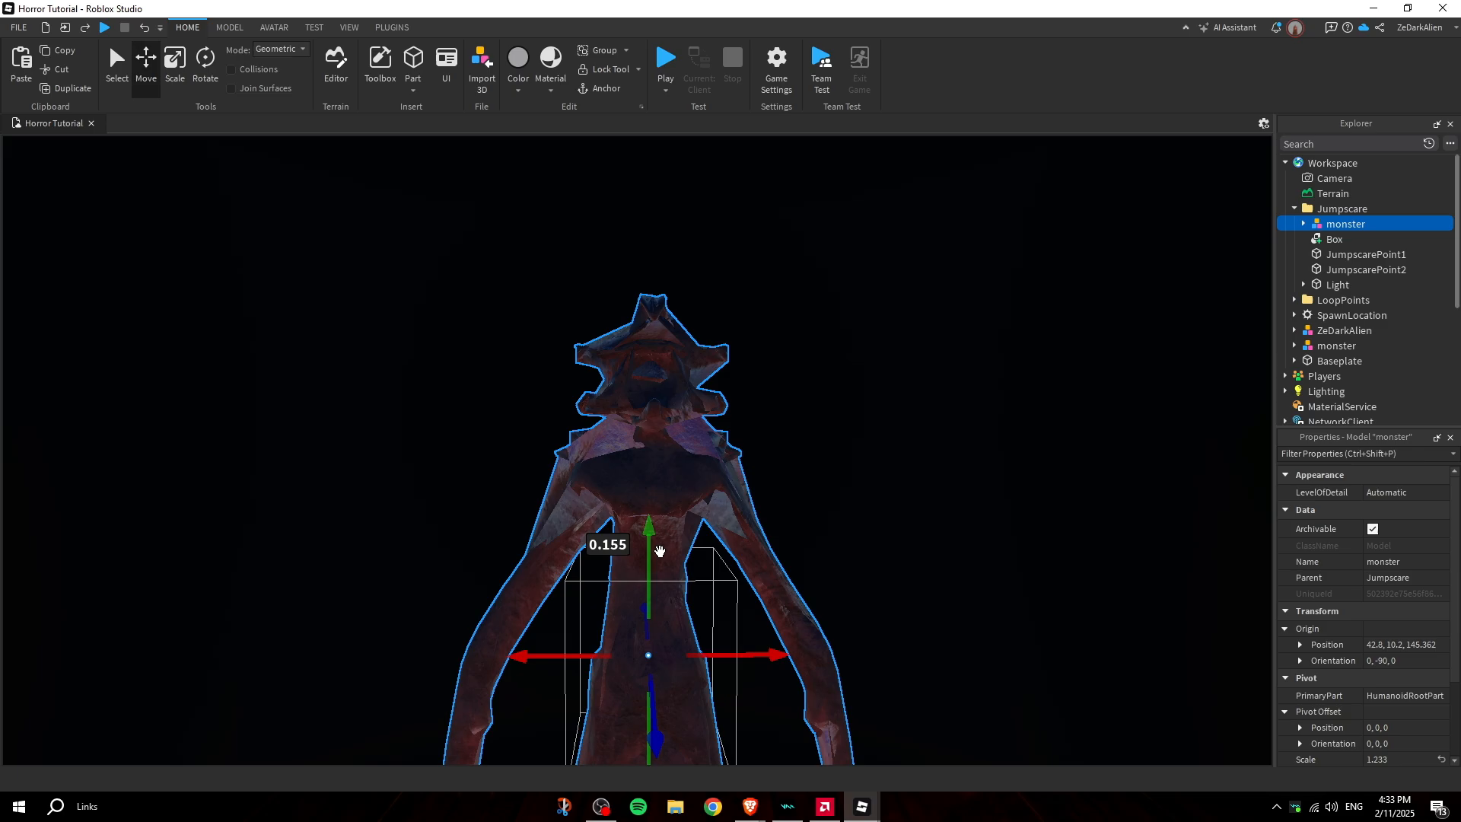
{"action": "left_click_drag", "start_coordinate": [650, 654], "coordinate": [752, 712]}
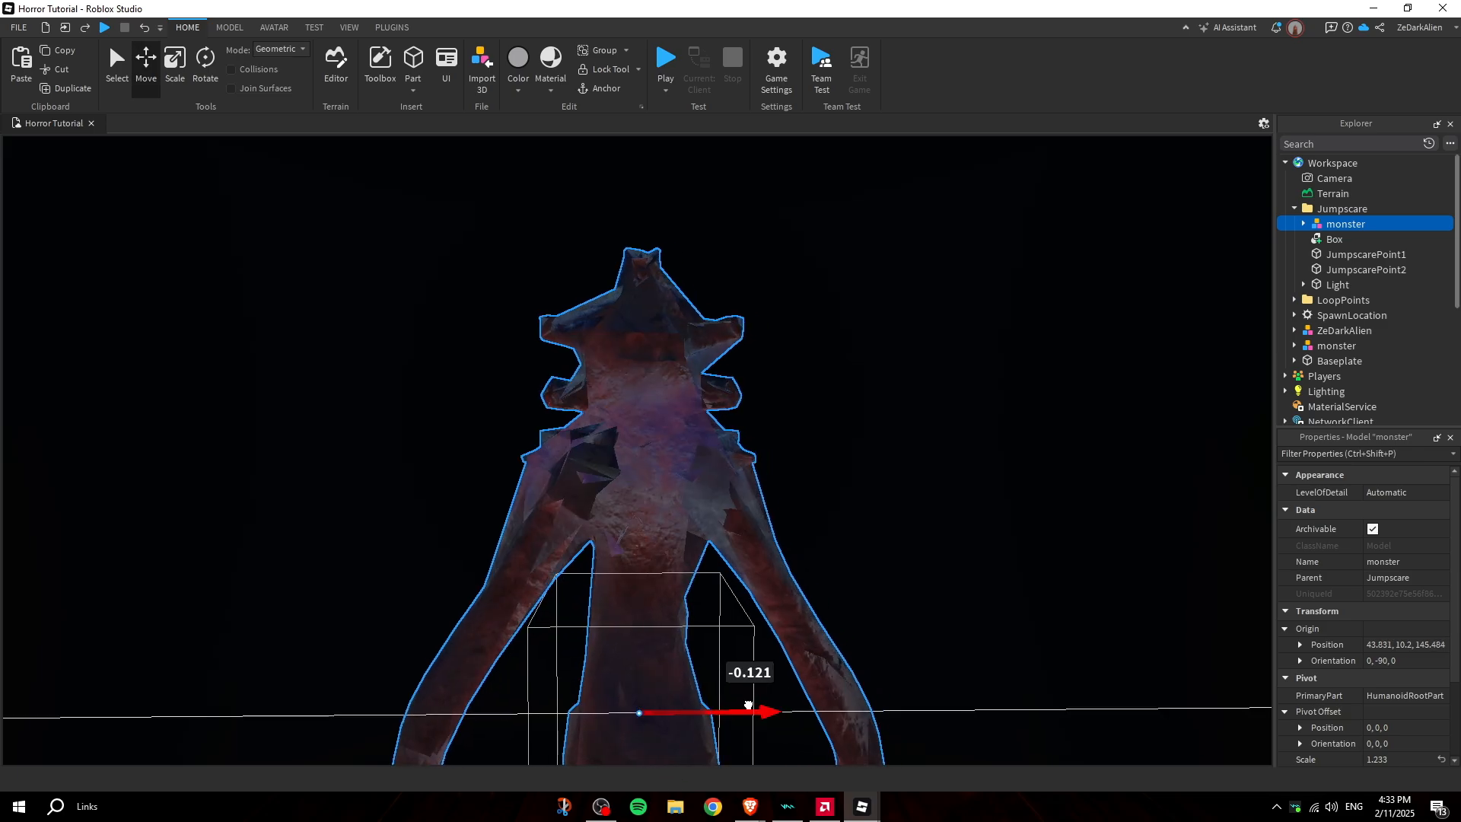
{"action": "left_click_drag", "start_coordinate": [638, 712], "coordinate": [750, 712]}
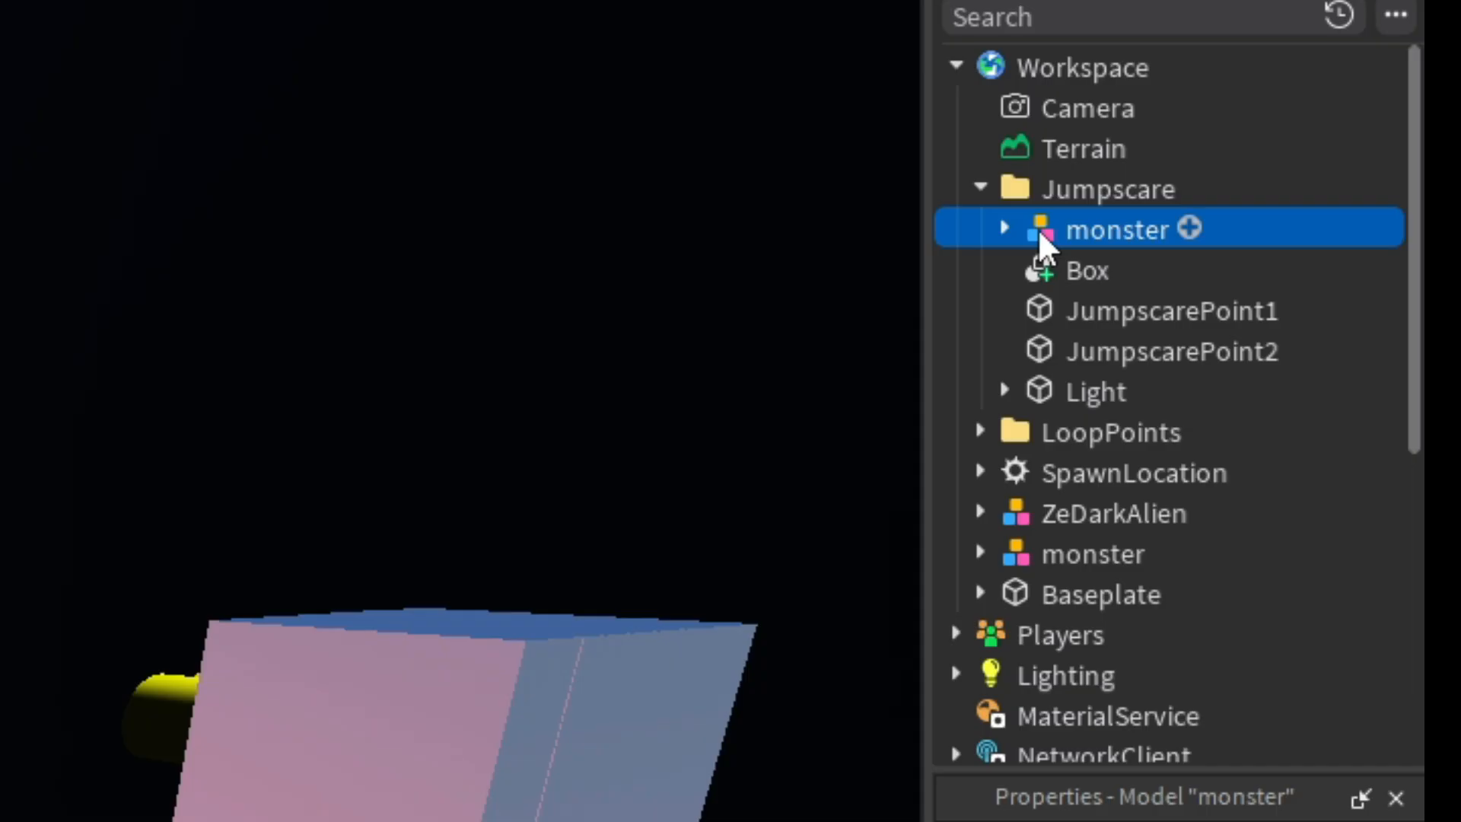
Rename the monster copy to AI and expand it to its Humanoid, CameraParts and HumanoidRootPart
{"action": "type", "text": "AI"}
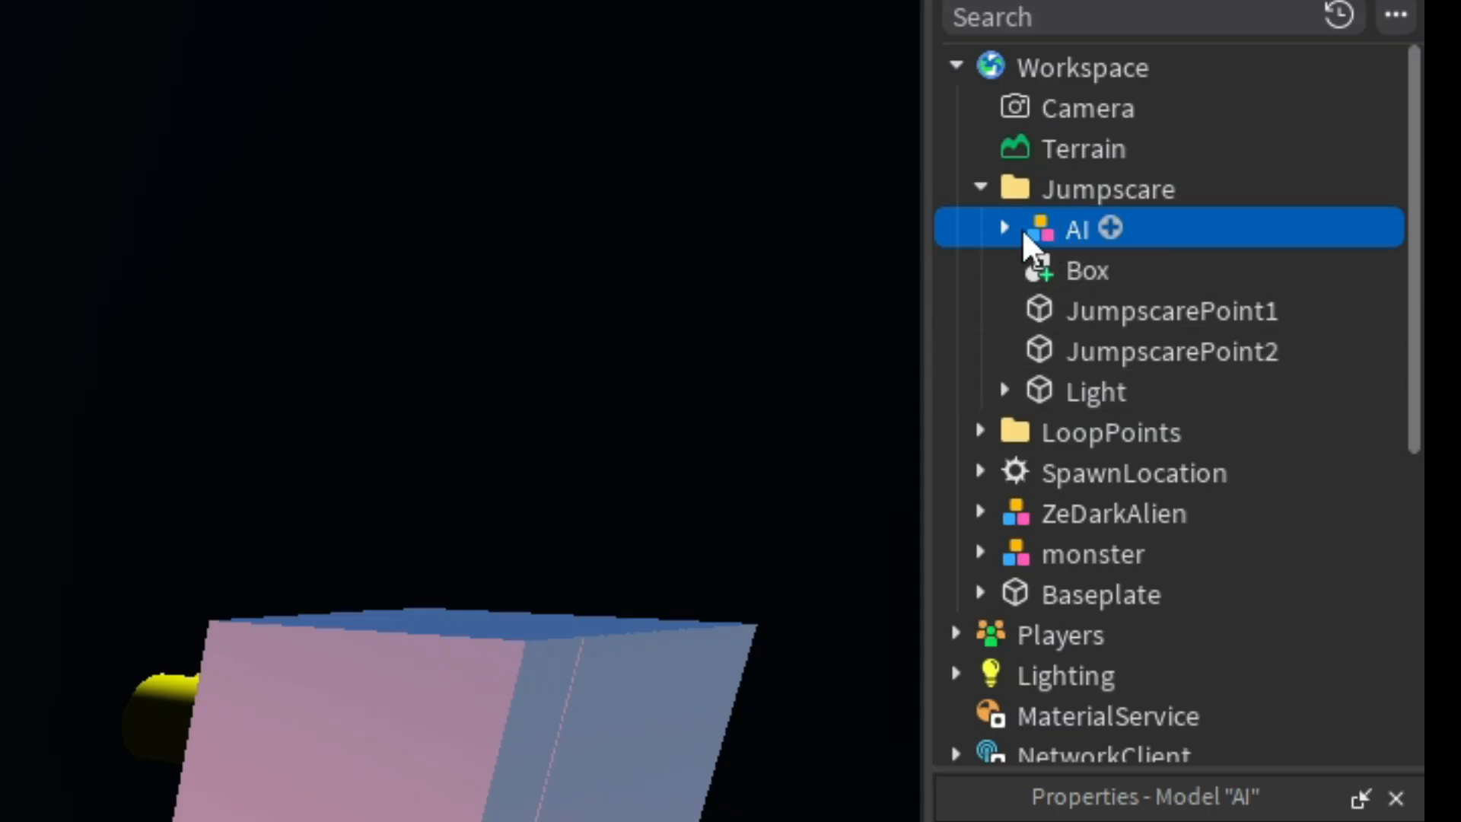
{"action": "left_click", "coordinate": [1005, 226]}
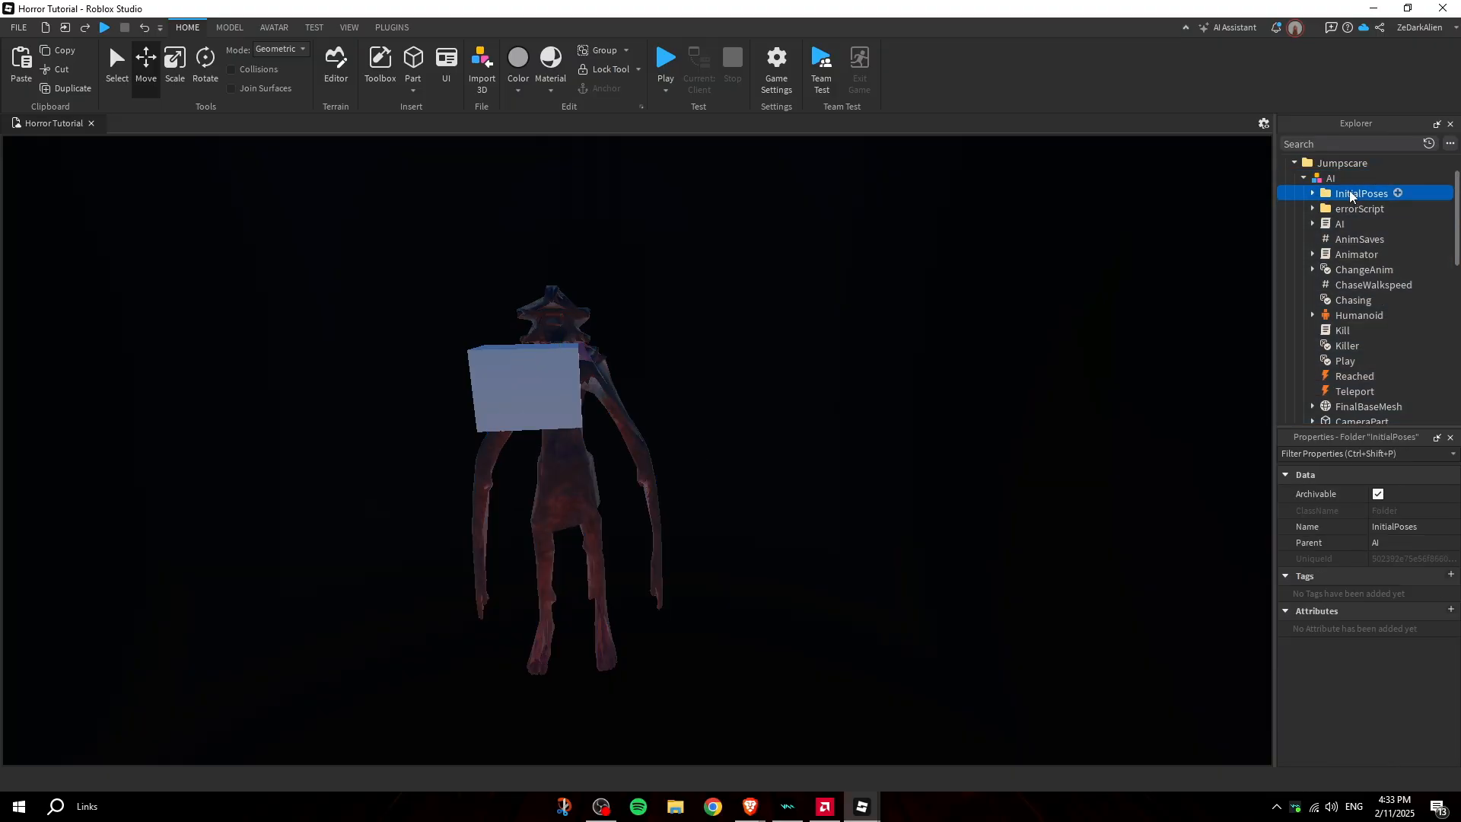
{"action": "mouse_move", "coordinate": [1353, 300]}
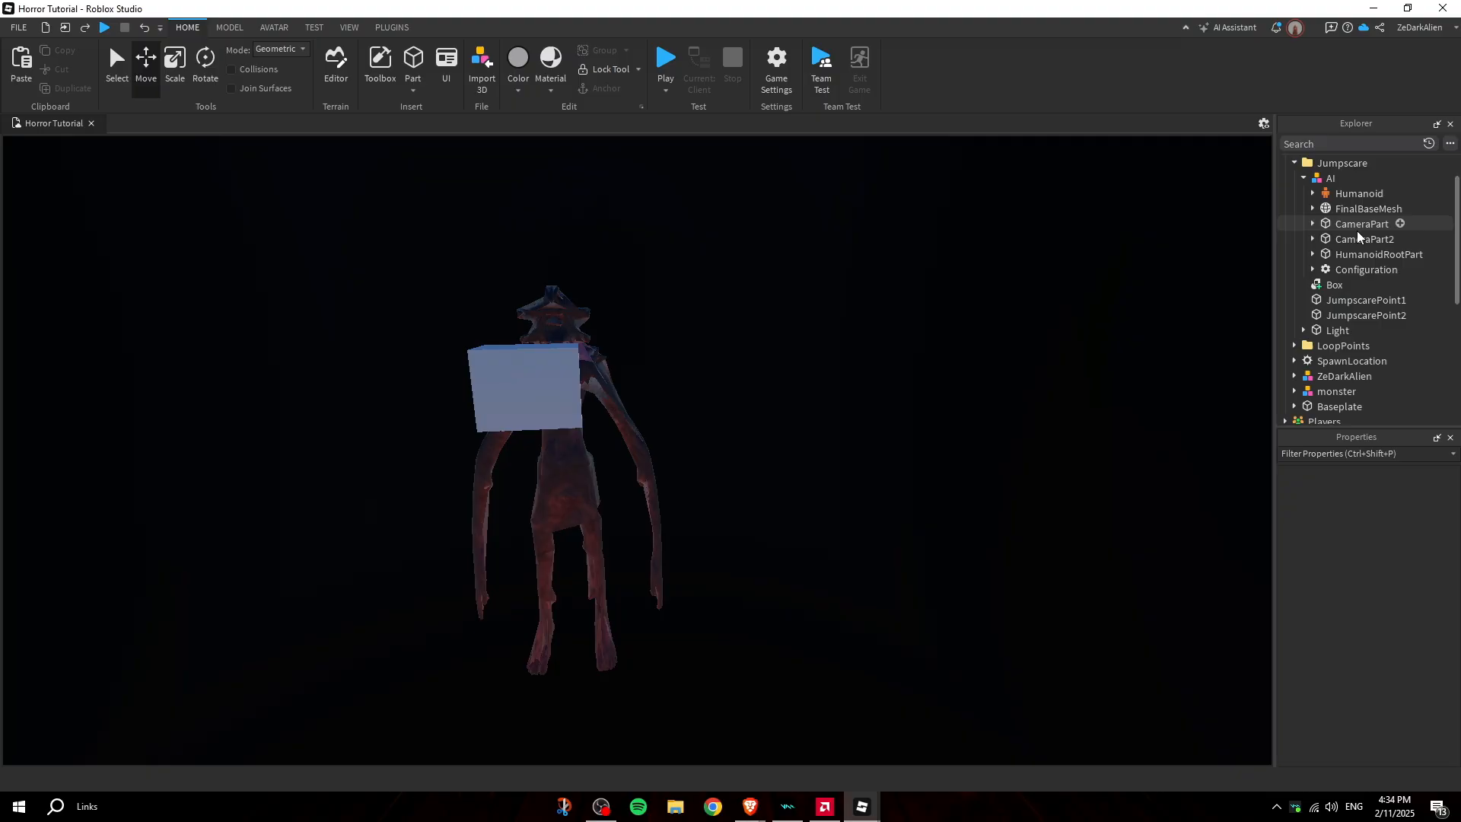
{"action": "left_click", "coordinate": [1379, 254]}
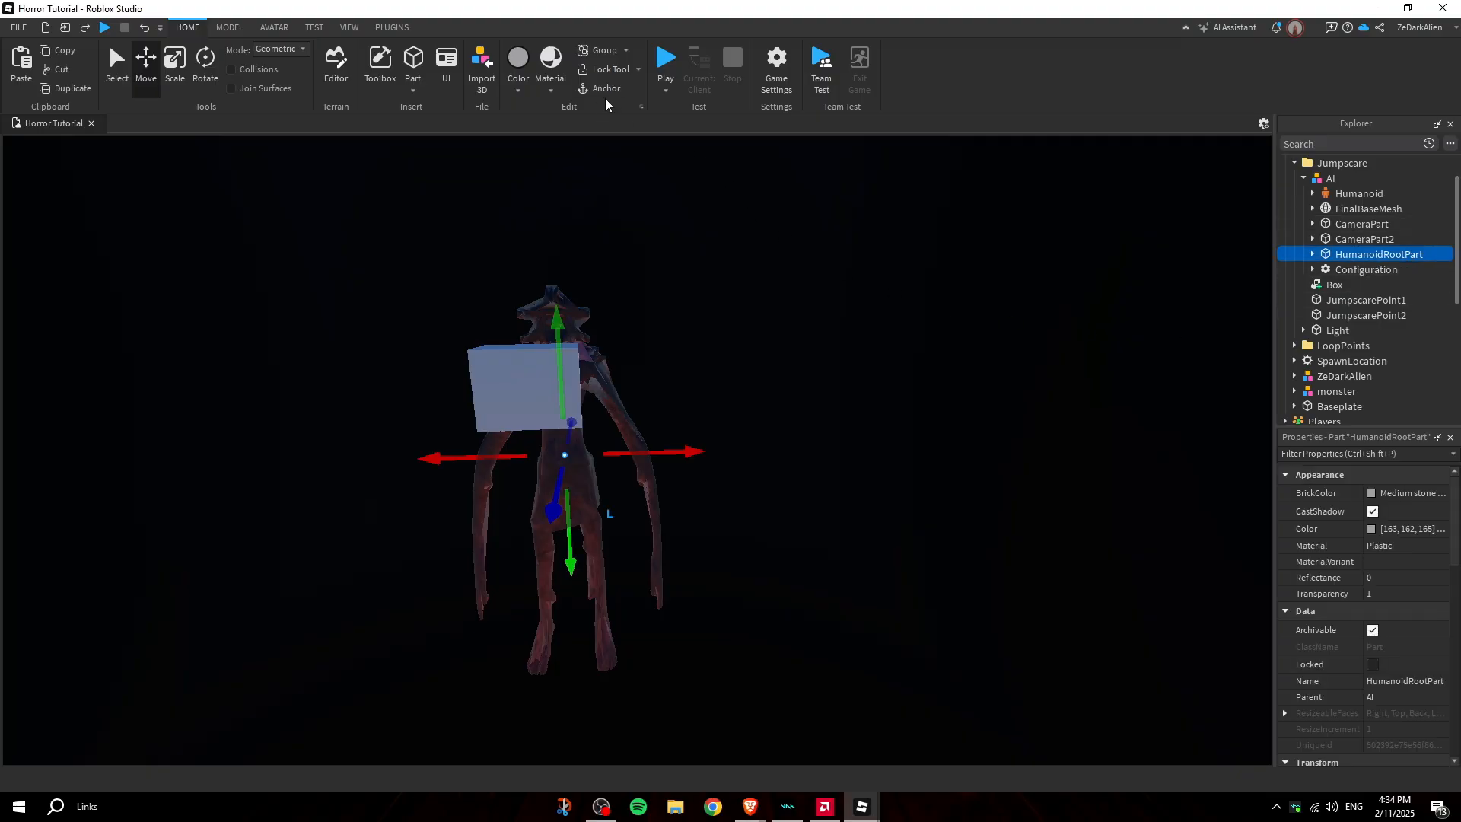
{"action": "left_click", "coordinate": [1367, 270]}
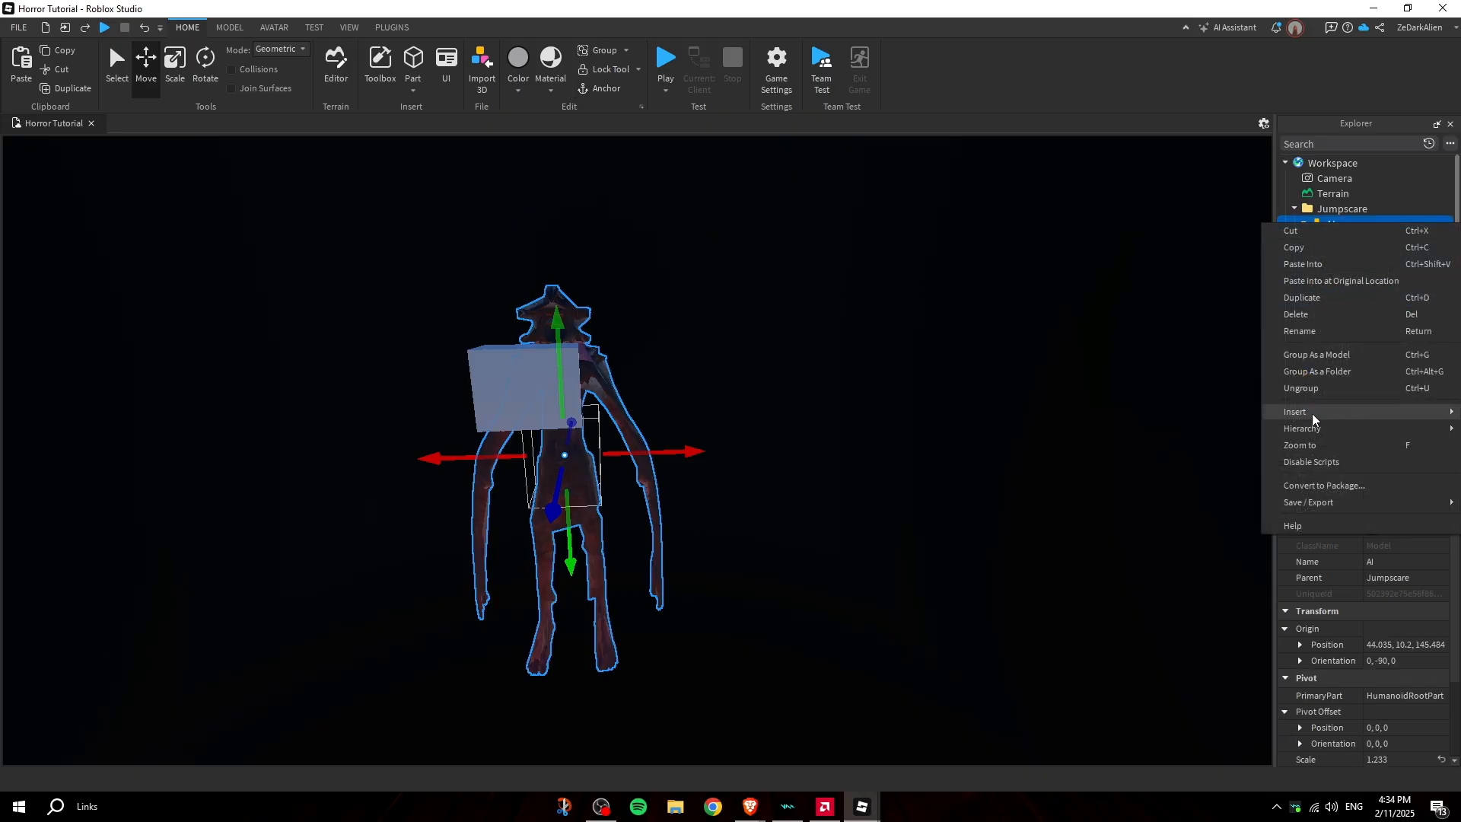
Insert an Animation object inside the AI model and name it Jumpscare
{"action": "left_click", "coordinate": [1295, 411]}
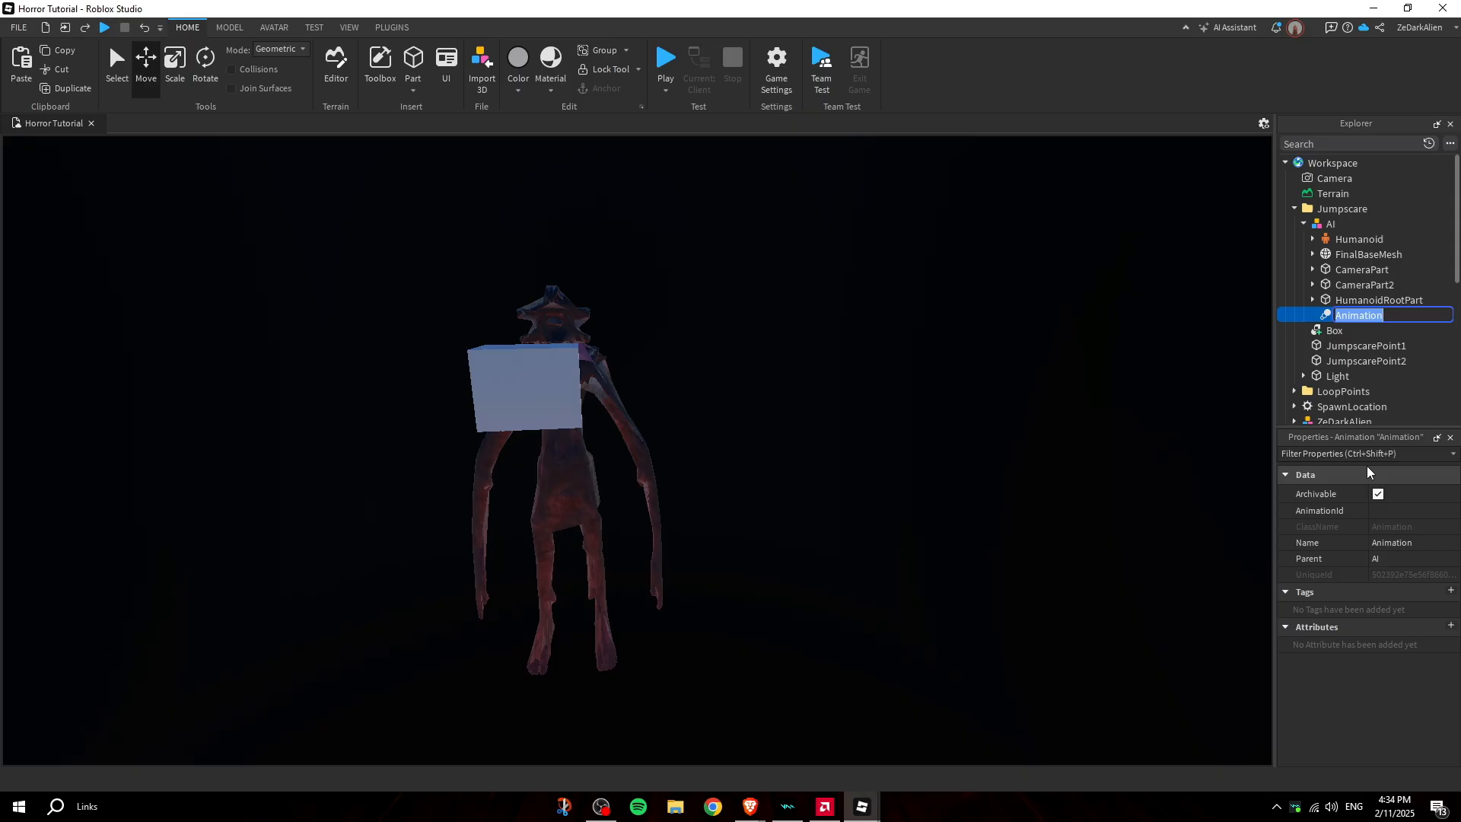
{"action": "type", "text": "Jumpscare"}
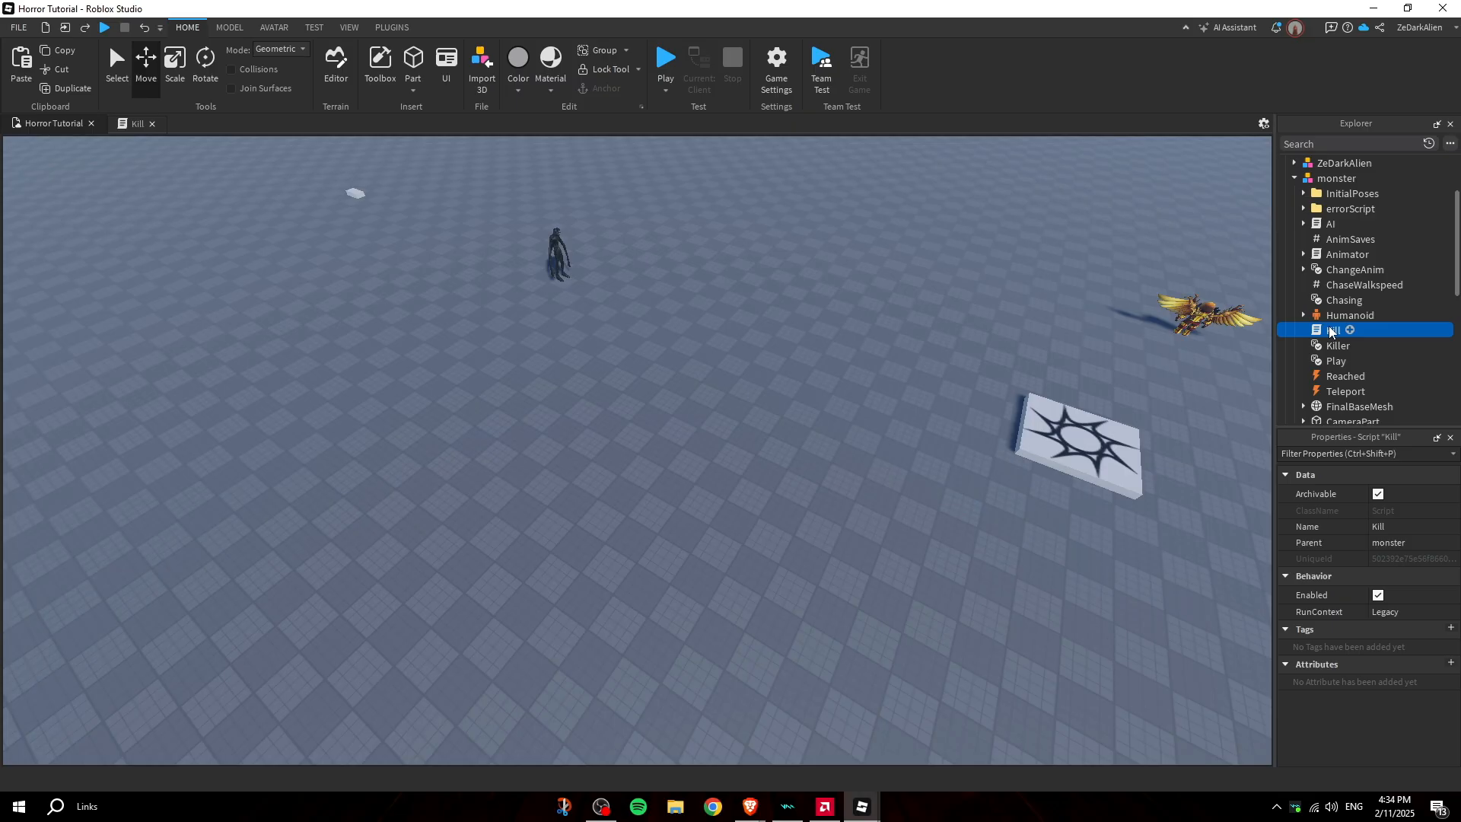
Change the monster Kill script's attackDamage value from 50 to 10
{"action": "double_click", "coordinate": [1334, 331]}
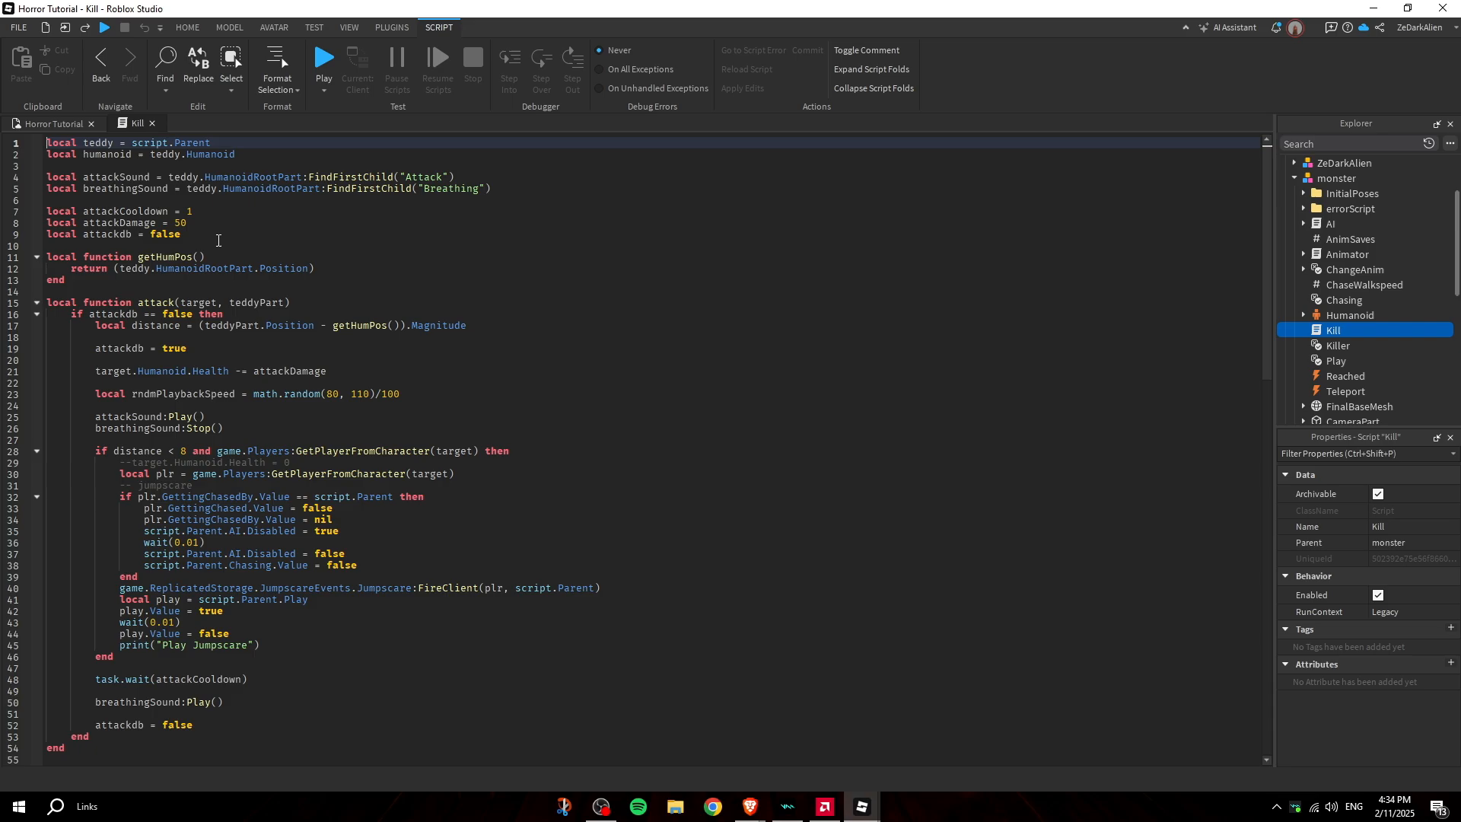
{"action": "mouse_move", "coordinate": [285, 268]}
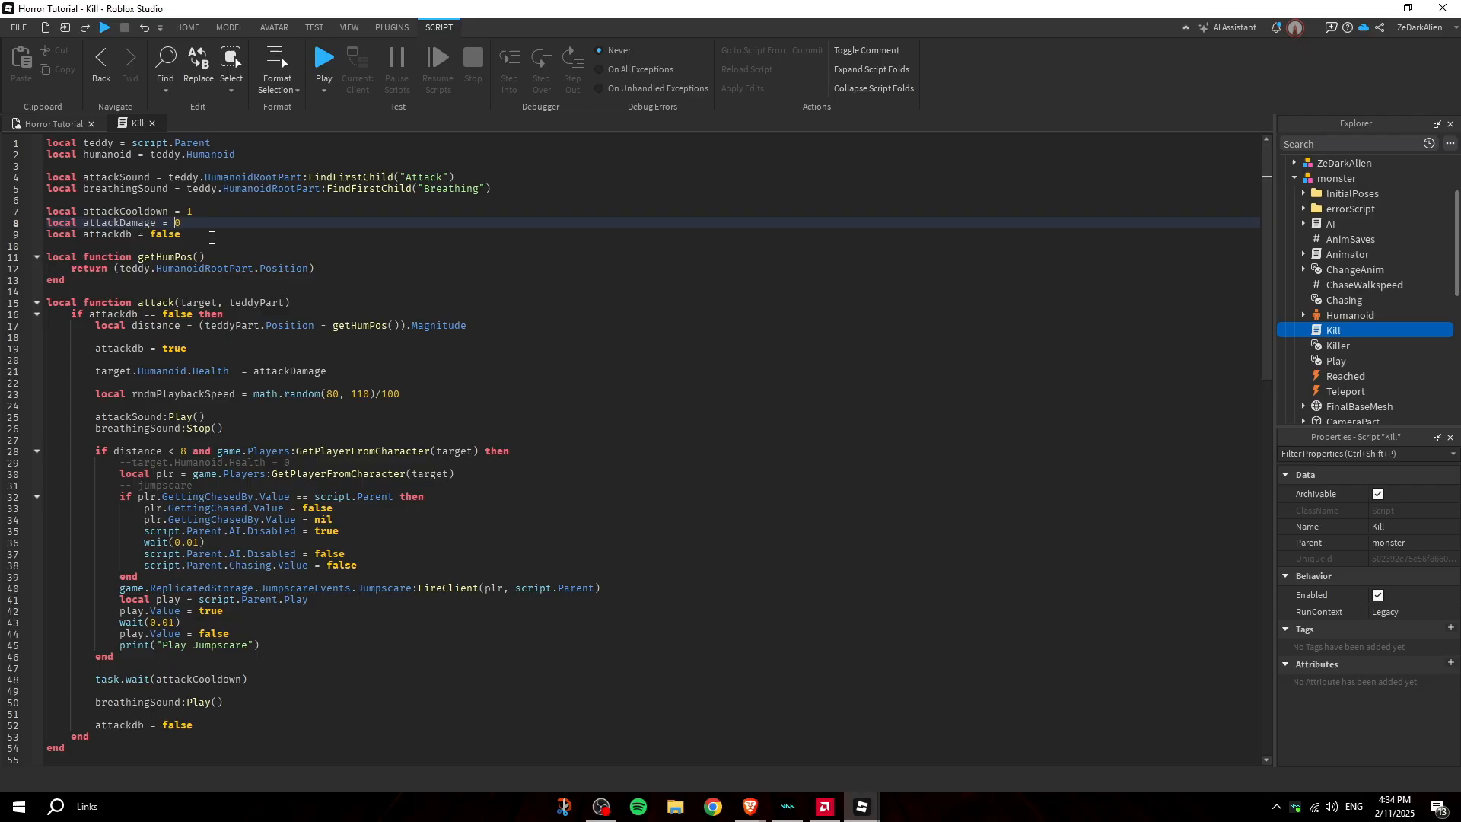
{"action": "type", "text": "10"}
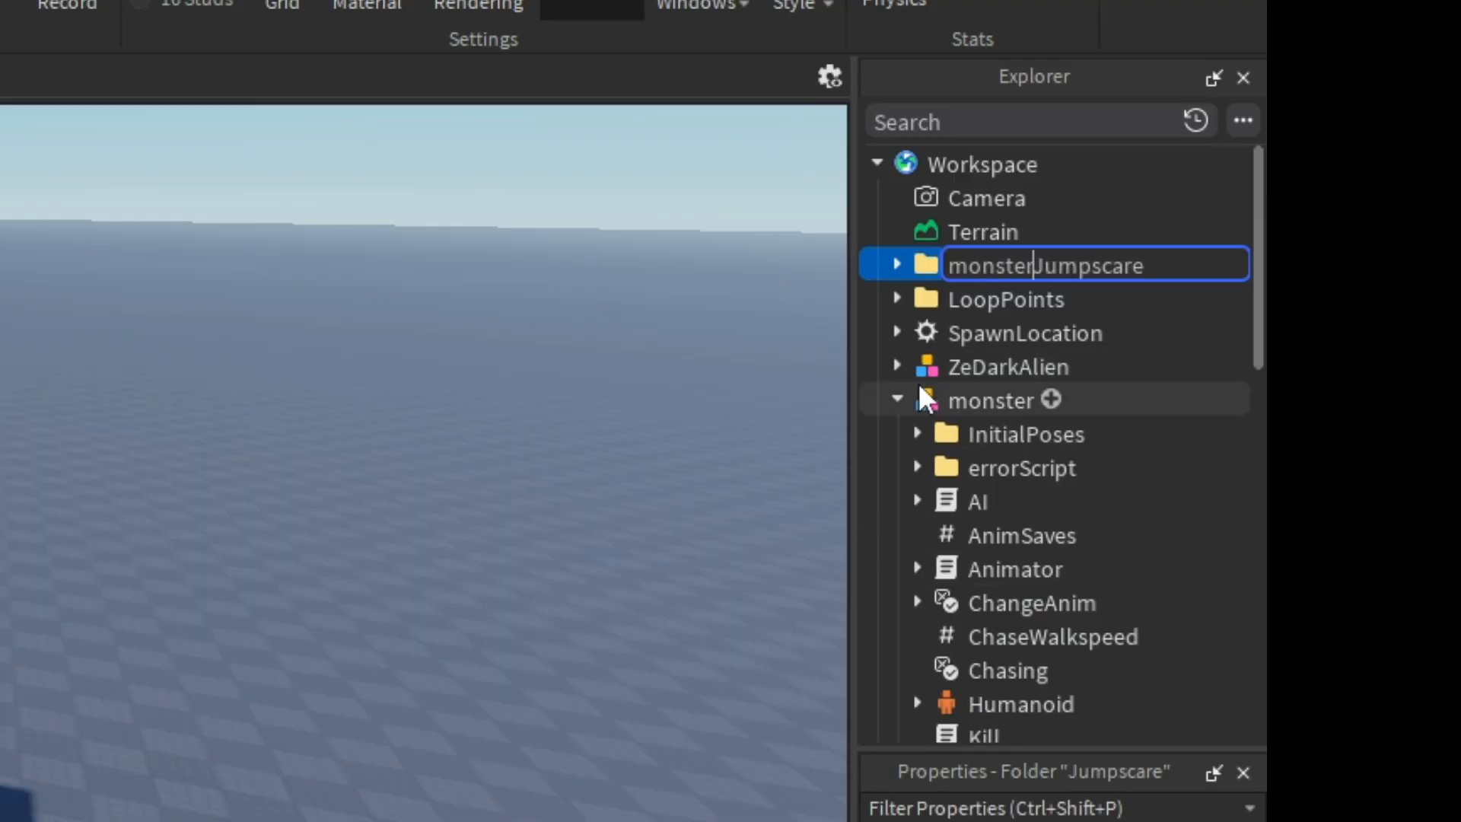
Rename the Explorer Jumpscare folder, replacing its name with monster_Jumpscare
{"action": "type", "text": "_"}
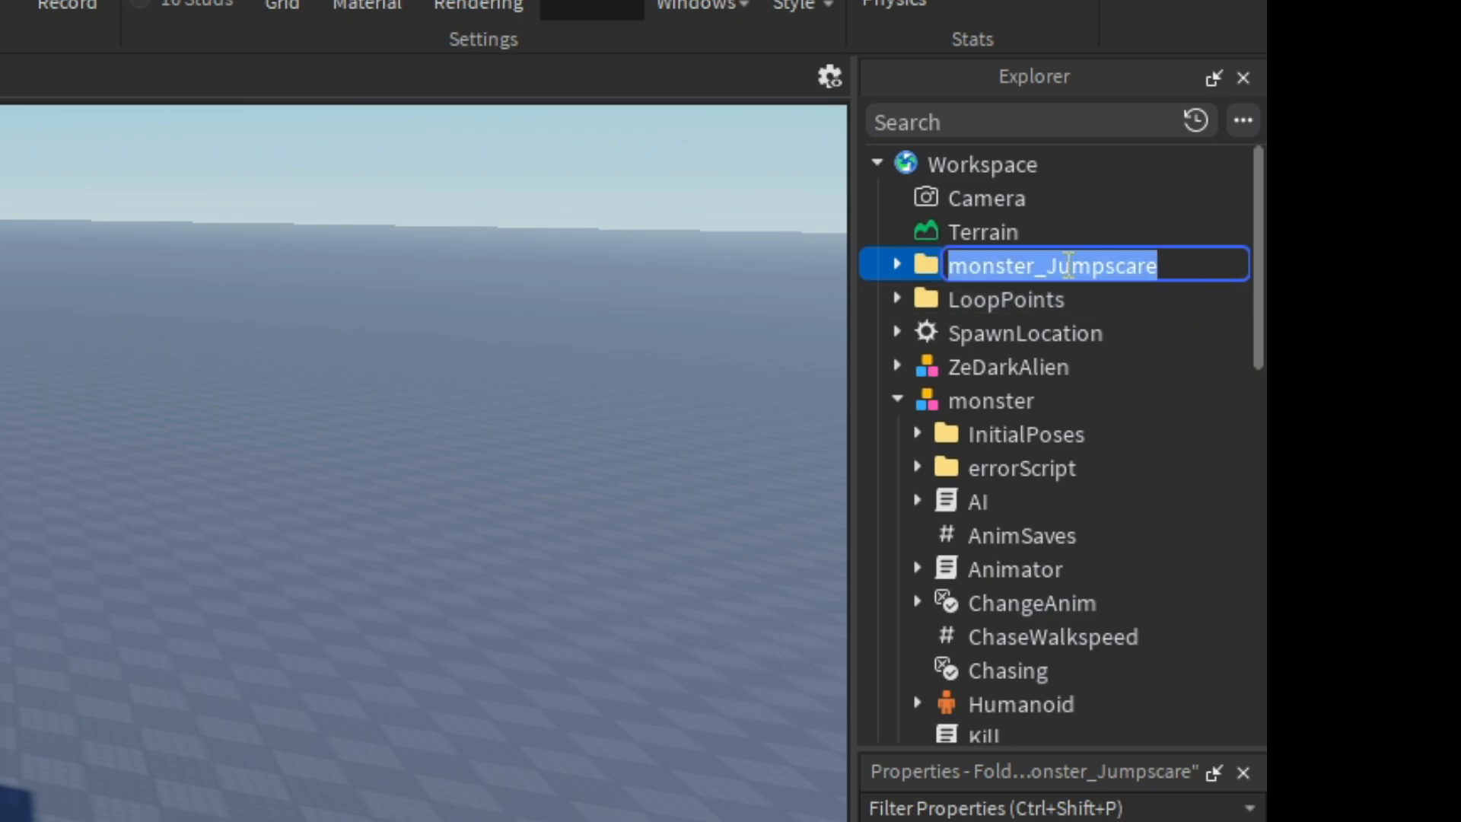
{"action": "type", "text": "Pennywi"}
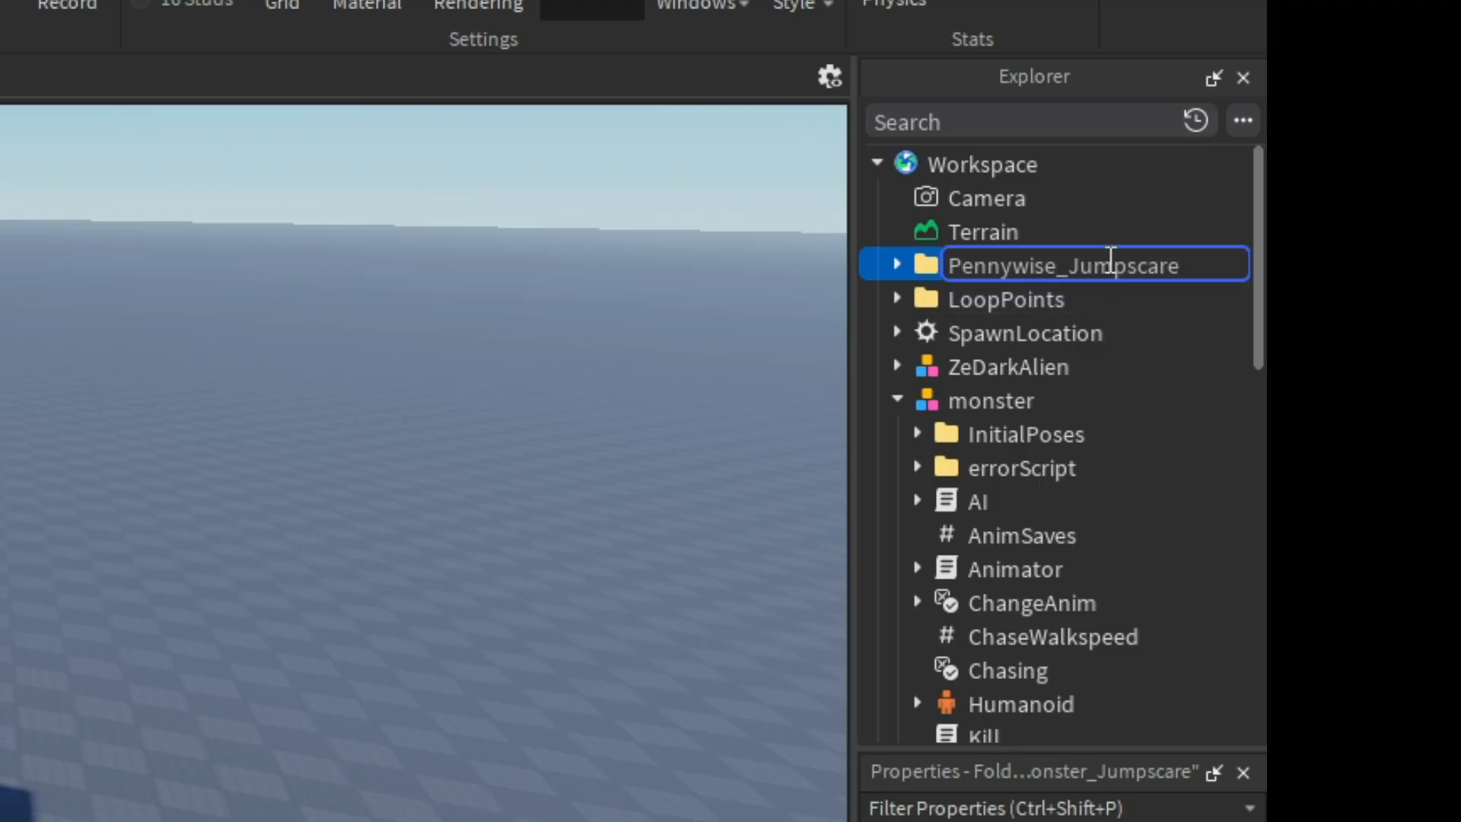
{"action": "double_click", "coordinate": [1119, 265]}
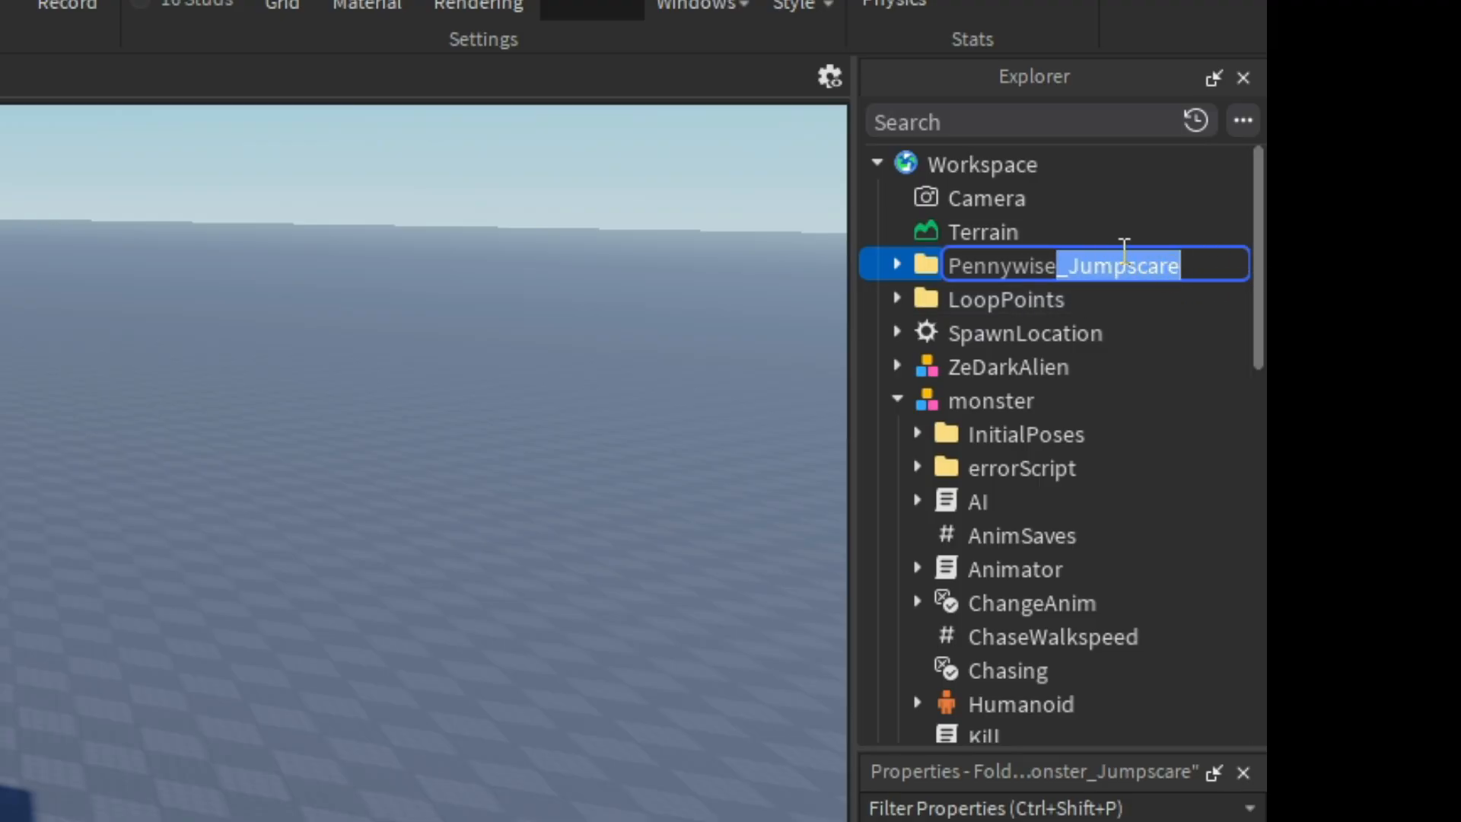
{"action": "type", "text": "monster_Jumpscare"}
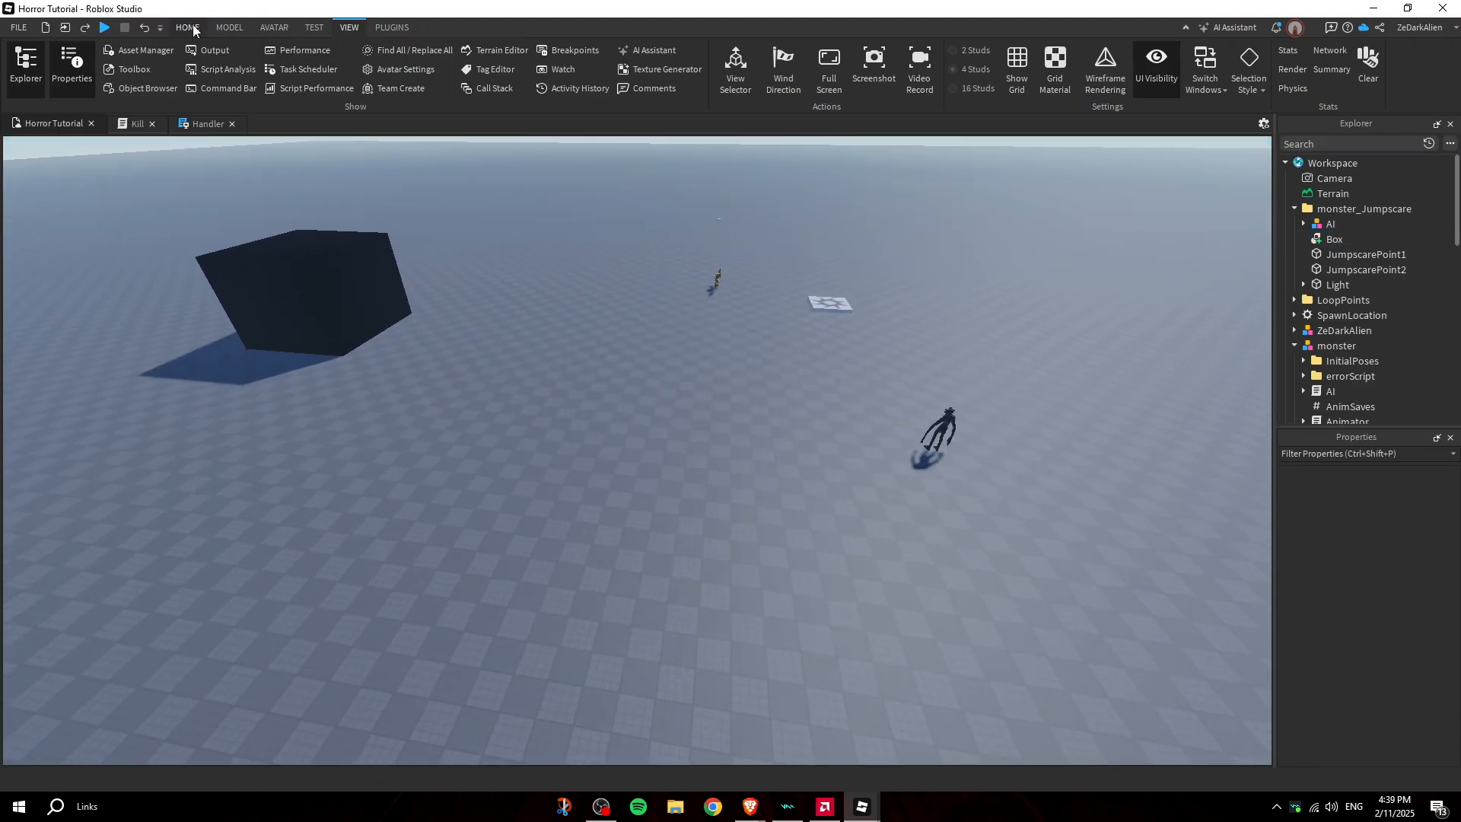
{"action": "left_click", "coordinate": [104, 28]}
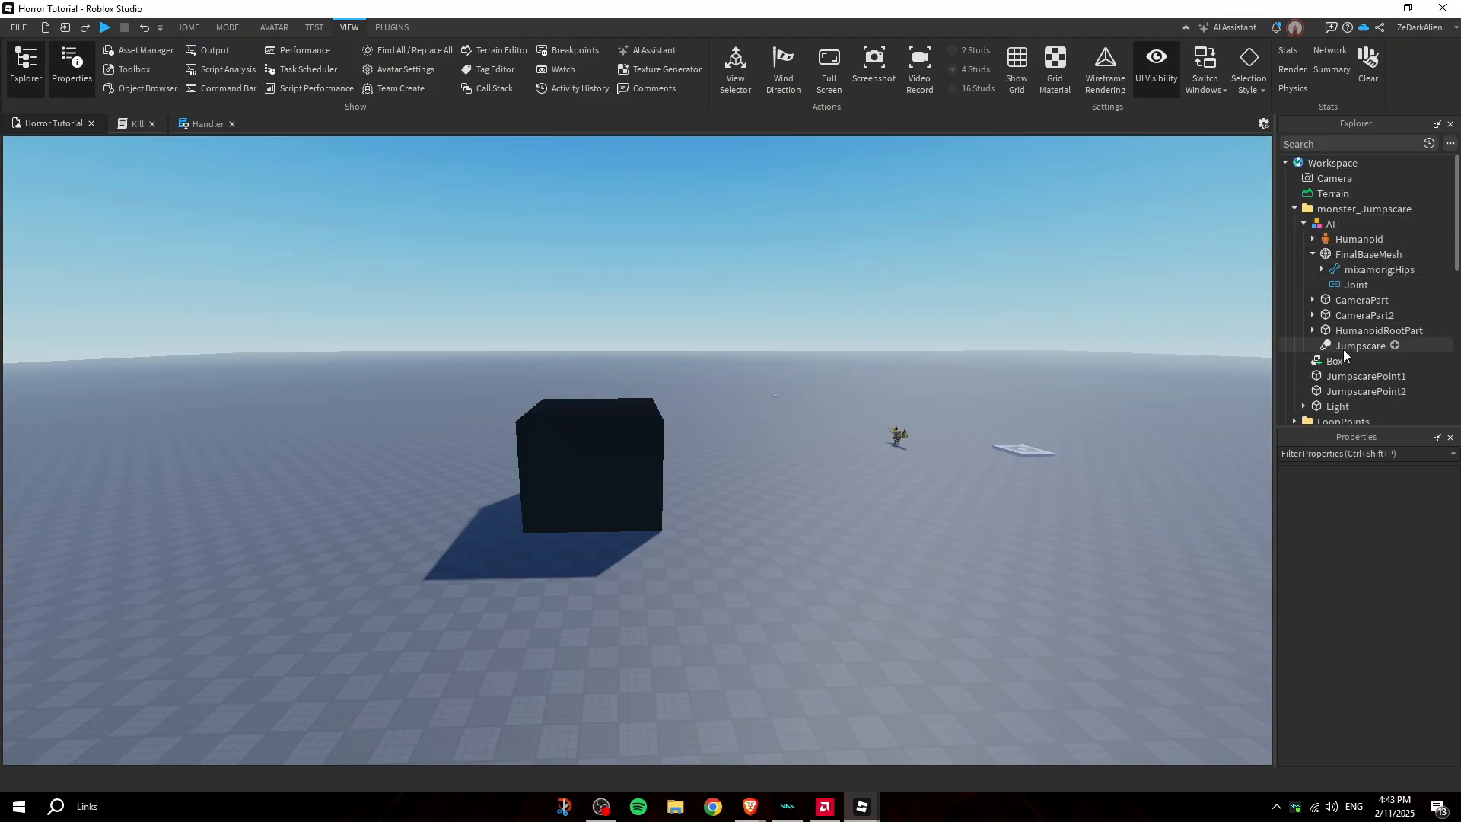
Inspect the jumpscare Box part, collapse the AI model, then switch to the Mixamo browser
{"action": "left_click", "coordinate": [1360, 345]}
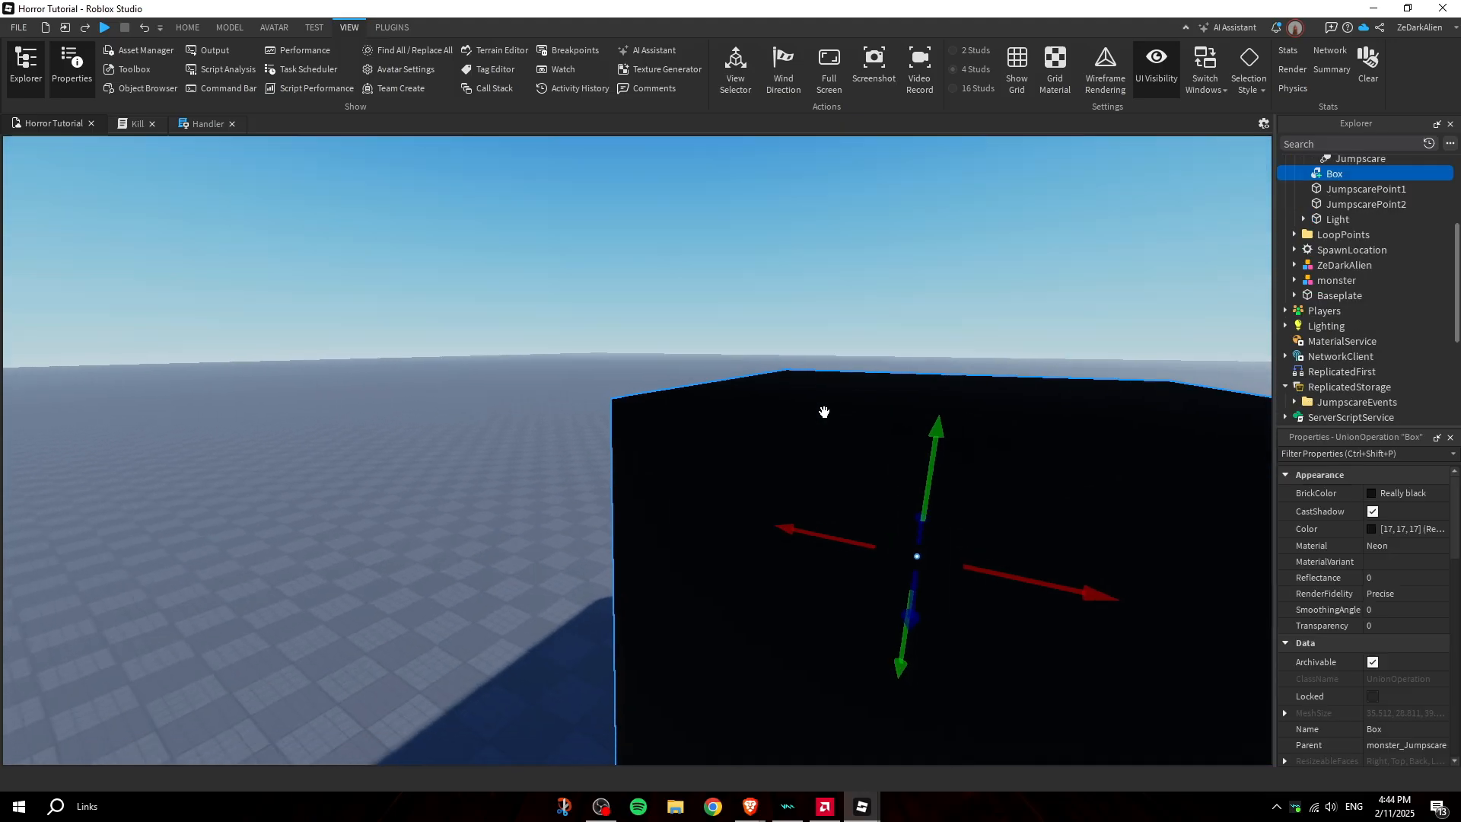
{"action": "left_click", "coordinate": [1367, 188]}
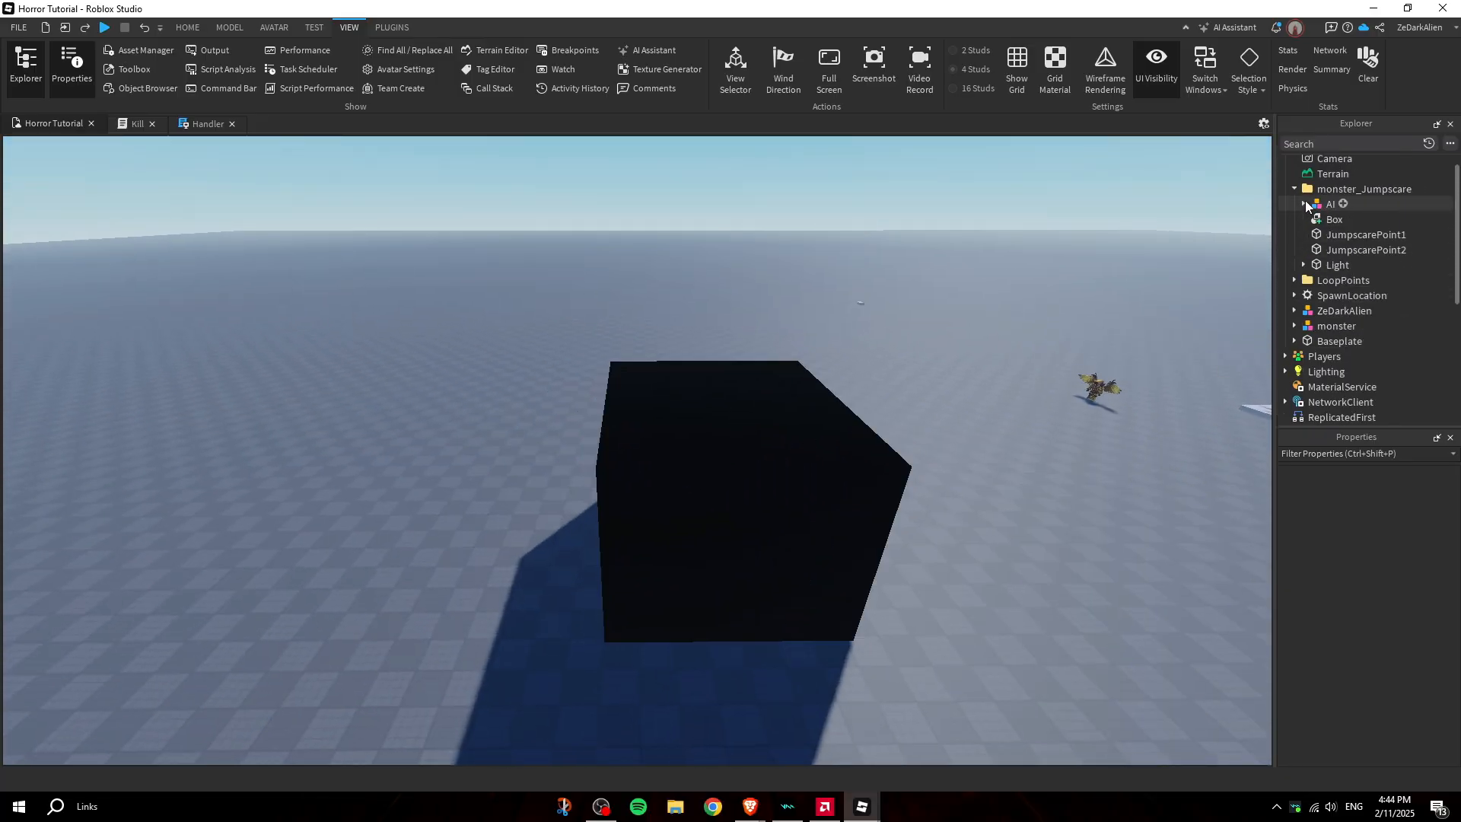
{"action": "left_click", "coordinate": [1304, 202]}
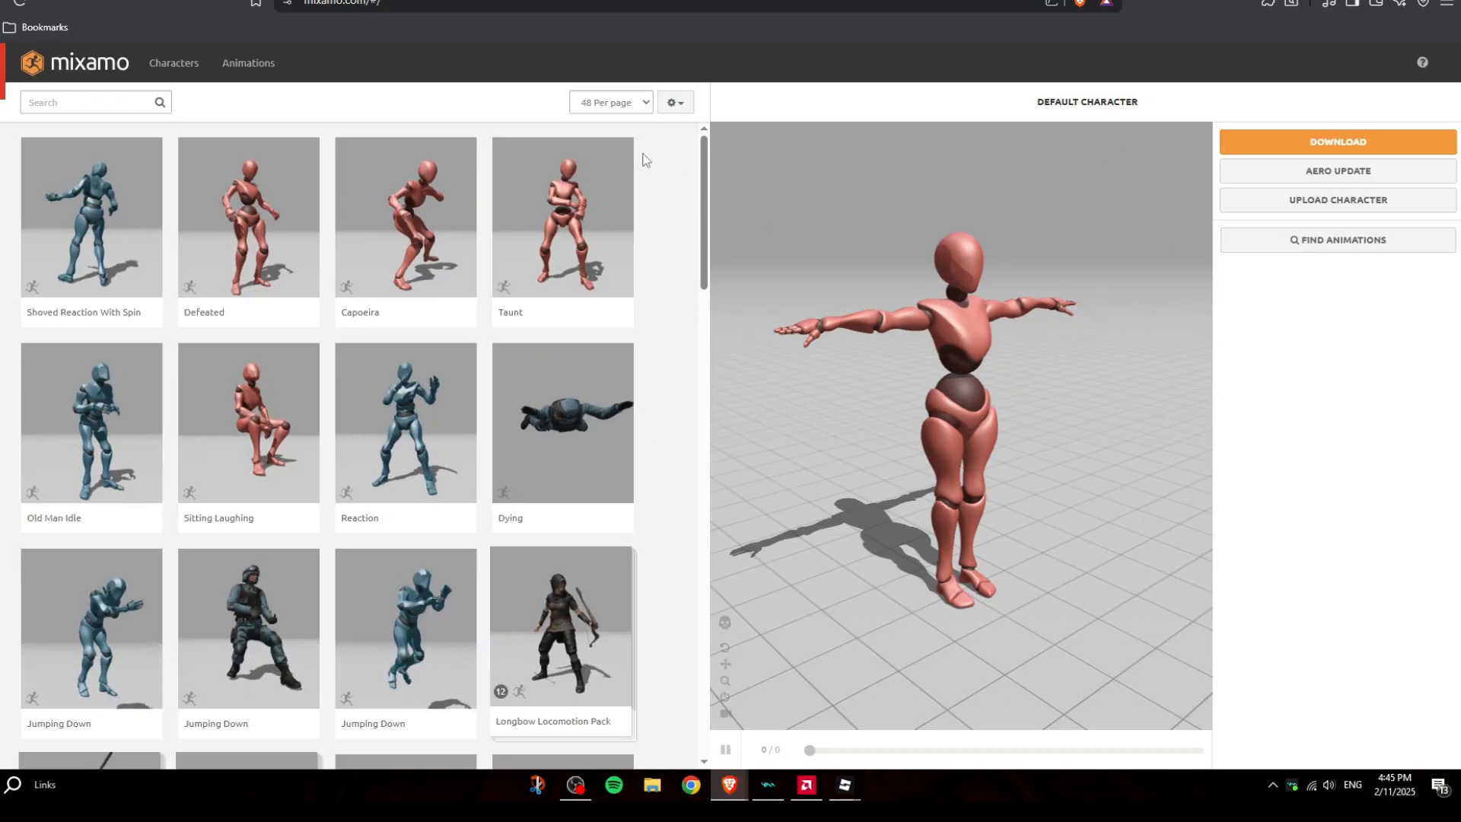
Upload and auto-rig the monster, apply Zombie Scream, download at 60 FPS and return to Studio
{"action": "left_click", "coordinate": [1336, 199]}
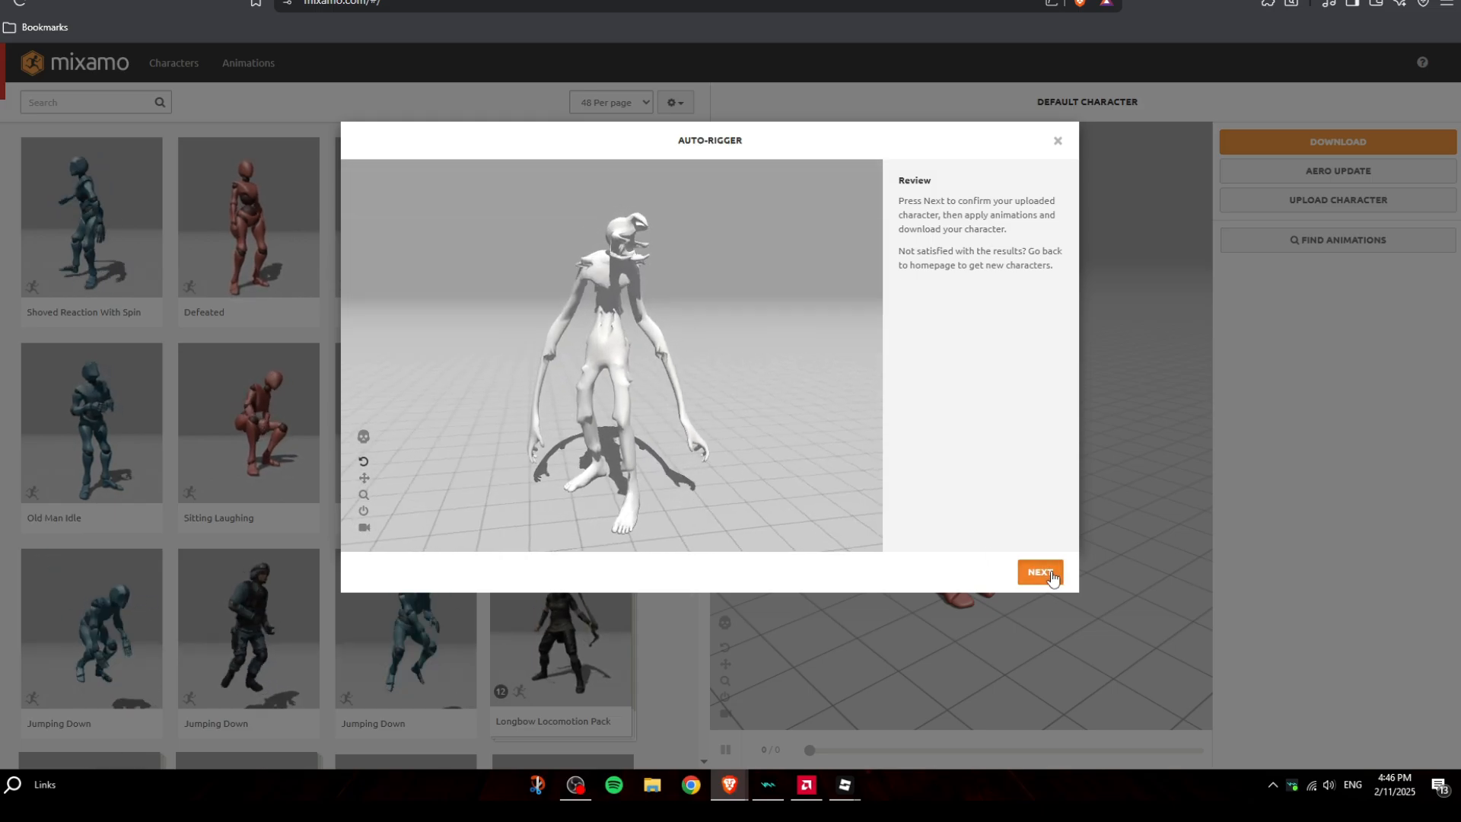
{"action": "left_click", "coordinate": [1038, 571]}
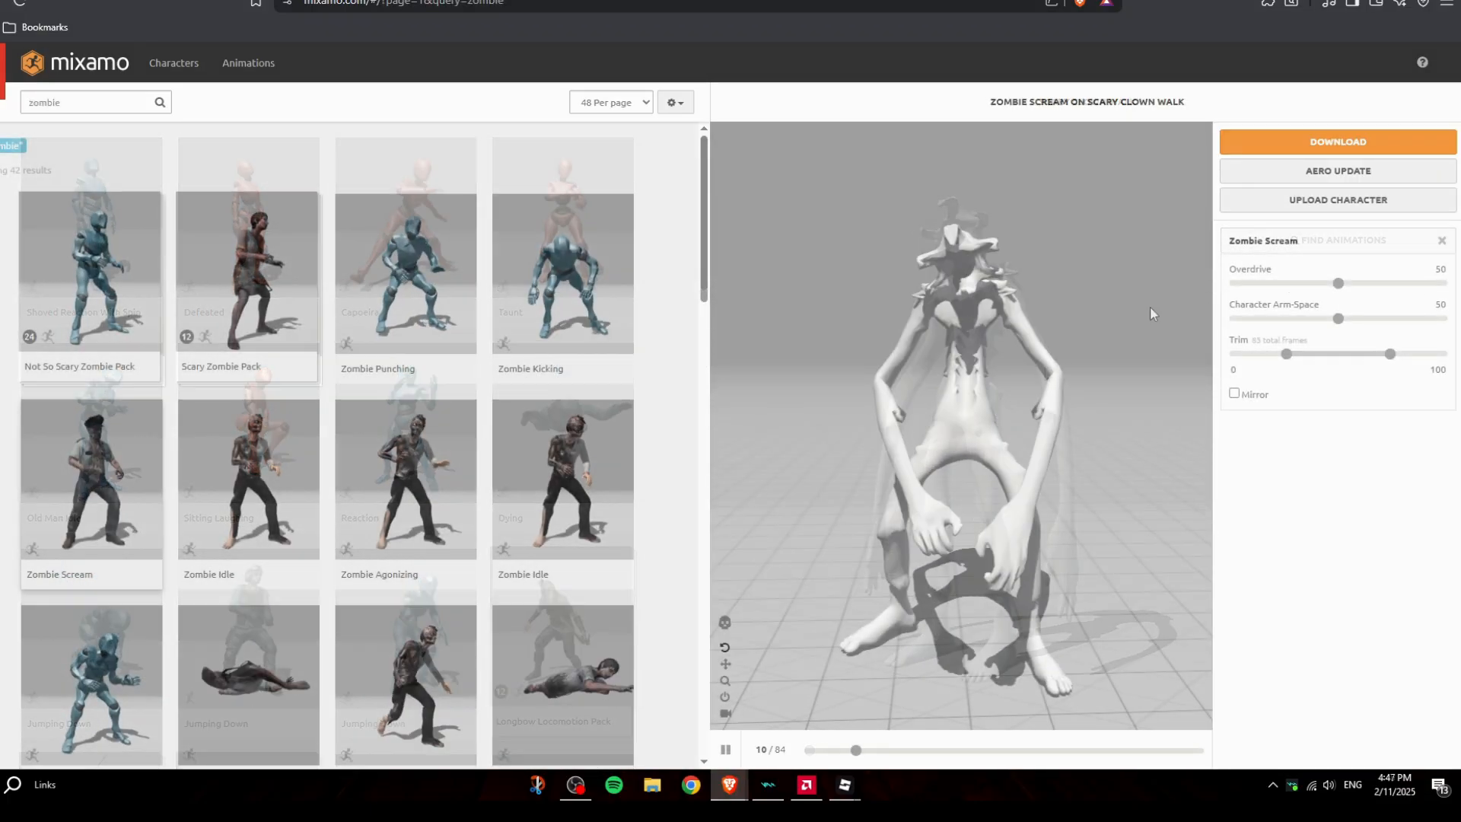
{"action": "left_click", "coordinate": [1336, 141]}
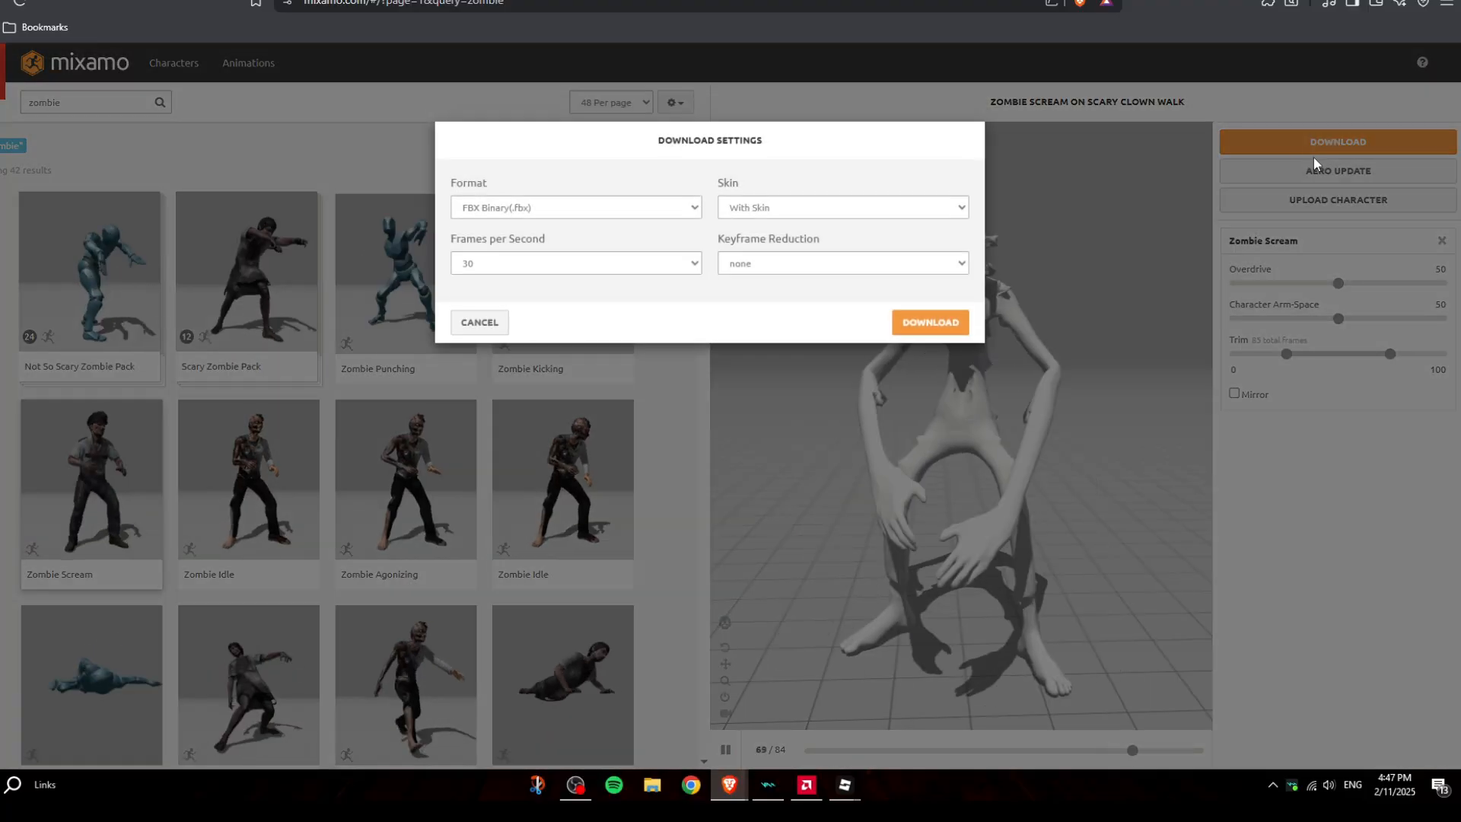
{"action": "left_click", "coordinate": [575, 263]}
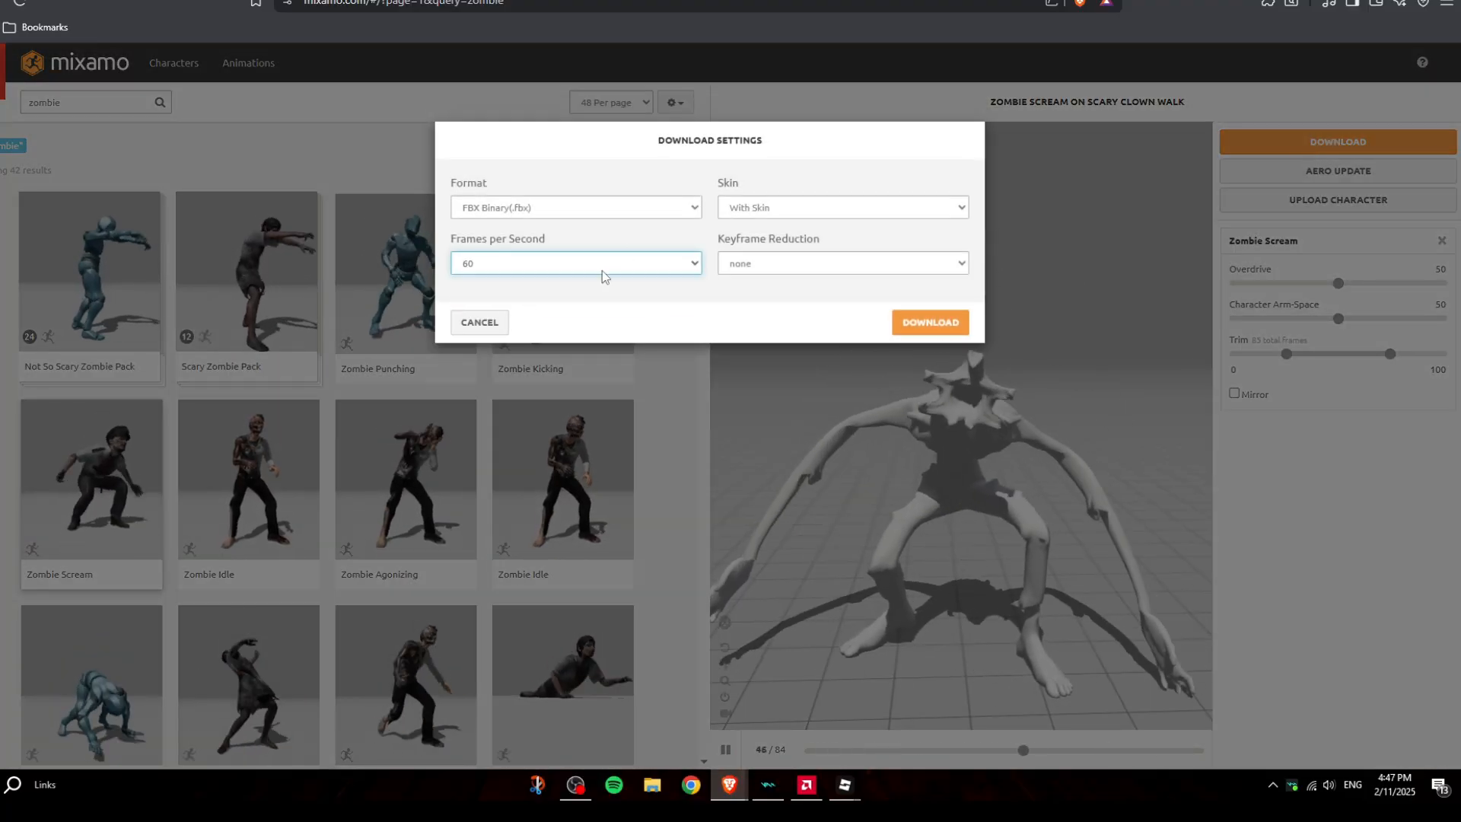
{"action": "left_click", "coordinate": [929, 321]}
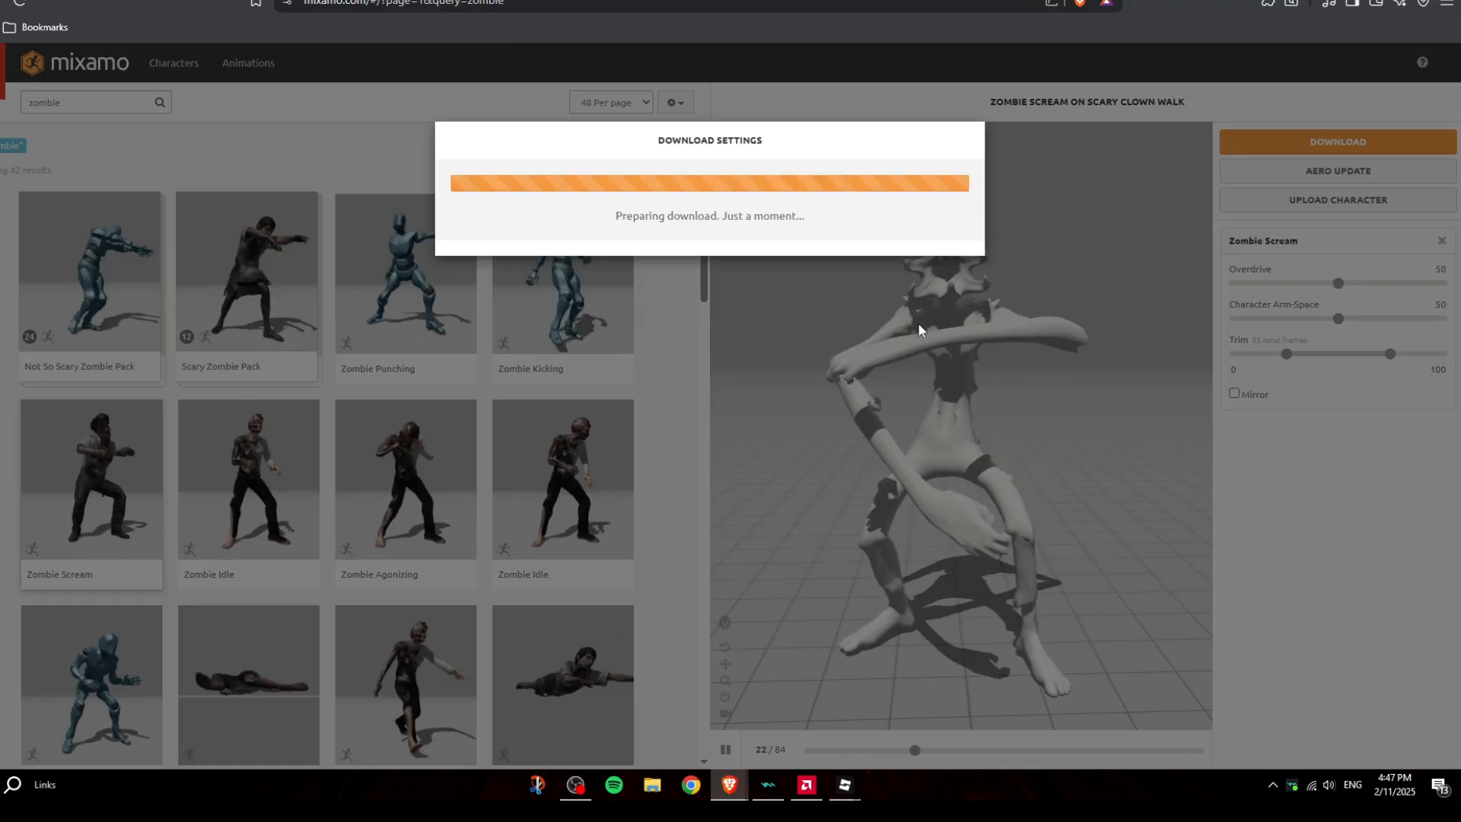
{"action": "left_click", "coordinate": [841, 783]}
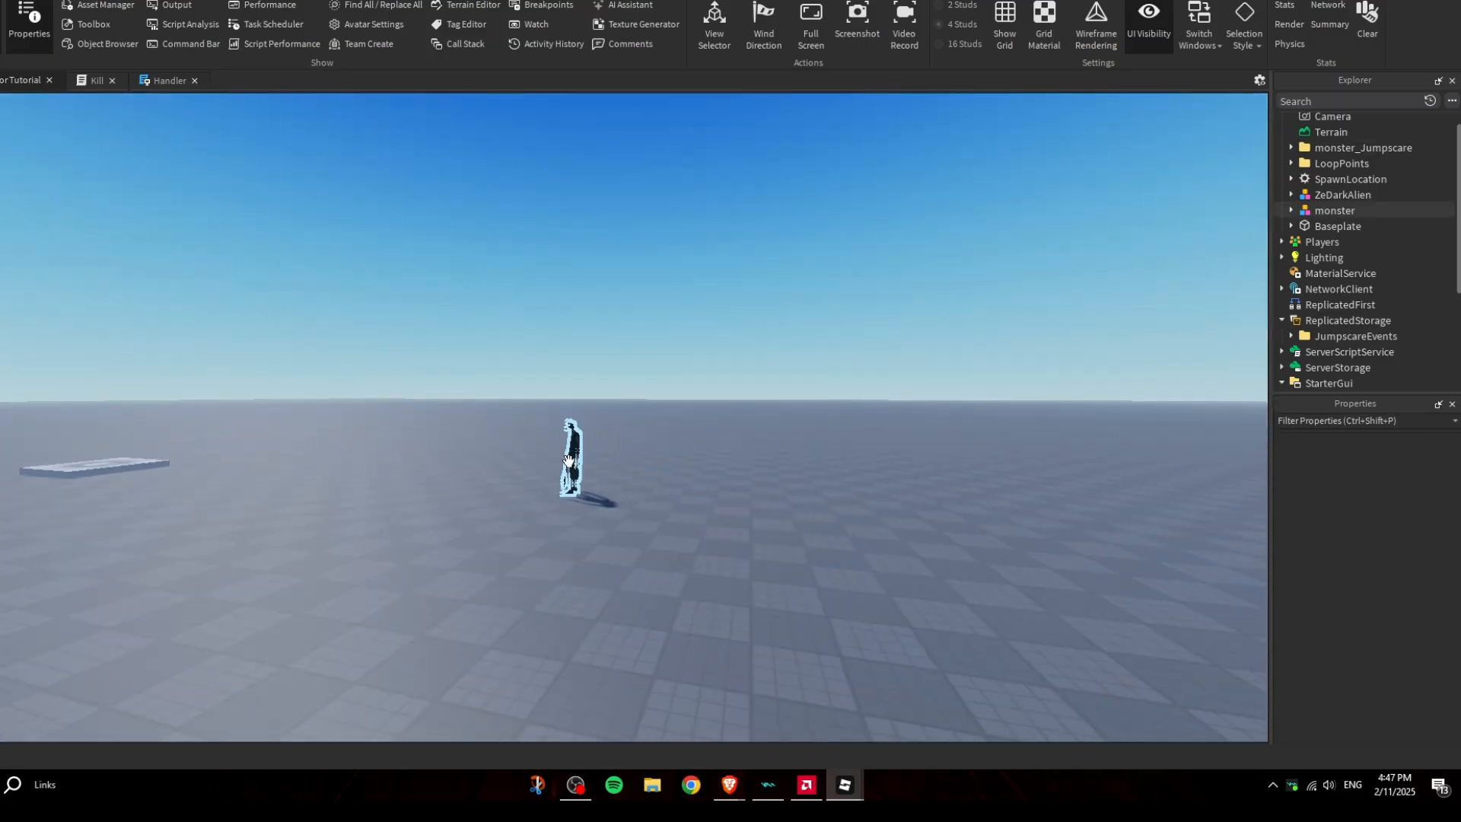
Import the downloaded FBX scream animation onto the monster in the Animation Editor
{"action": "left_click", "coordinate": [1334, 210]}
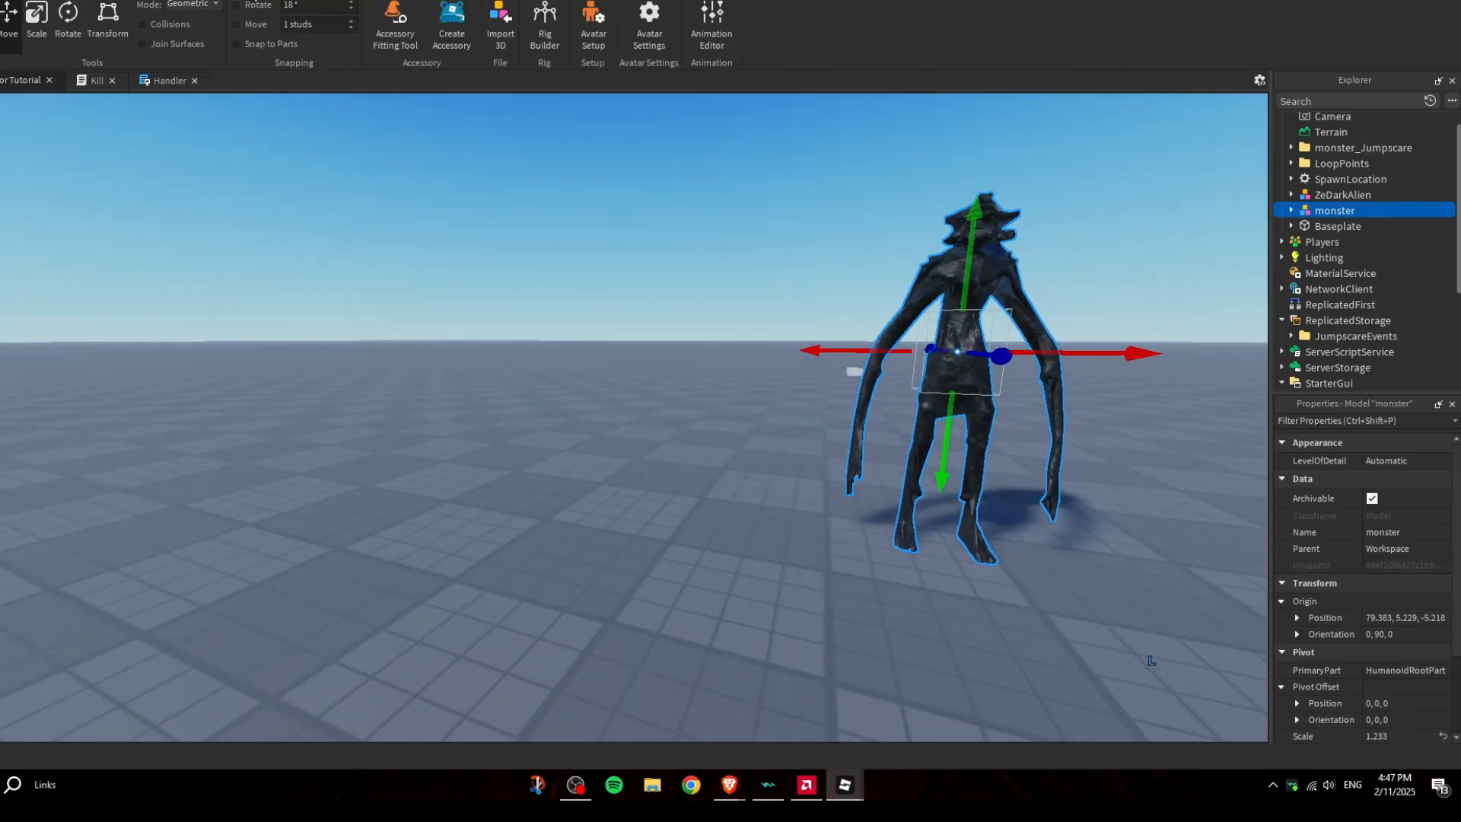
{"action": "left_click", "coordinate": [711, 19]}
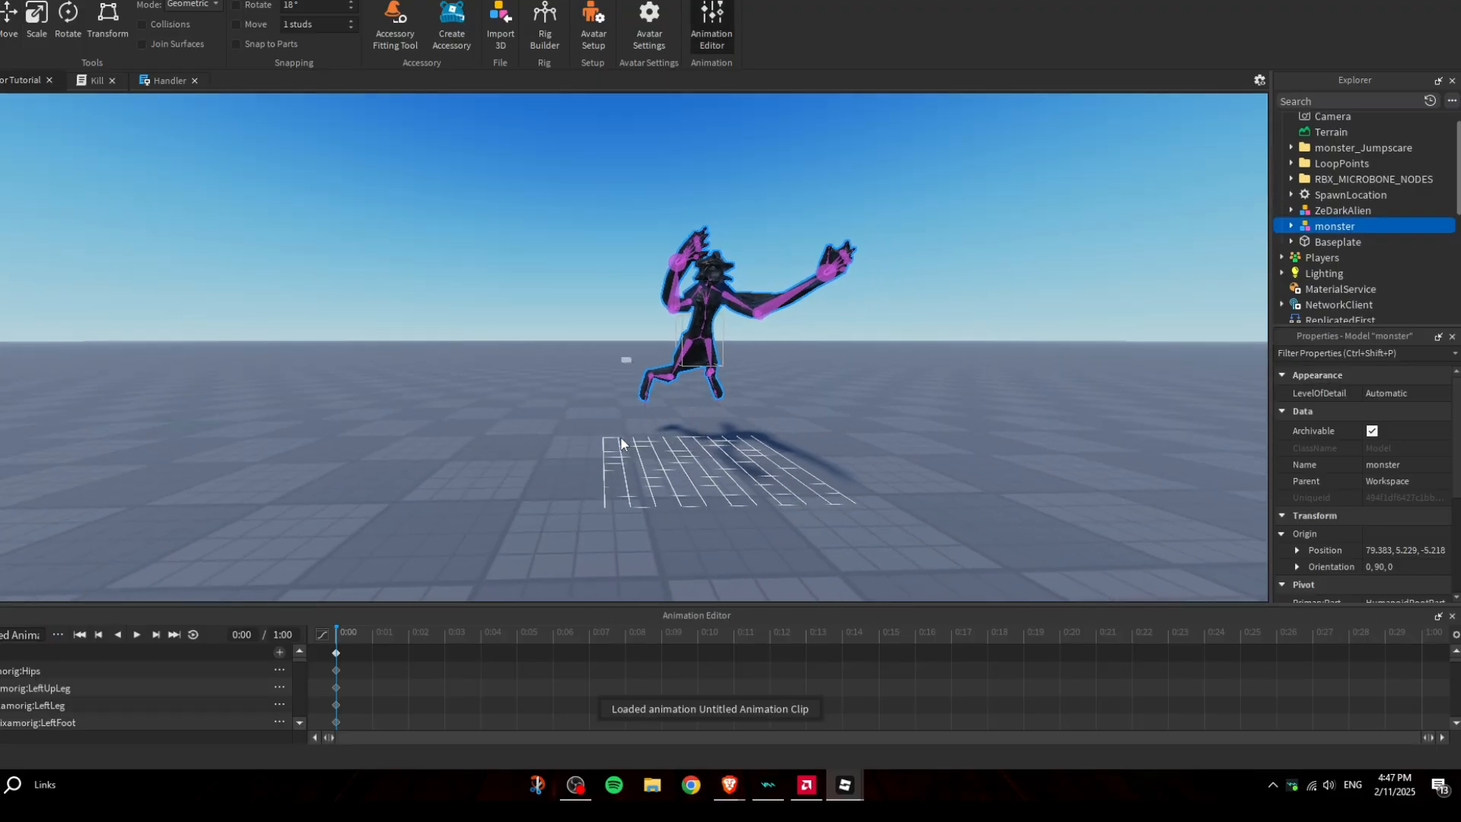
{"action": "left_click", "coordinate": [58, 634]}
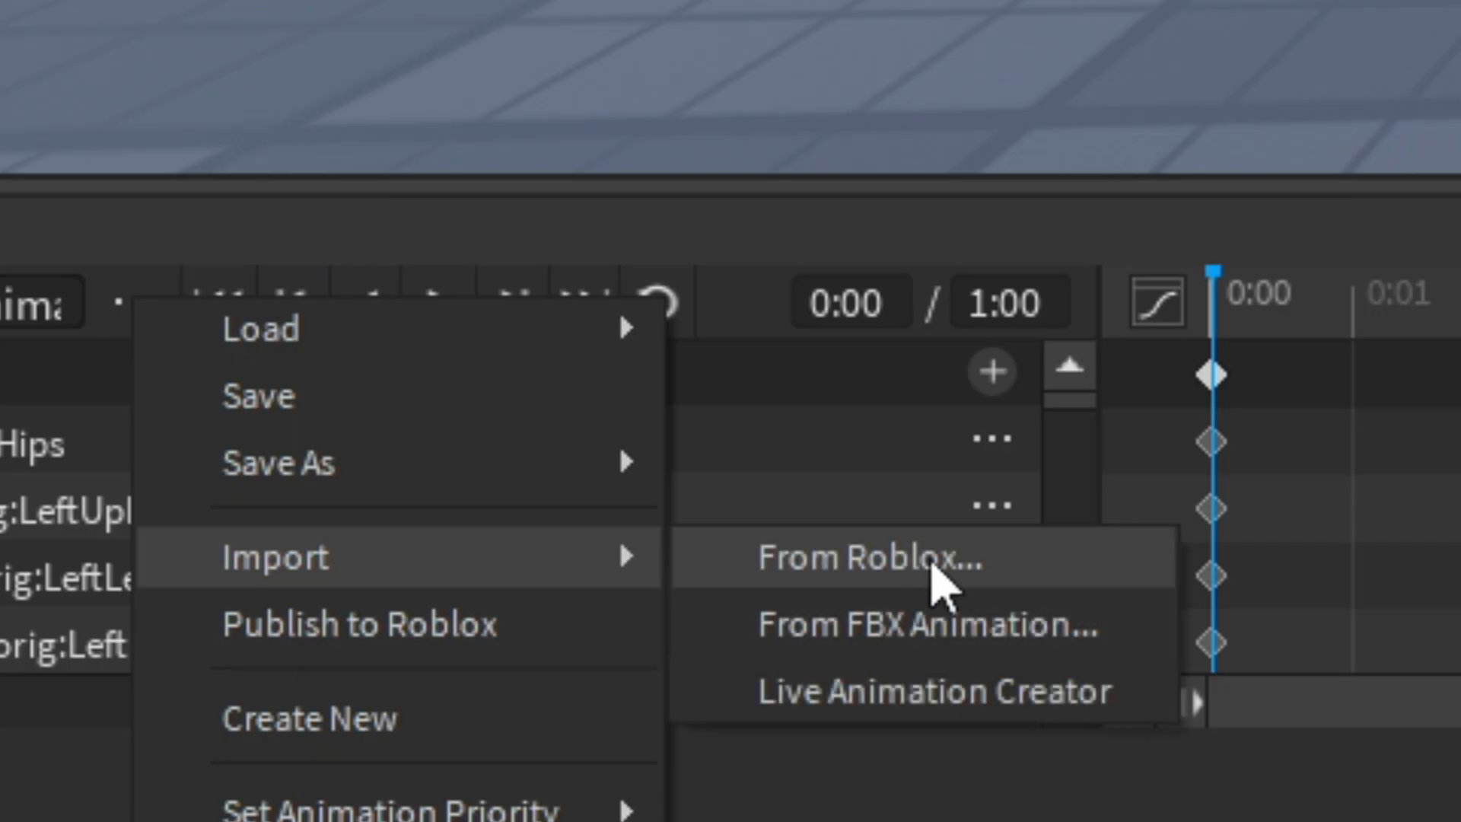
{"action": "left_click", "coordinate": [927, 626]}
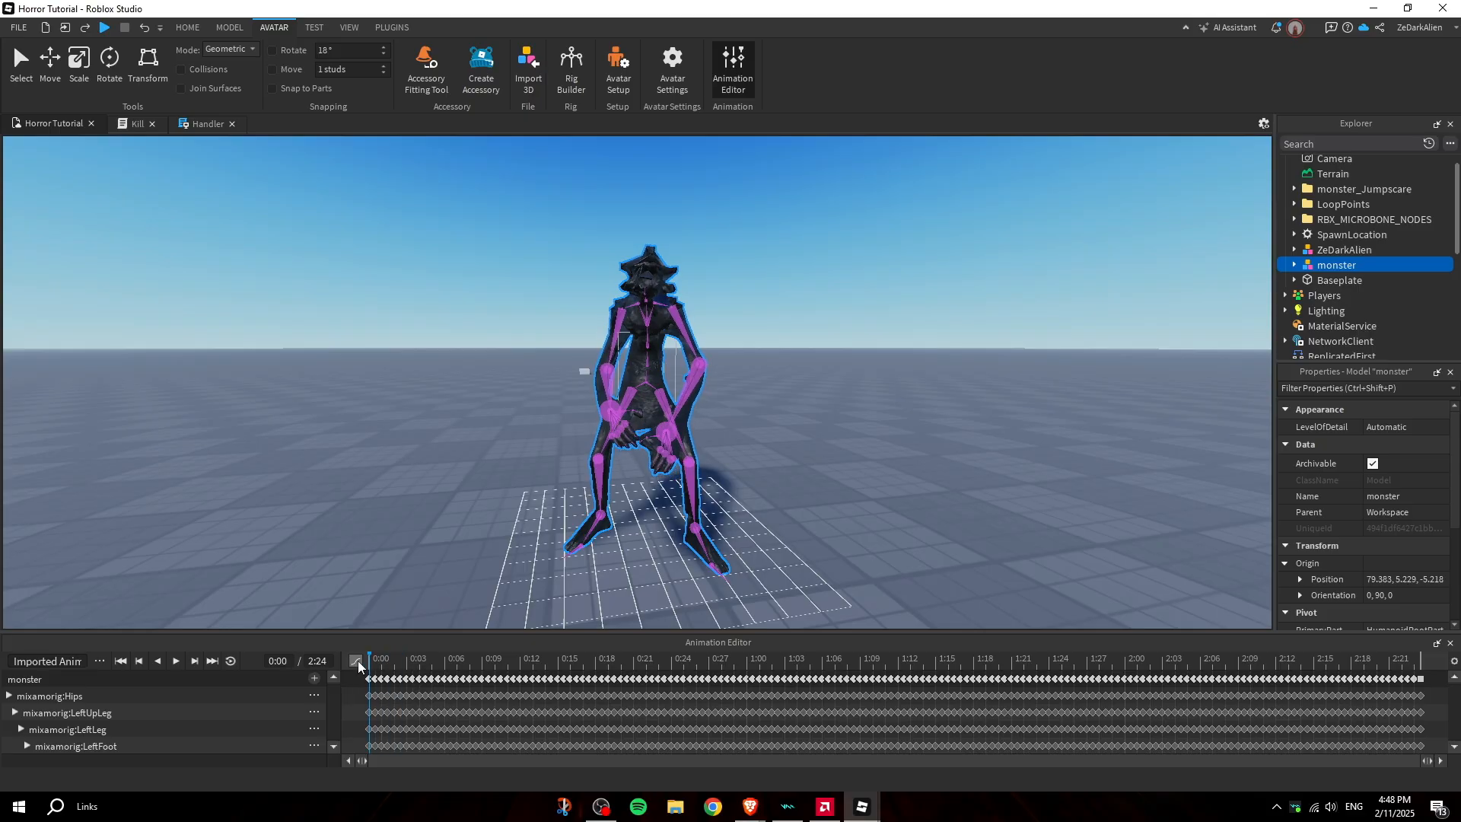
Save the imported animation clip under the new name Jumpscare
{"action": "left_click", "coordinate": [175, 661]}
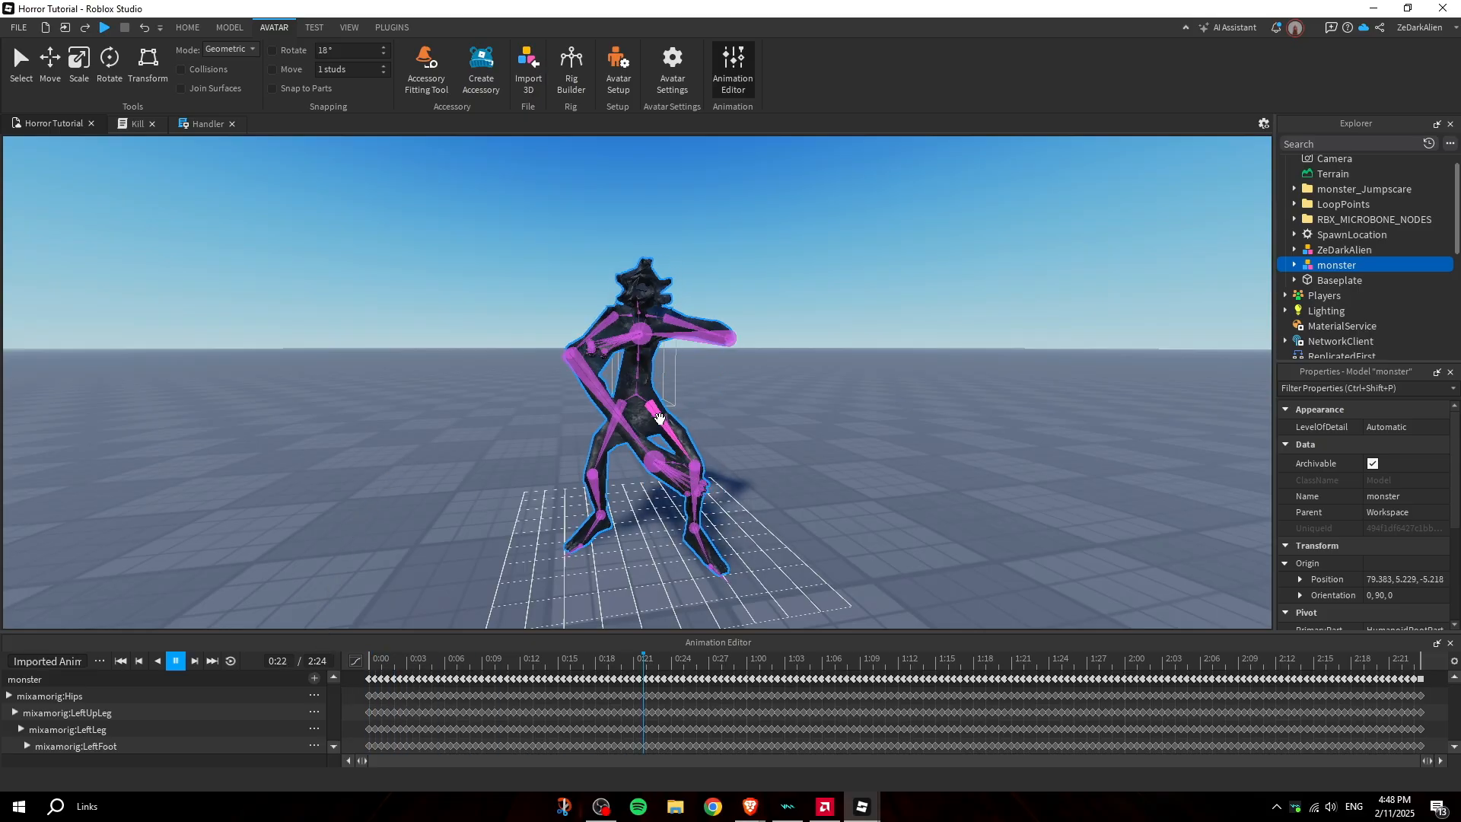
{"action": "left_click", "coordinate": [175, 661]}
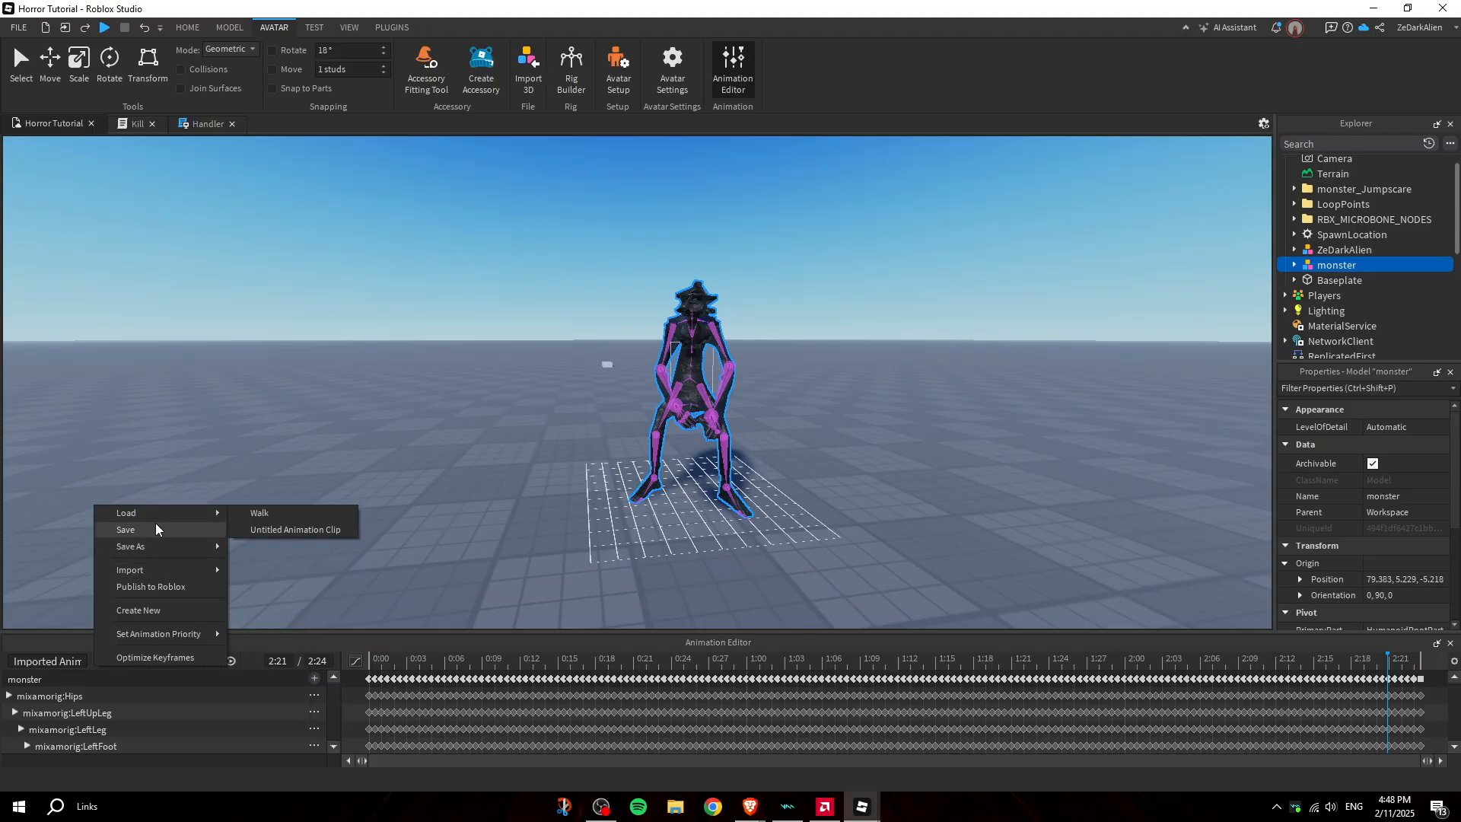
{"action": "mouse_move", "coordinate": [131, 546]}
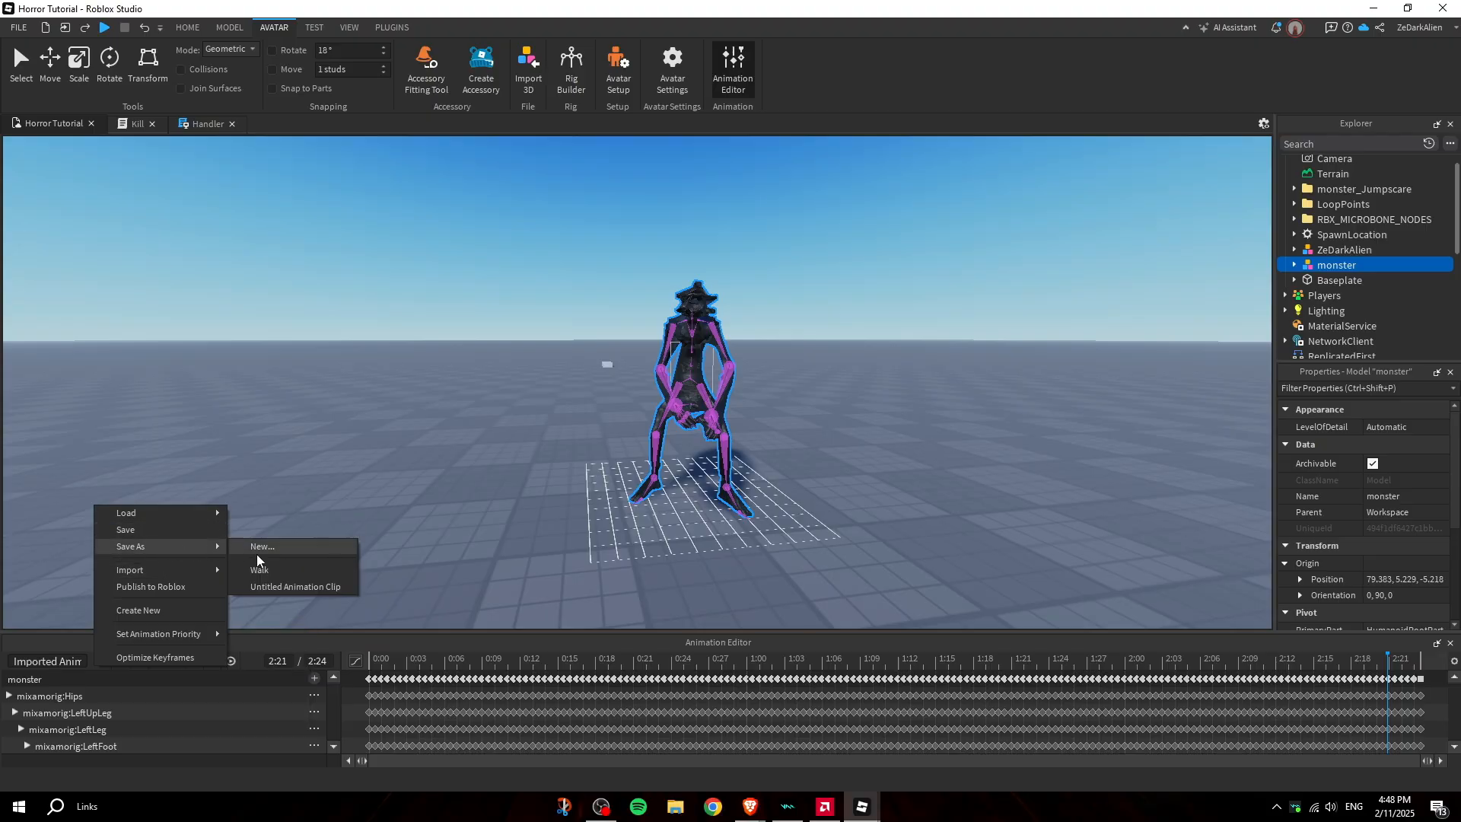
{"action": "left_click", "coordinate": [260, 547]}
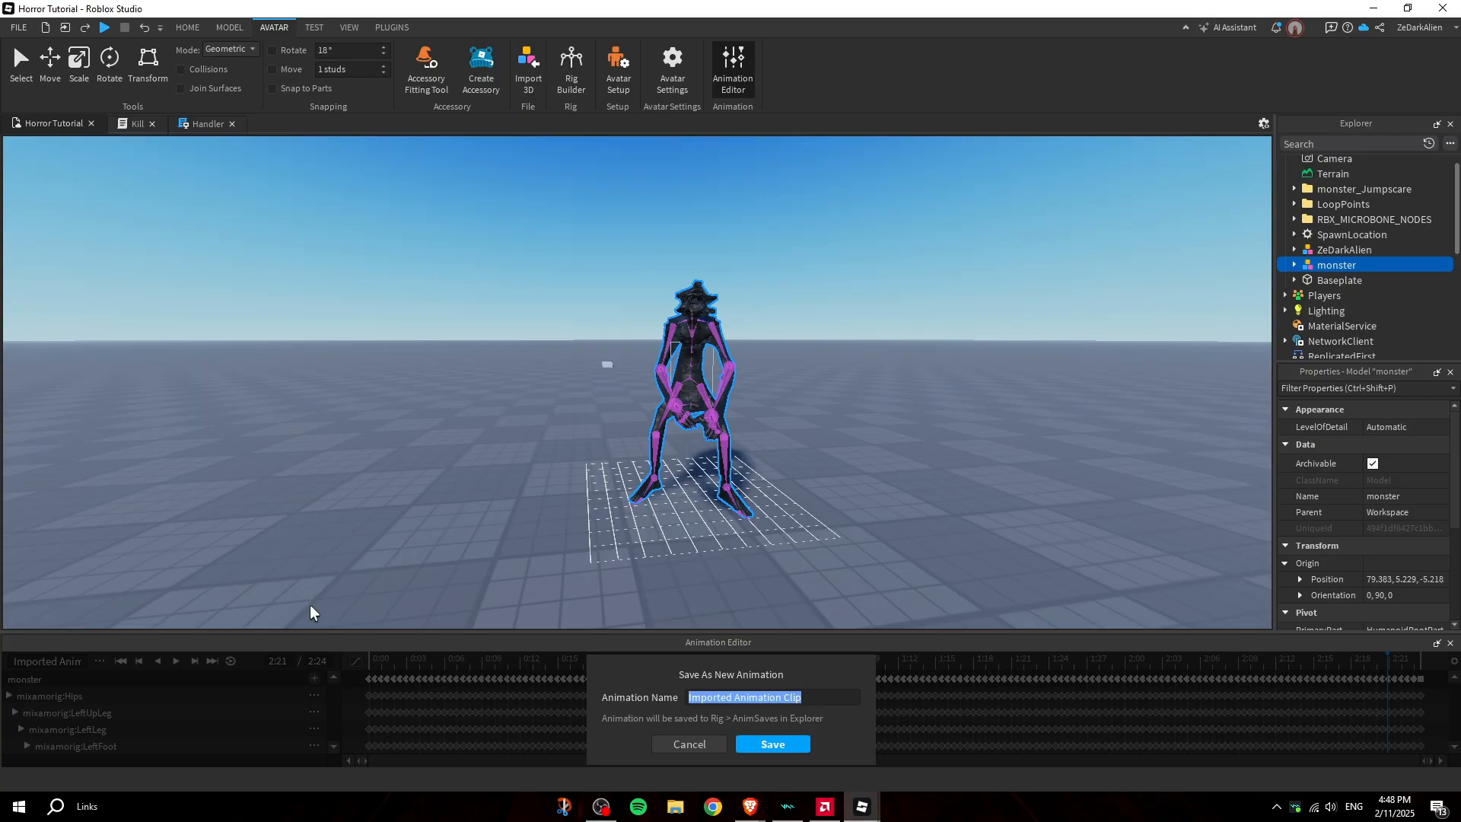
{"action": "type", "text": "Jumpscare"}
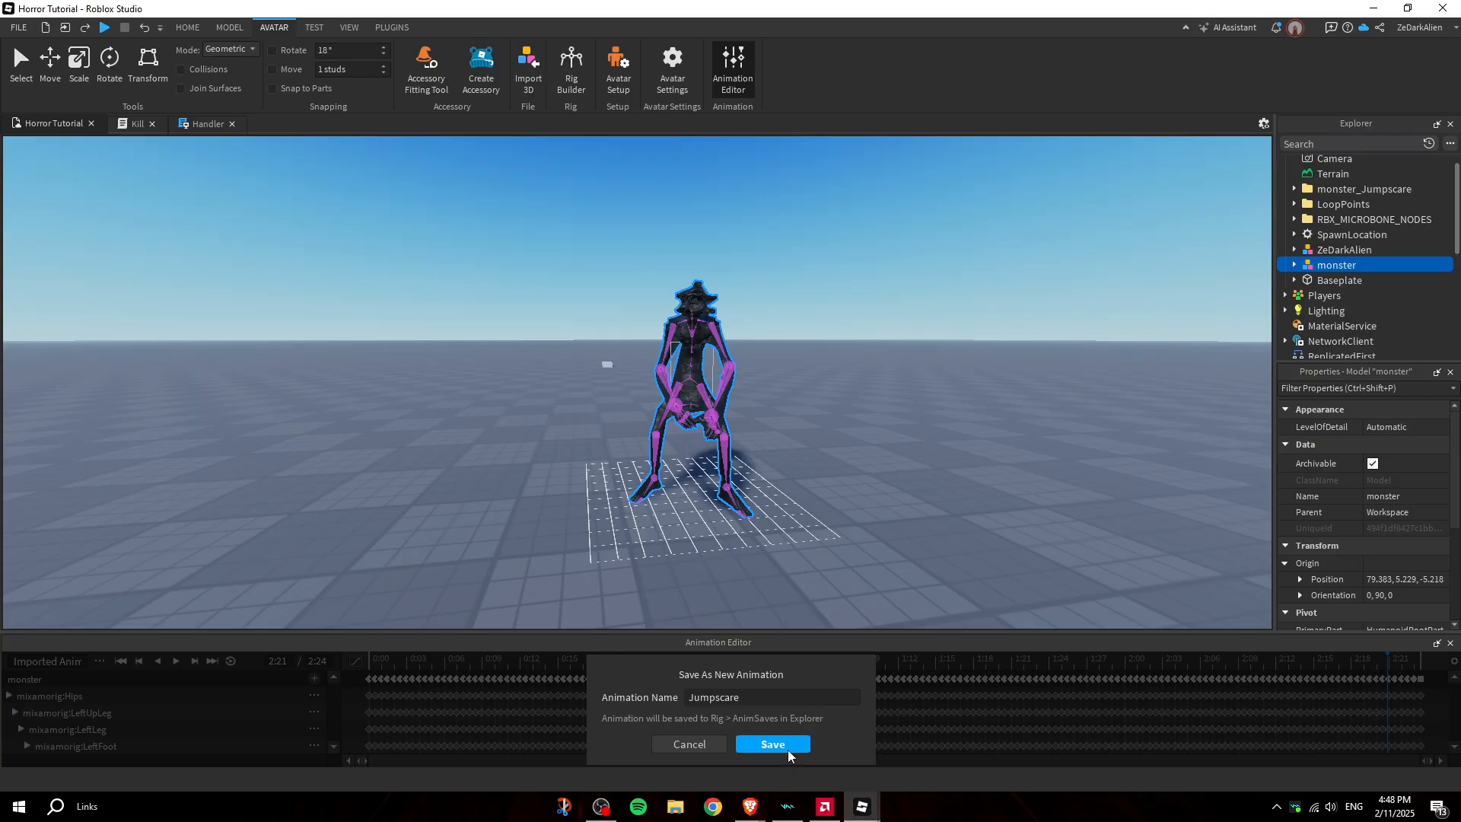
{"action": "left_click", "coordinate": [771, 744]}
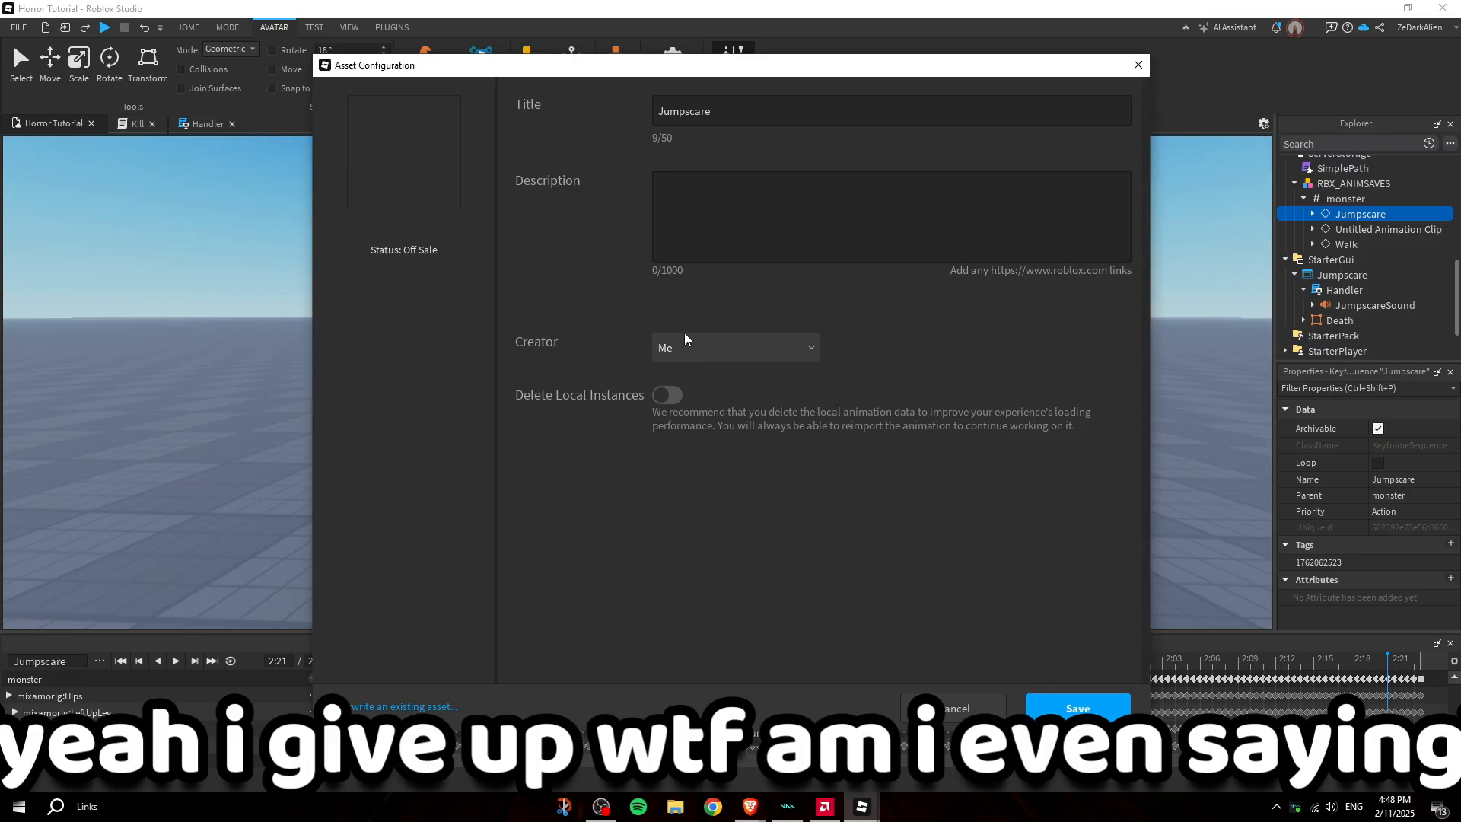
Publish the Jumpscare animation to Roblox and copy its new asset ID
{"action": "left_click", "coordinate": [1078, 707]}
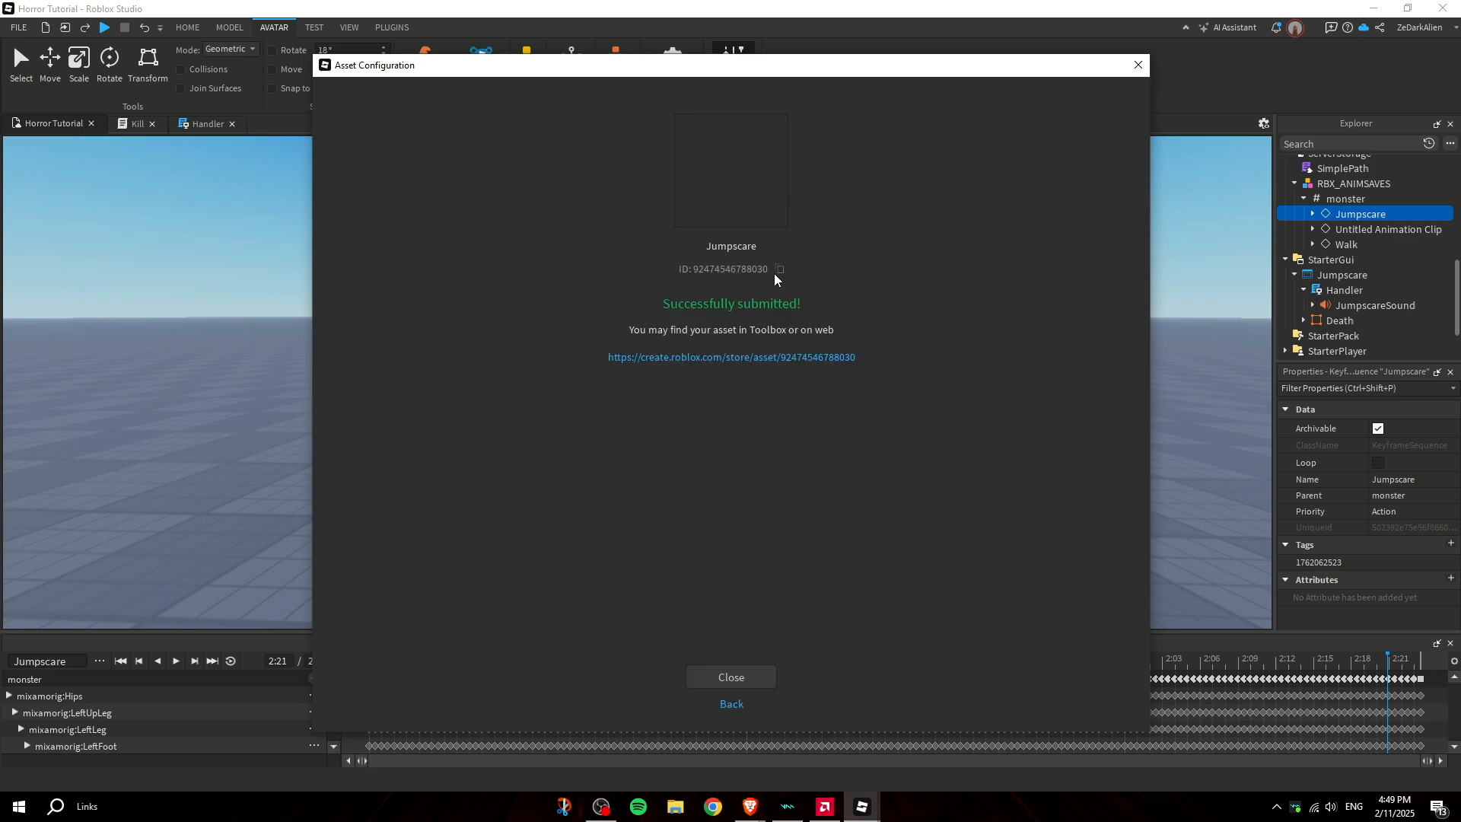
{"action": "left_click", "coordinate": [780, 270]}
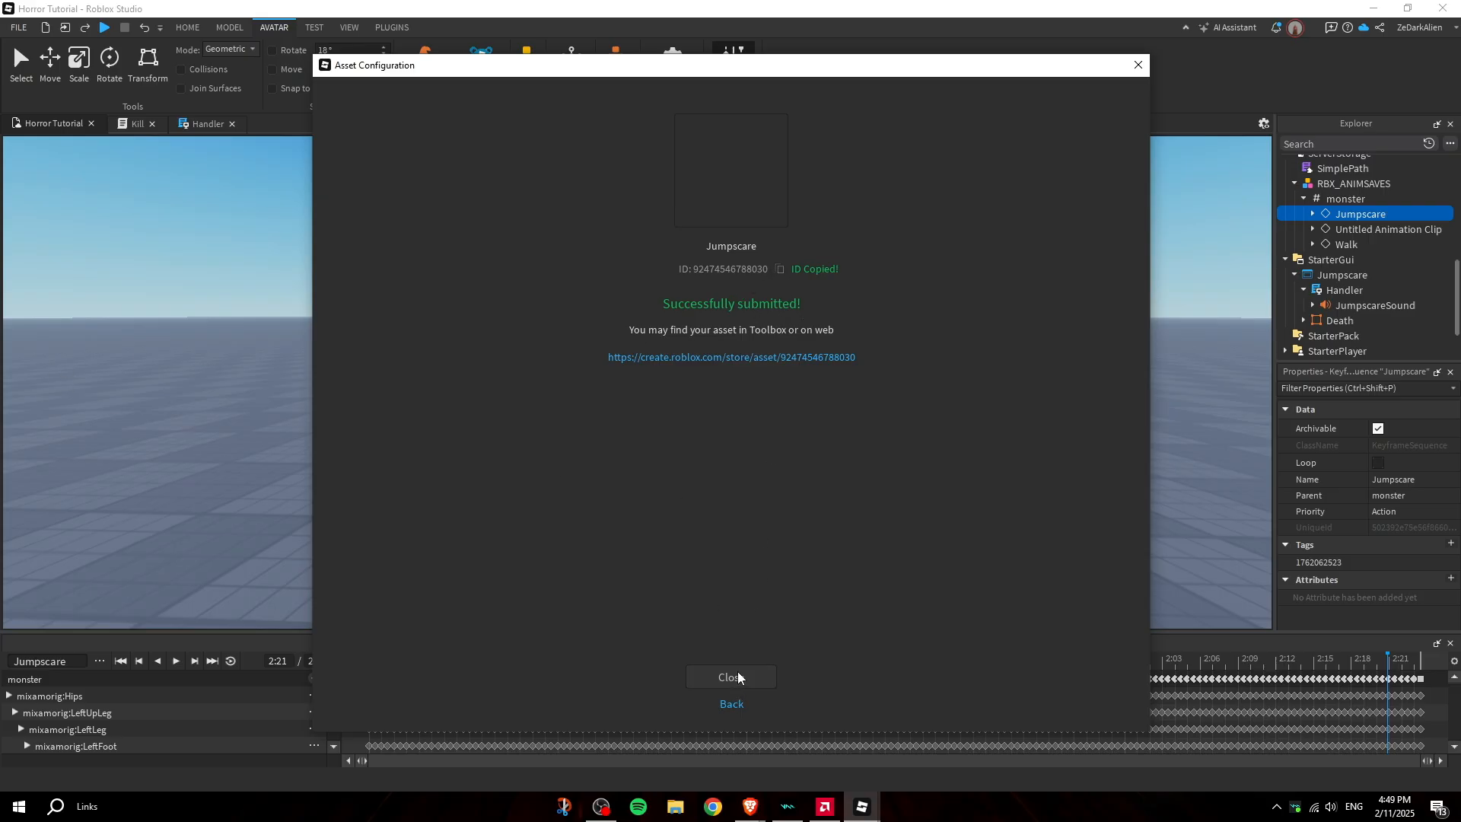
{"action": "left_click", "coordinate": [731, 676]}
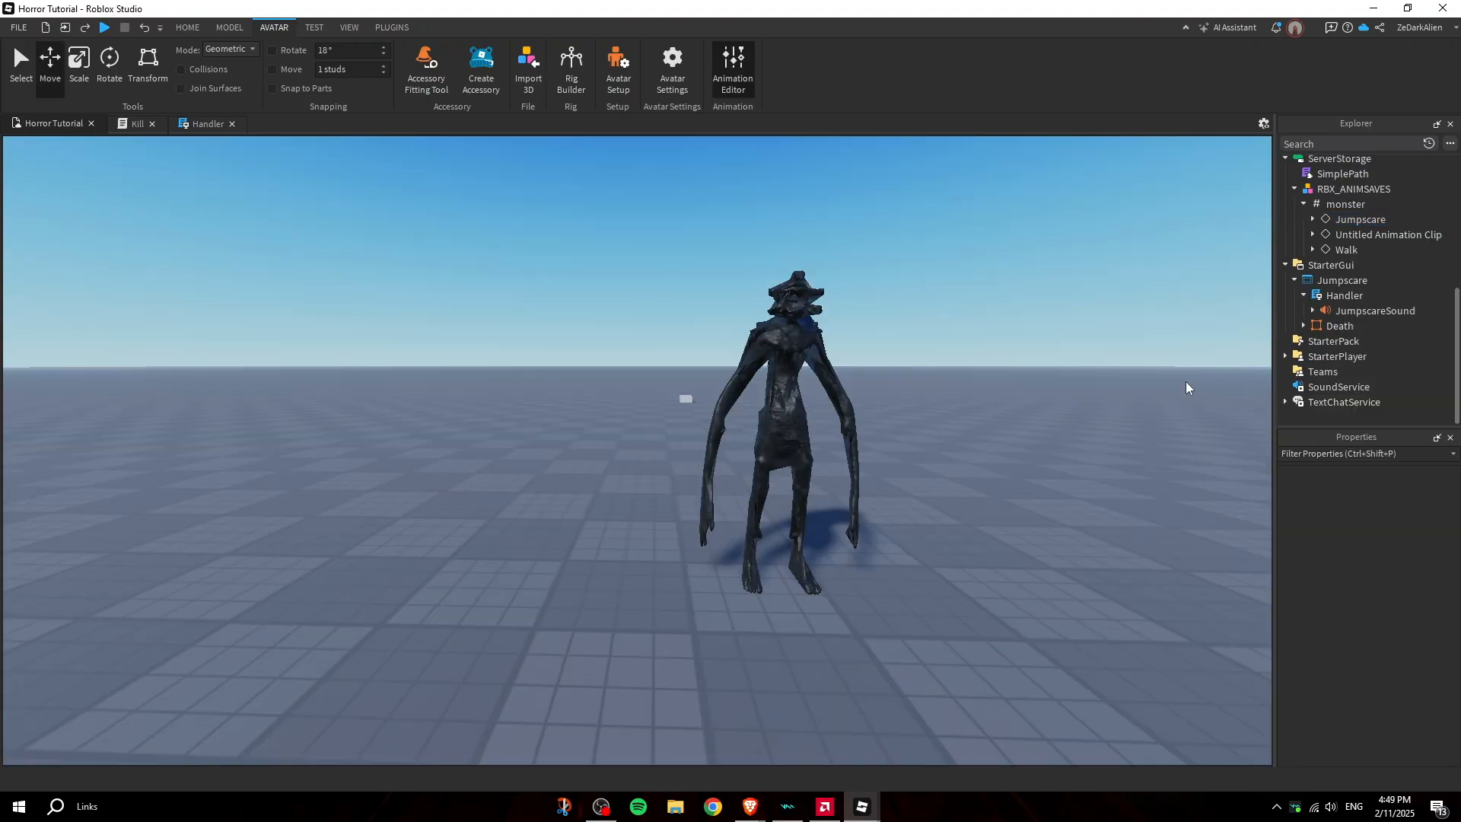
Expand the monster and its Animator to review animations, then show the JumpscarePoint parts
{"action": "left_click", "coordinate": [1333, 228]}
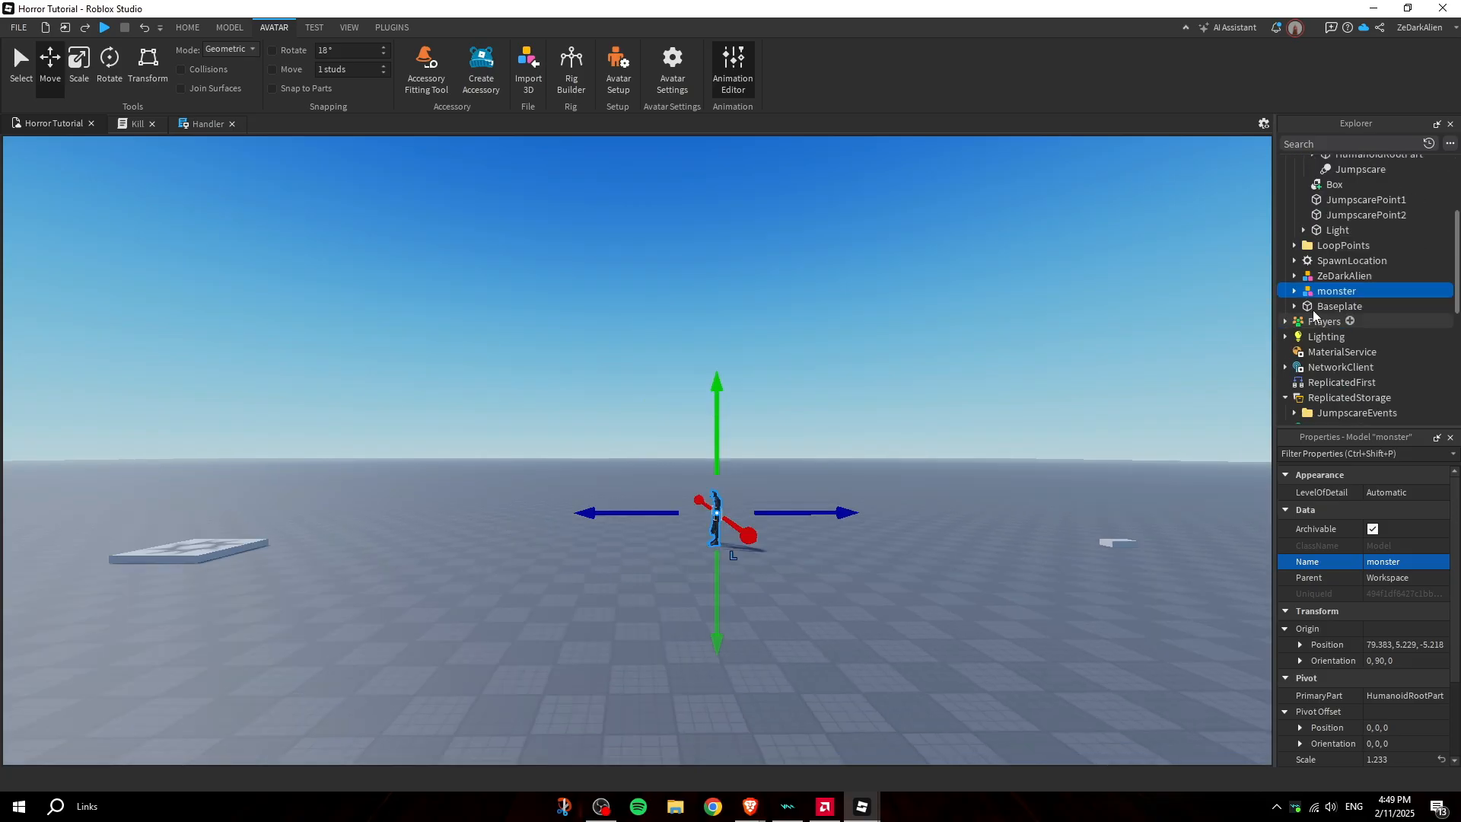
{"action": "left_click", "coordinate": [1293, 198]}
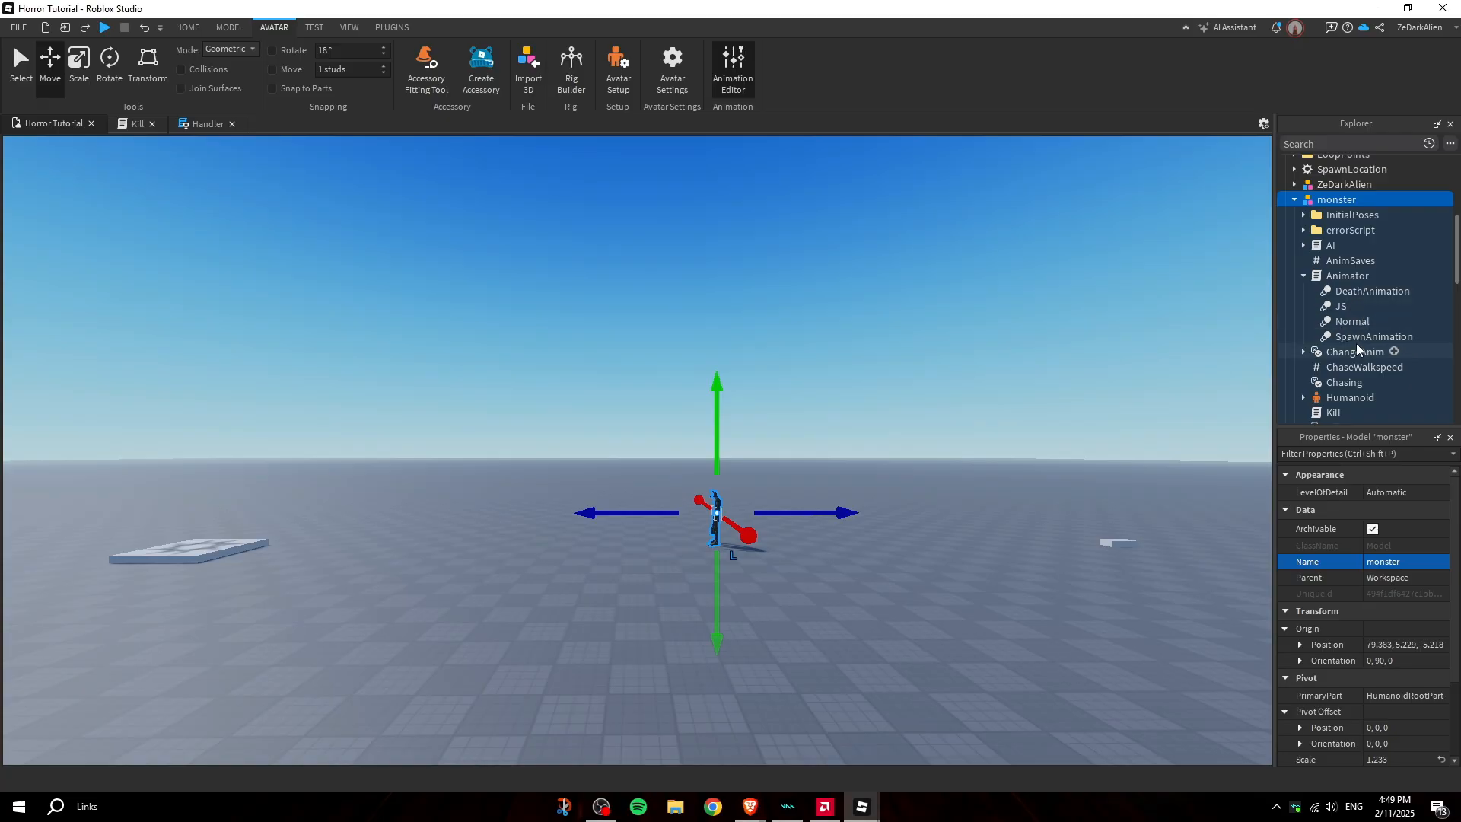
{"action": "left_click", "coordinate": [1339, 304]}
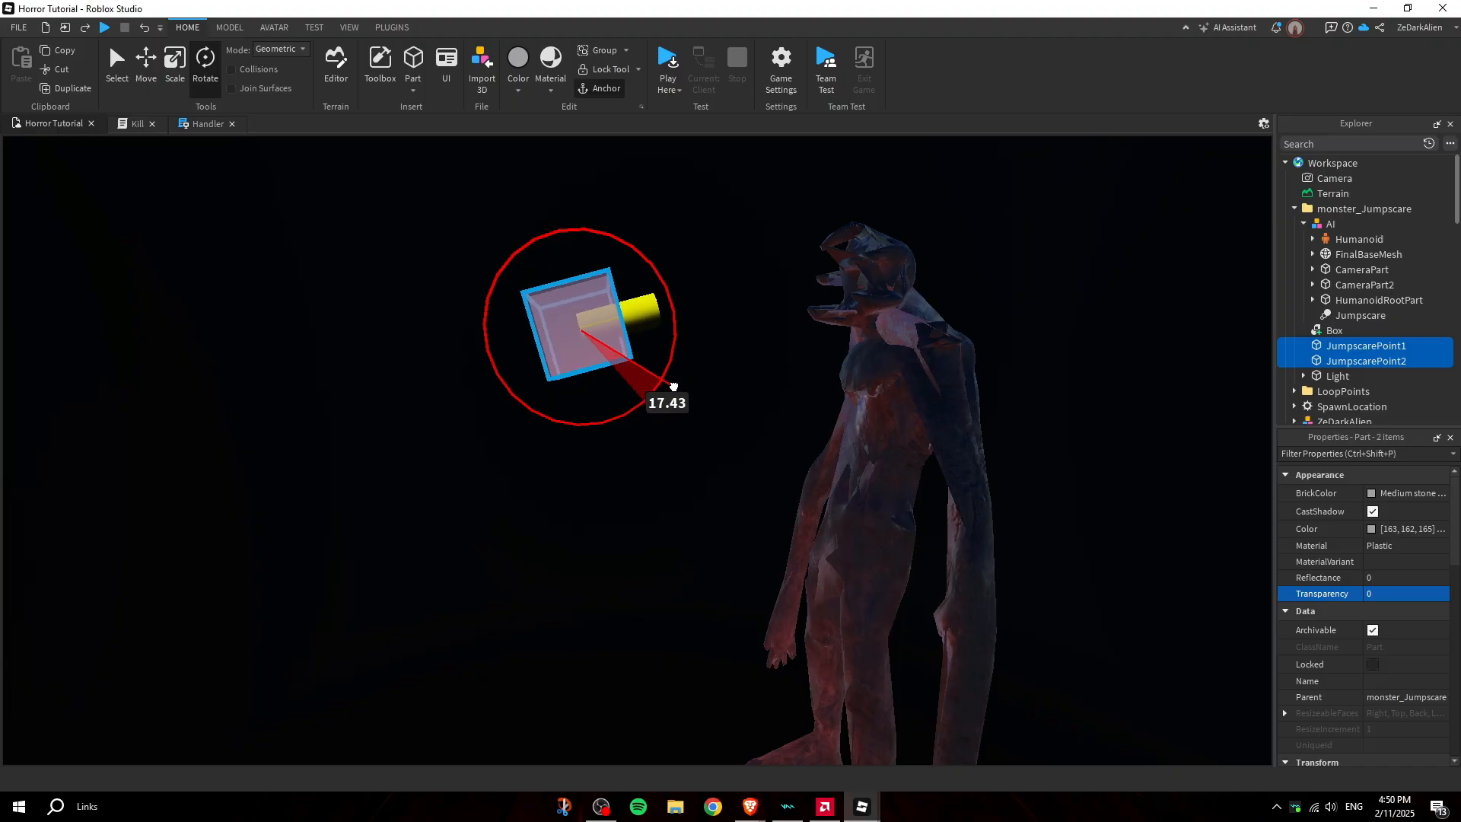
Move the jumpscare camera points, then expand the monster's HumanoidRootPart to list its sounds
{"action": "left_click", "coordinate": [146, 61]}
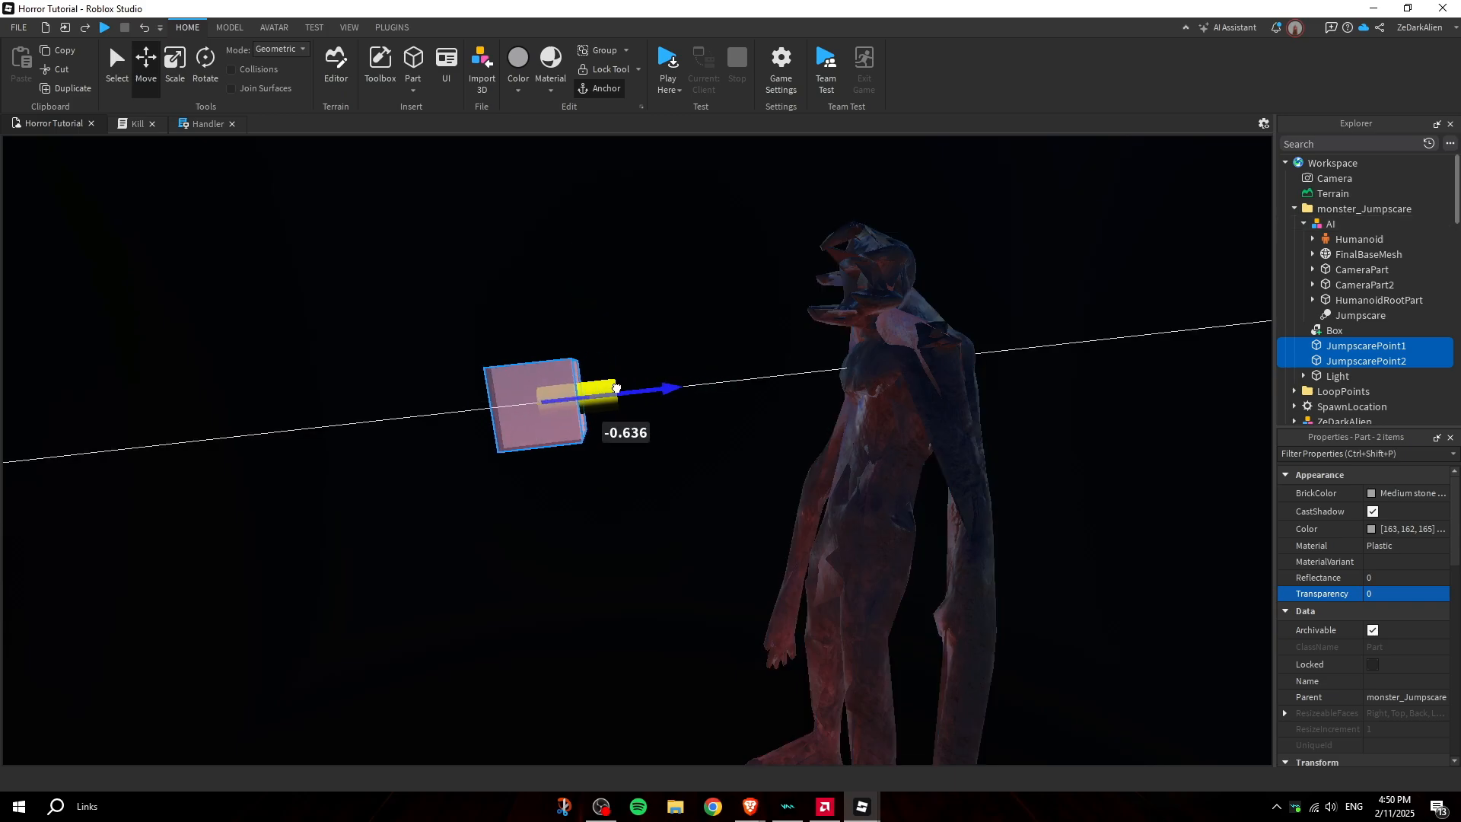
{"action": "scroll", "scroll_direction": "down", "scroll_amount": 3}
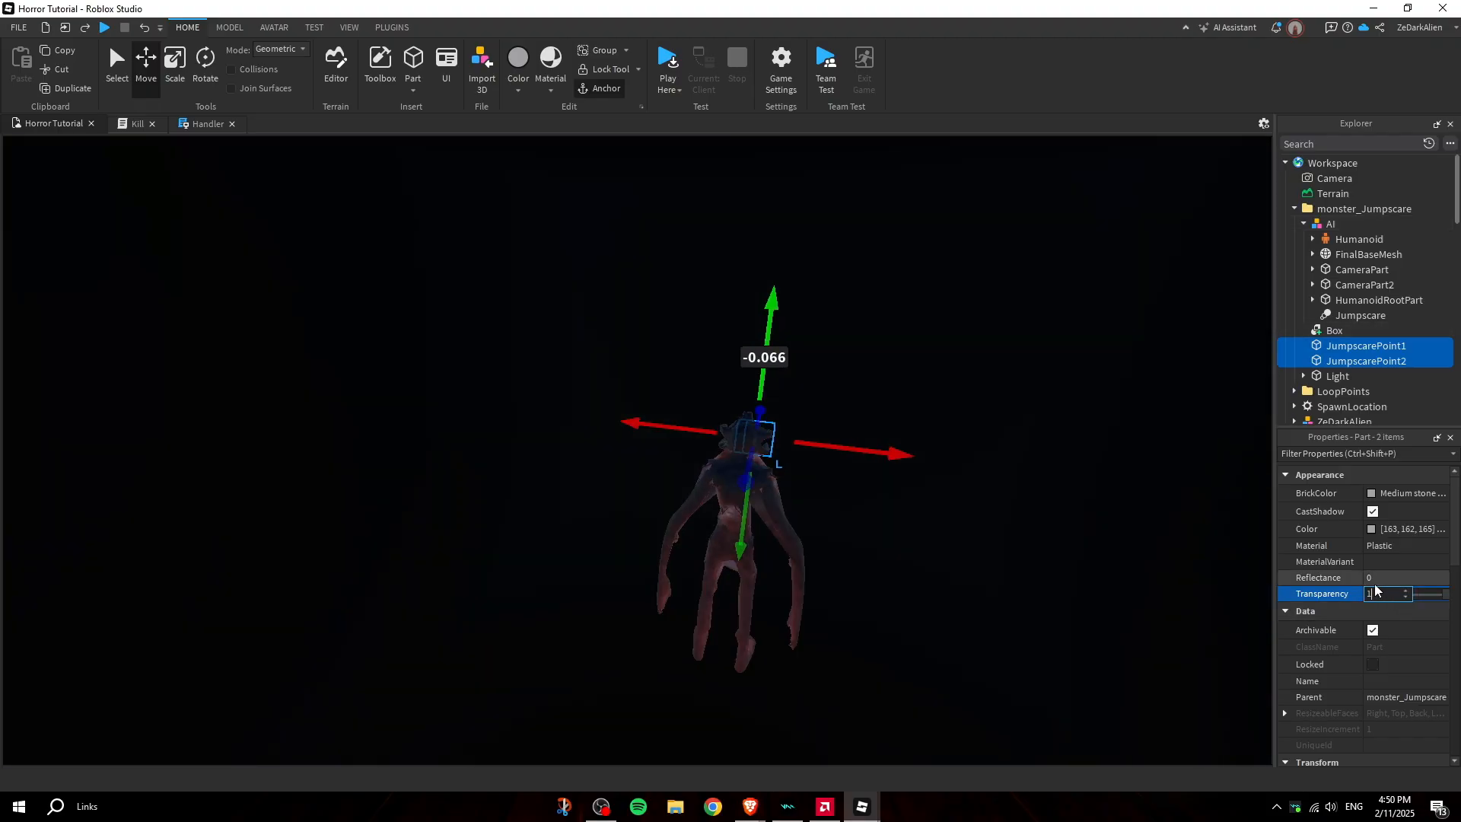
{"action": "left_click", "coordinate": [1336, 230]}
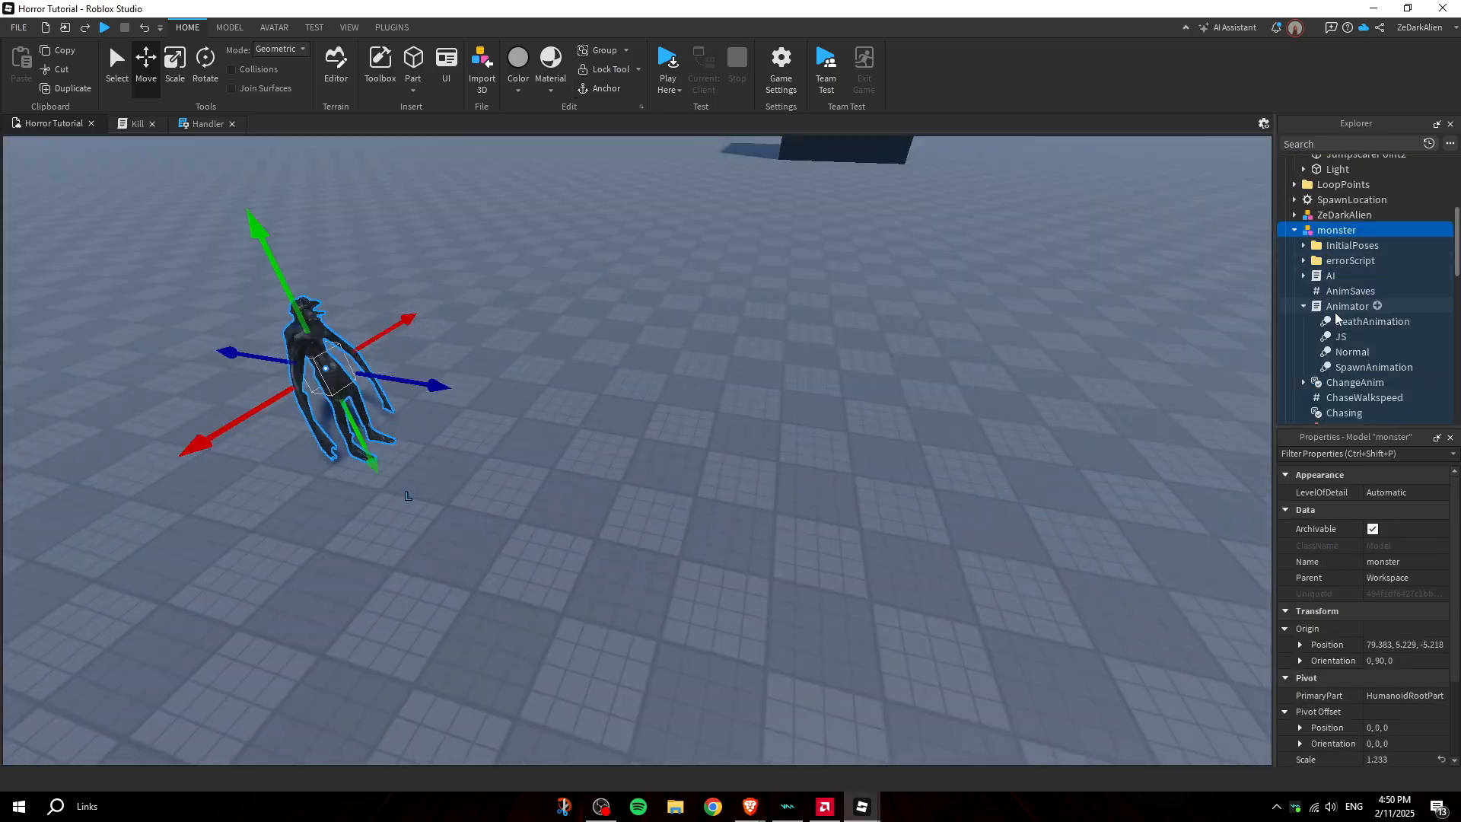
{"action": "scroll", "scroll_direction": "down", "scroll_amount": 3}
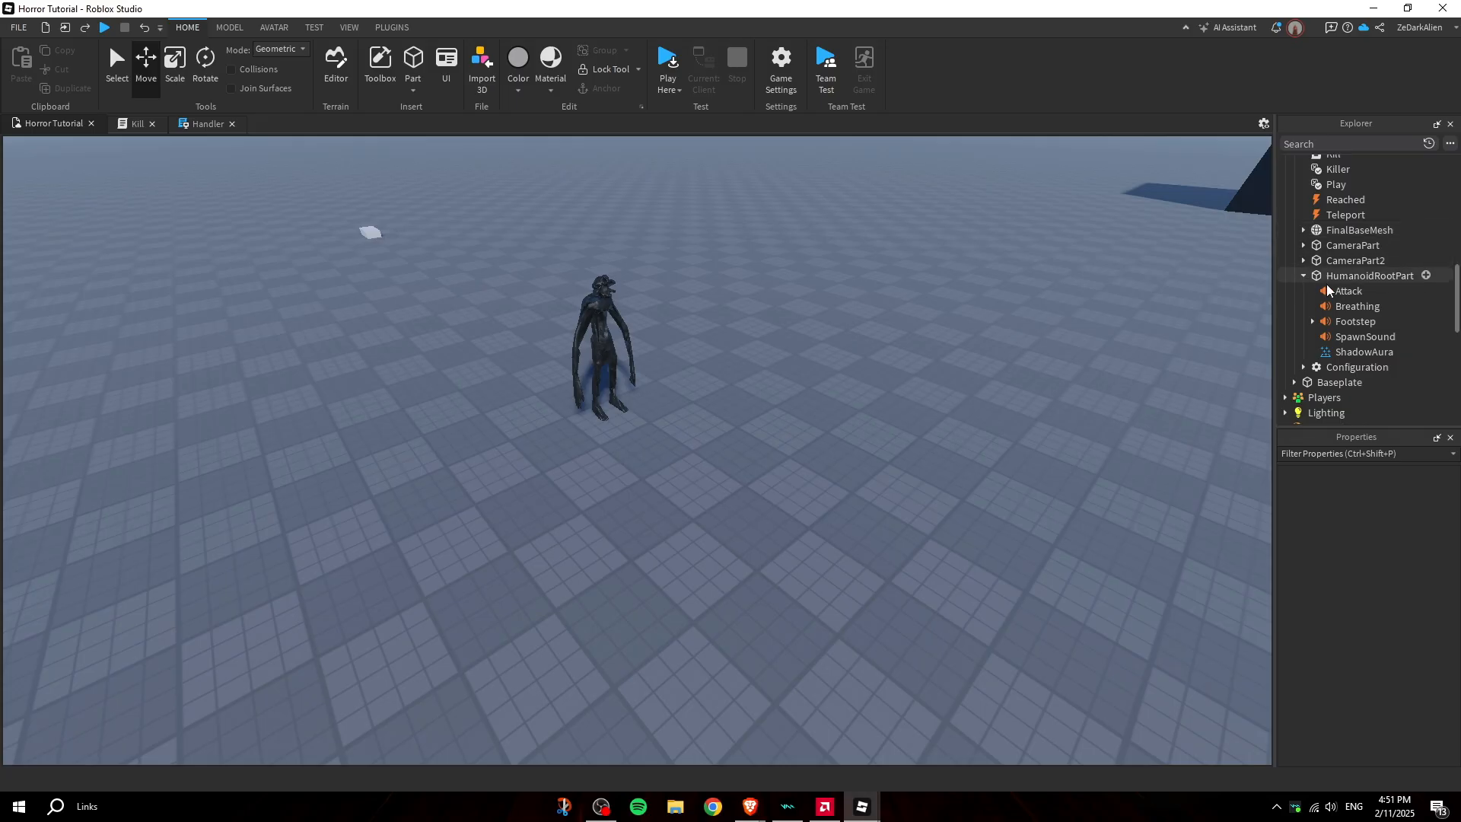
Search the audio library for 'jump' and assign the found audio to the Breathing sound's SoundId
{"action": "left_click", "coordinate": [1348, 290]}
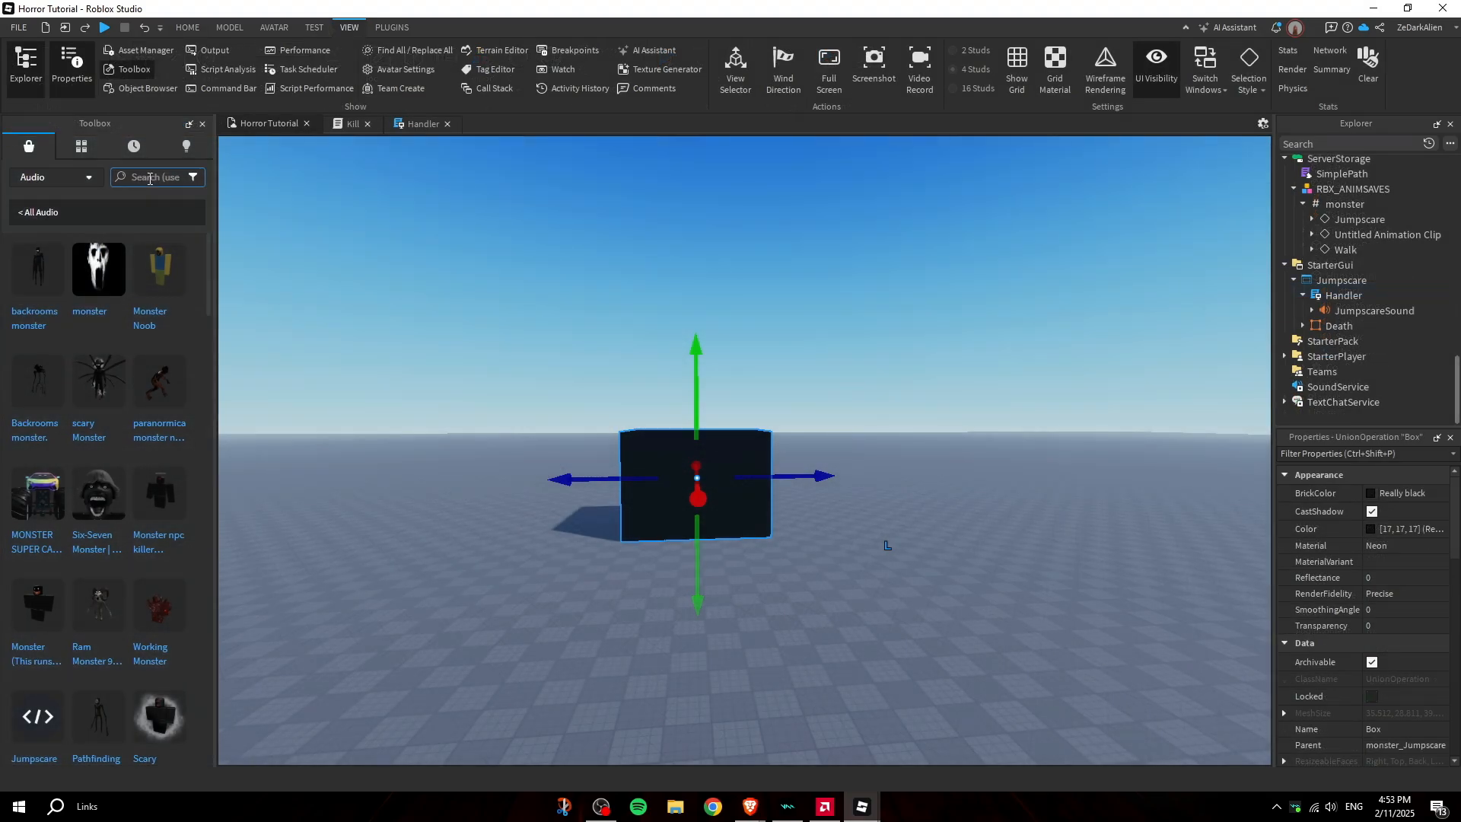
{"action": "type", "text": "jump"}
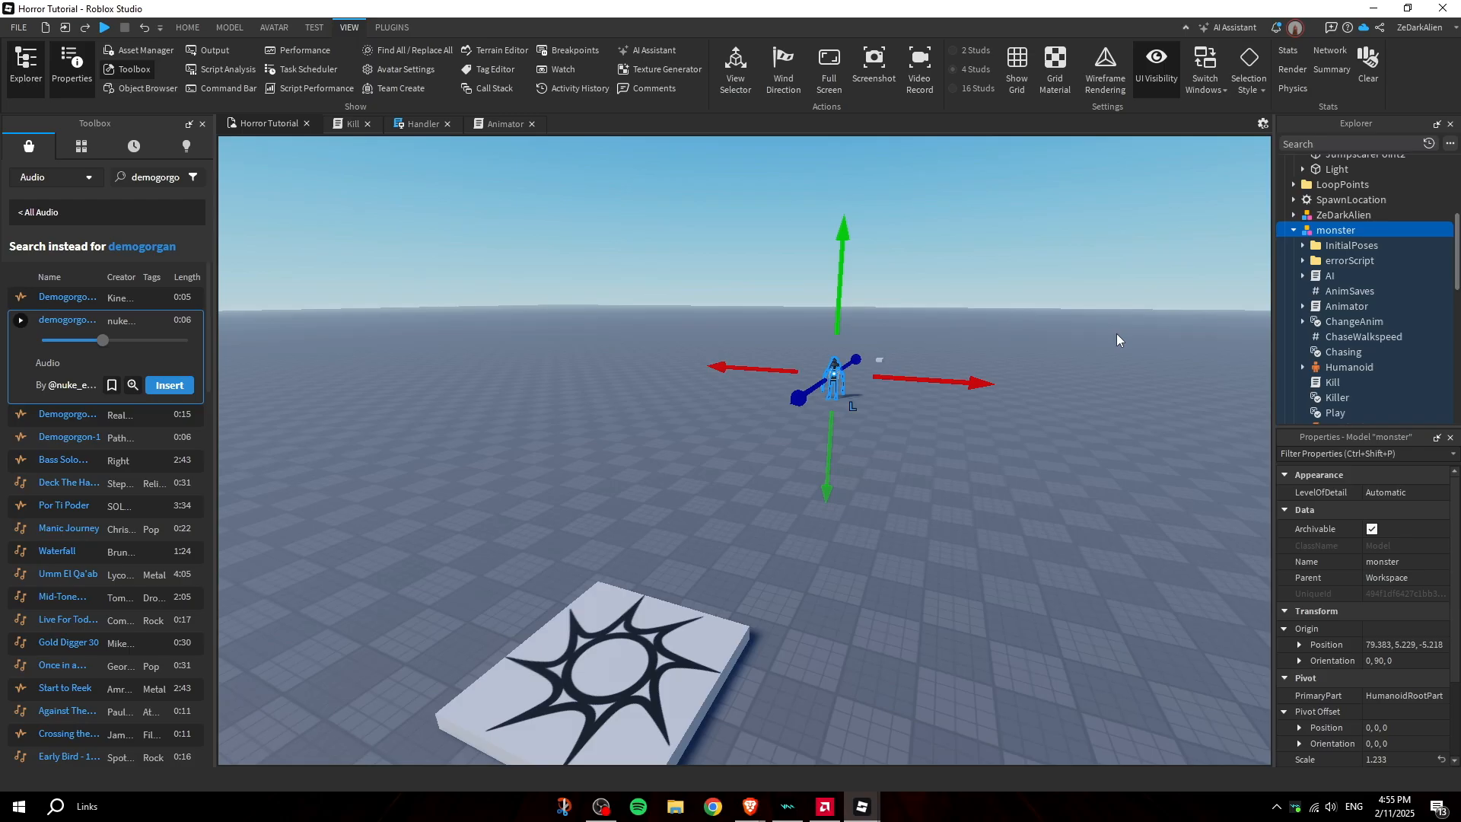
{"action": "scroll", "scroll_direction": "down", "scroll_amount": 3}
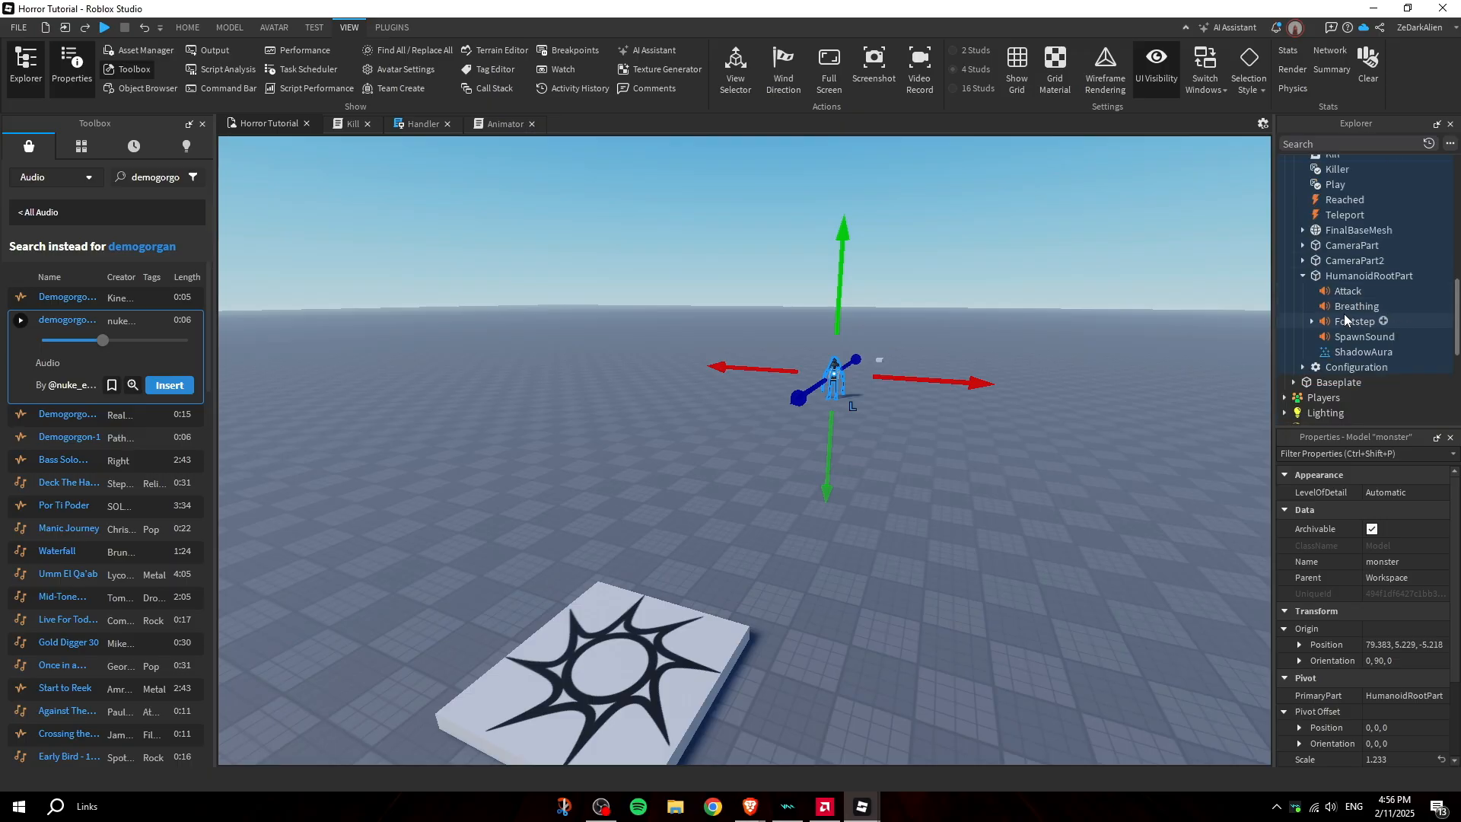
{"action": "left_click", "coordinate": [1356, 306]}
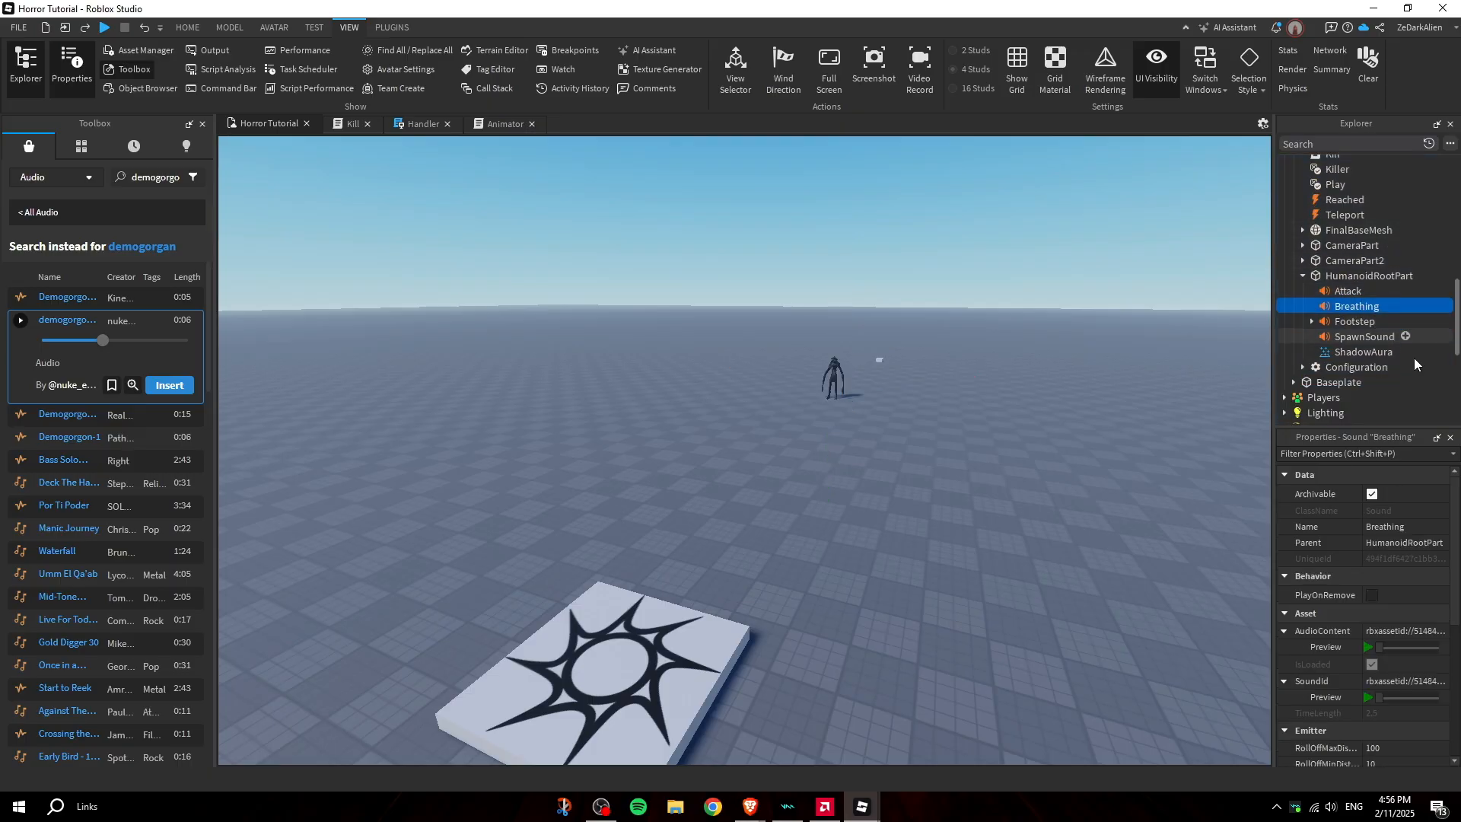
{"action": "left_click", "coordinate": [1313, 681]}
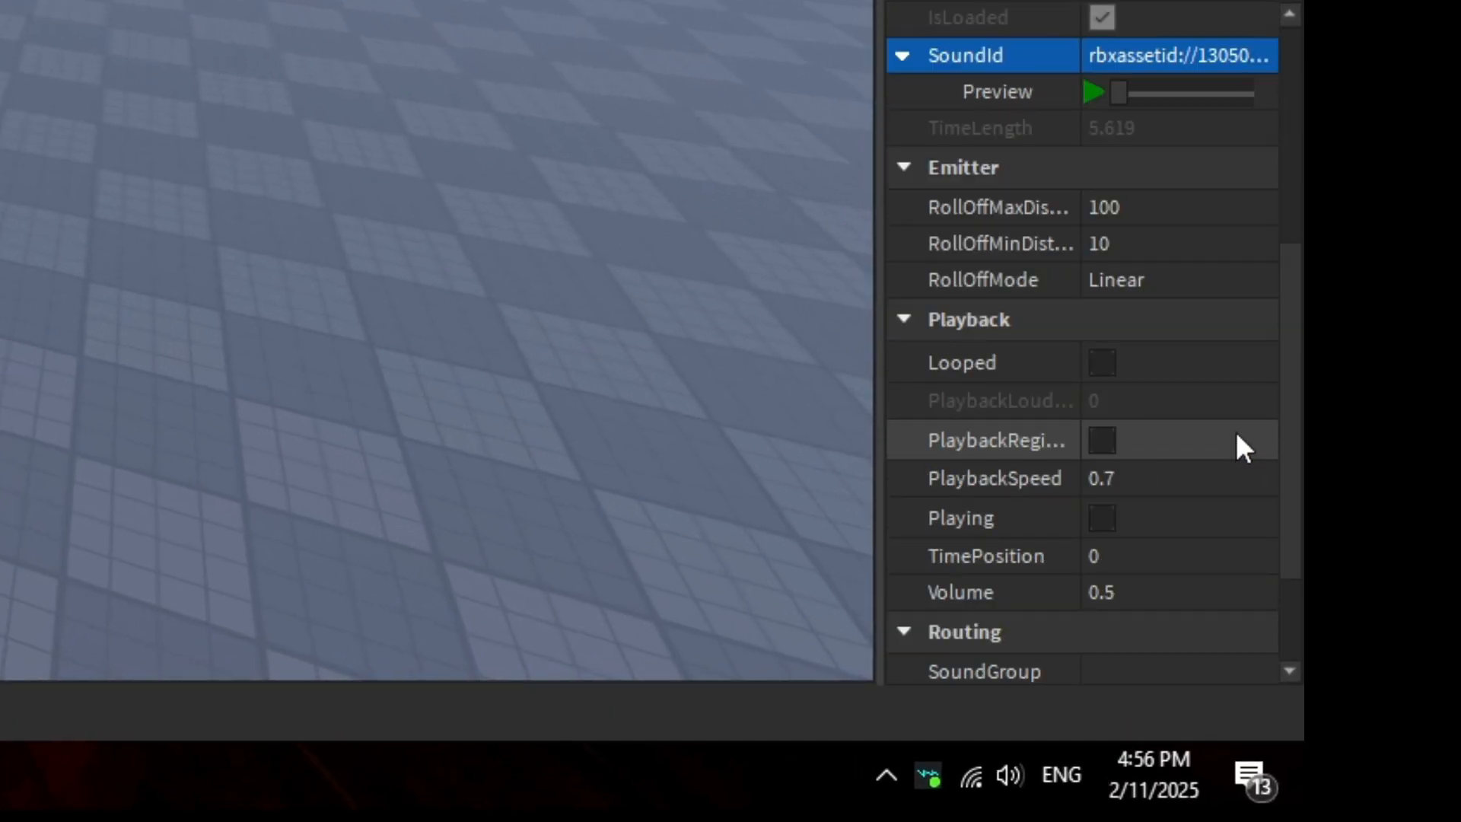
{"action": "left_click", "coordinate": [1102, 362]}
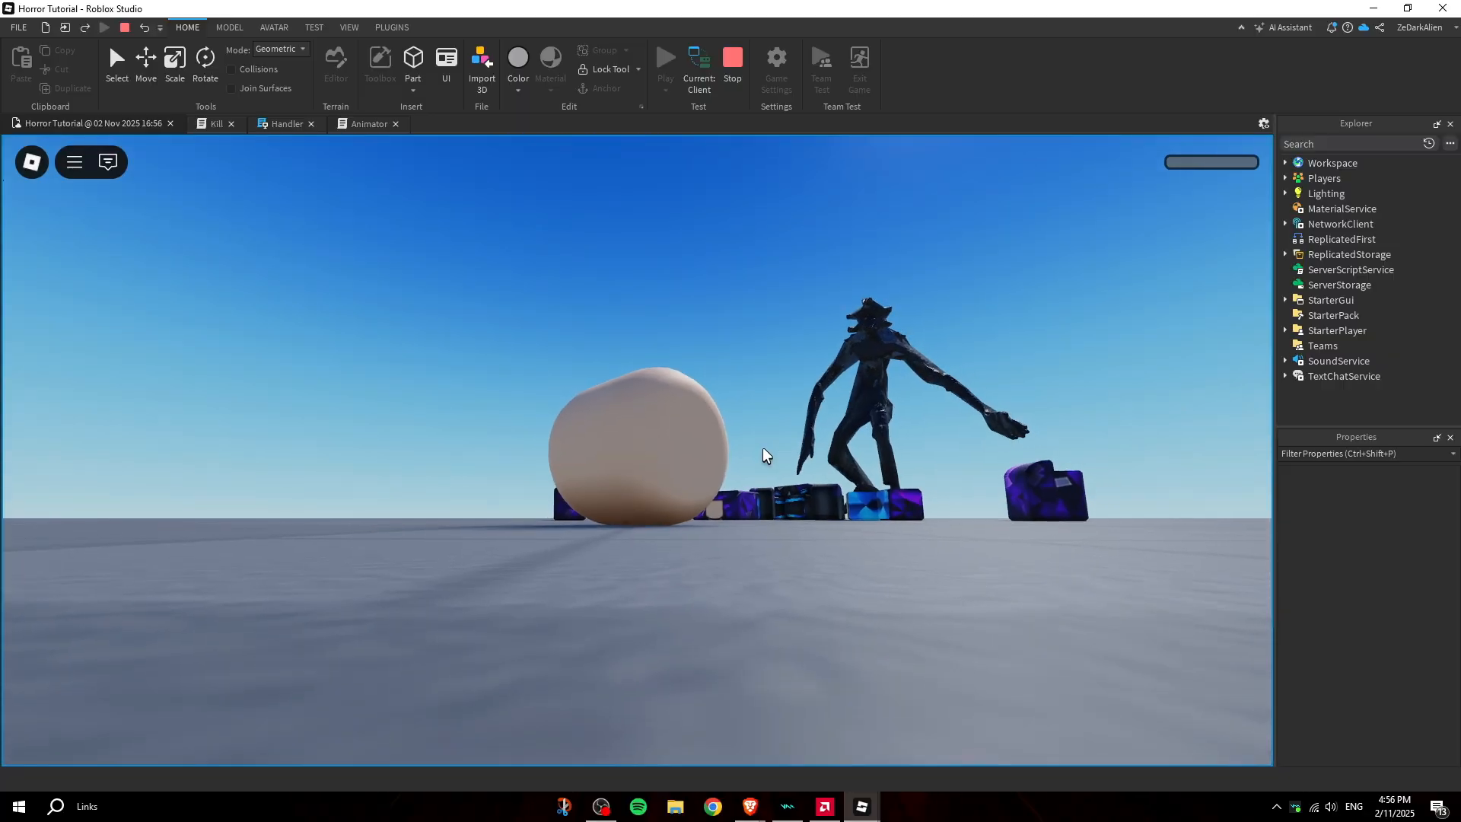
Run the playtest so the monster catches the player and the jumpscare close-up plays
{"action": "left_click", "coordinate": [665, 58]}
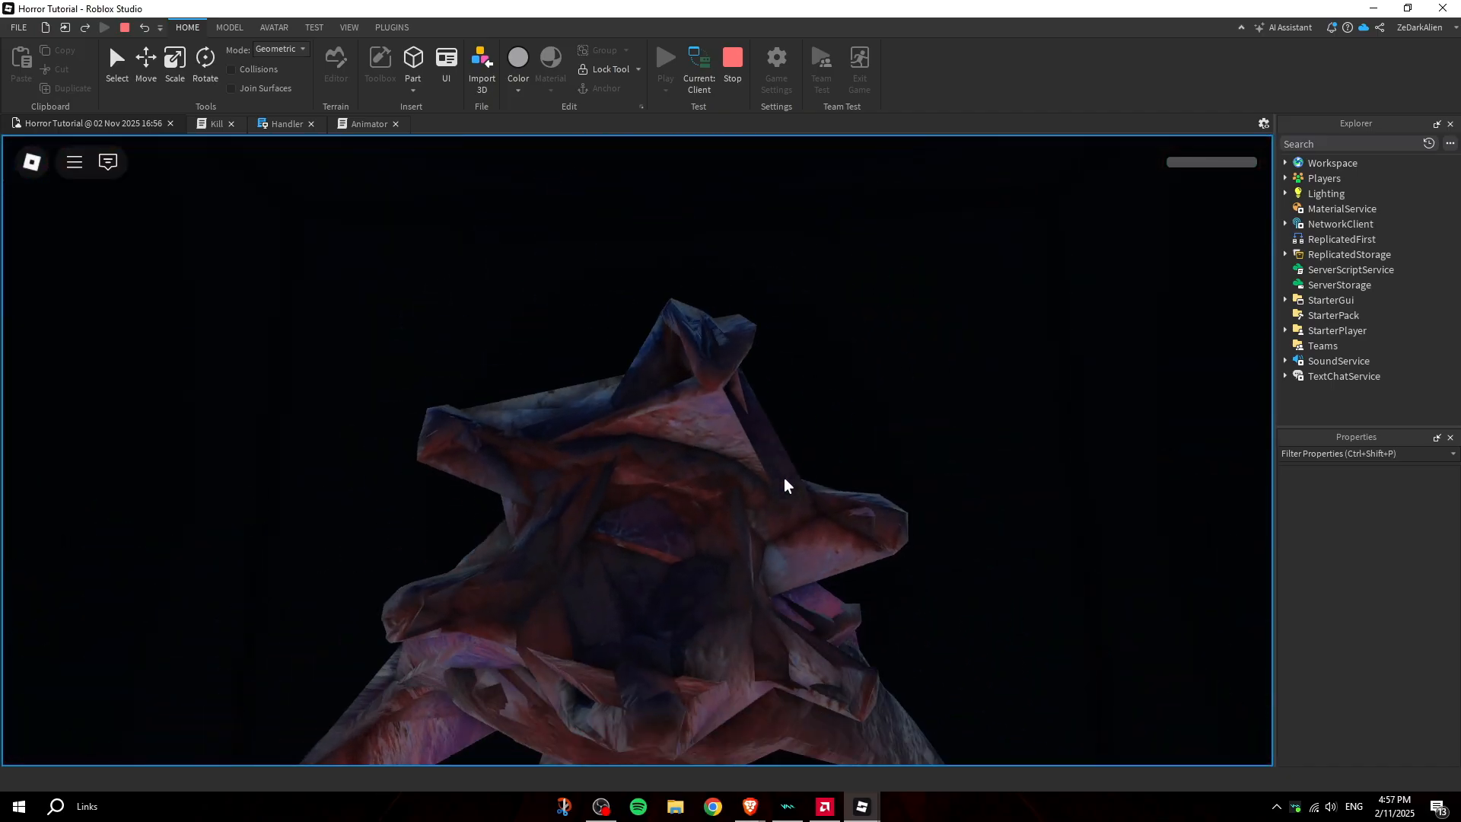
{"action": "left_click", "coordinate": [665, 57]}
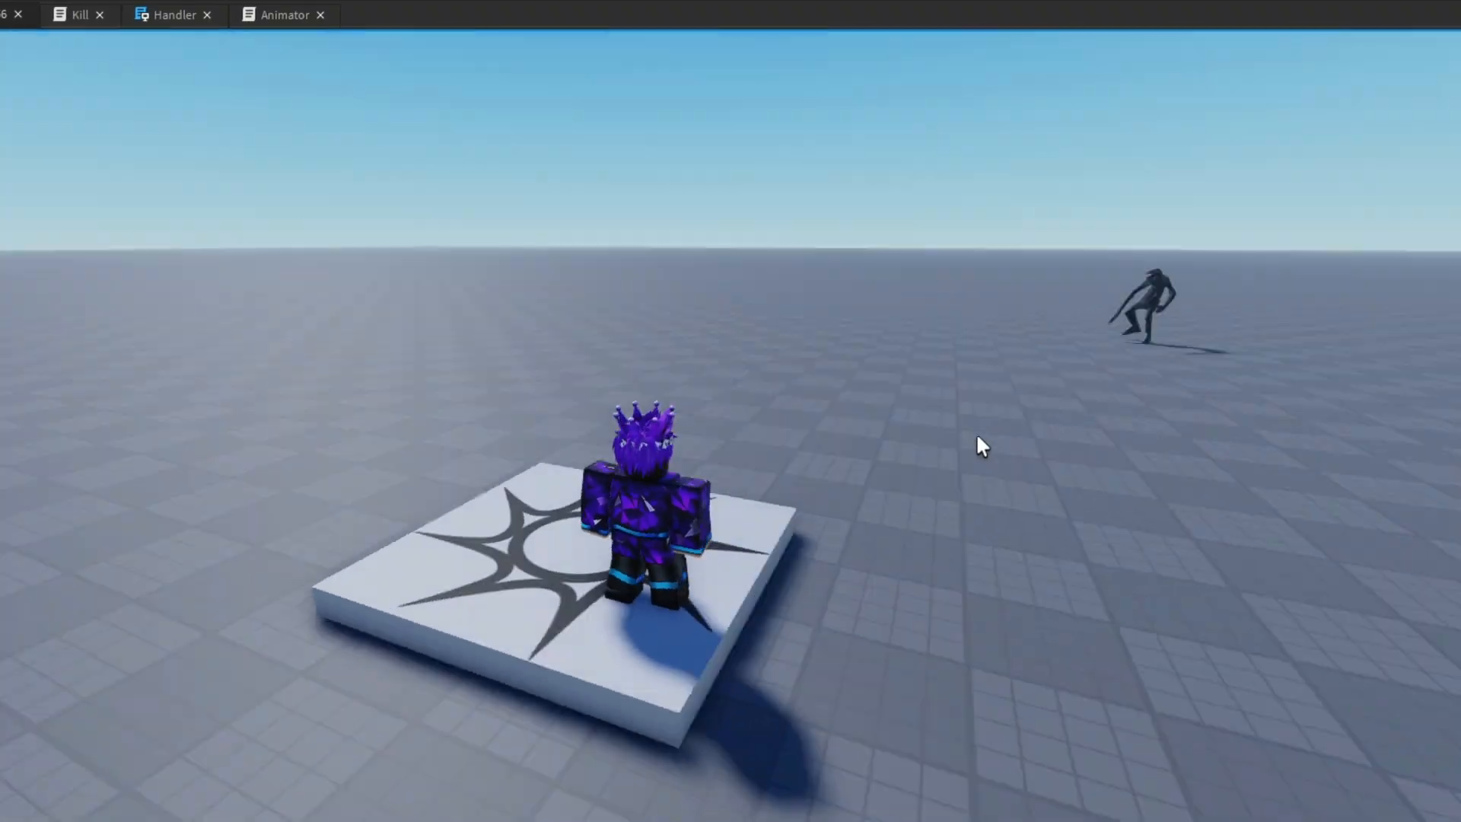